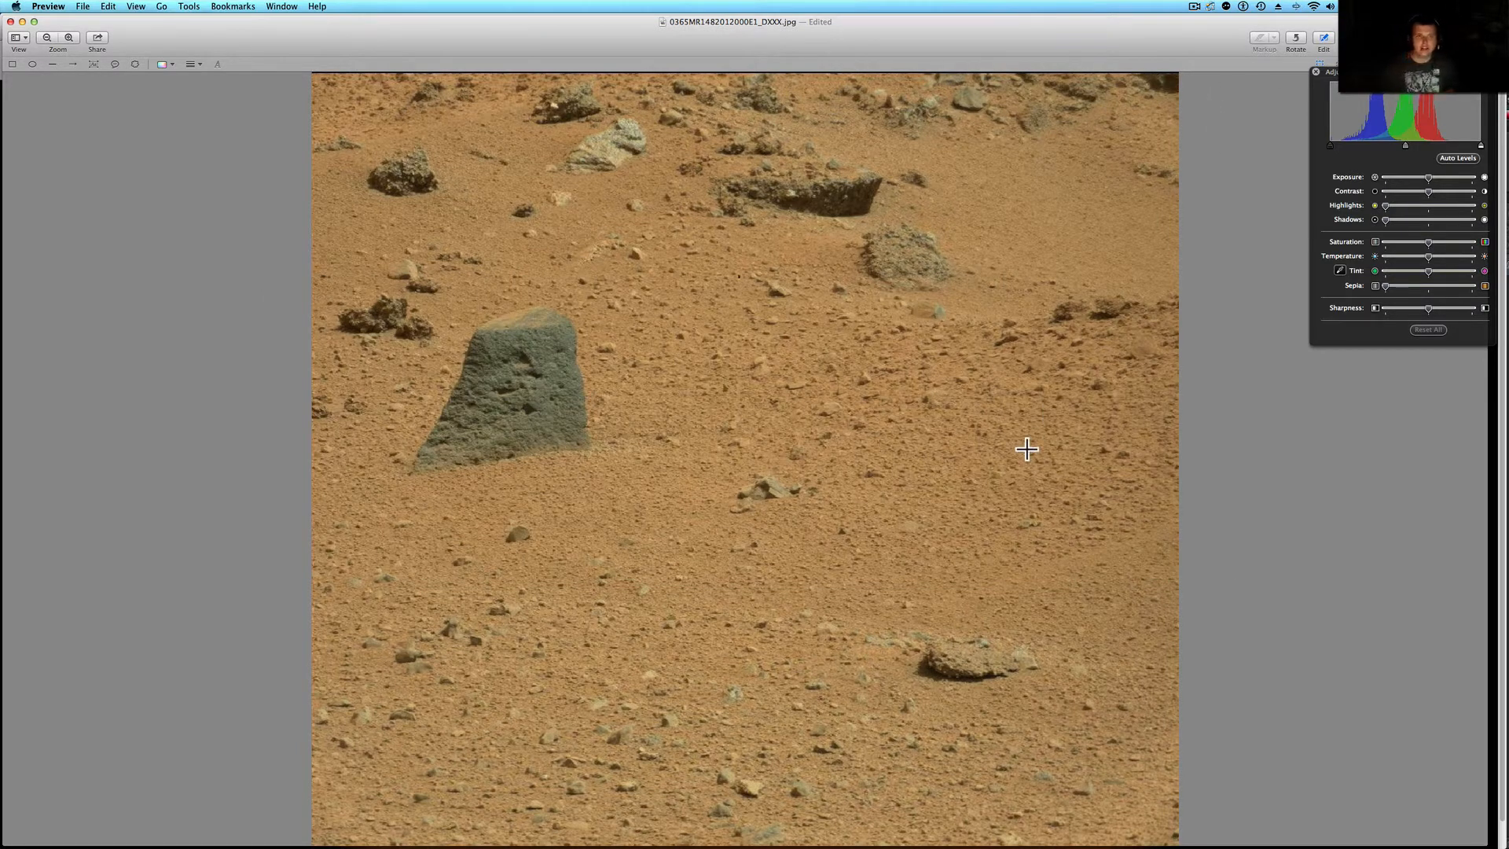
{"action": "mouse_move", "coordinate": [681, 457]}
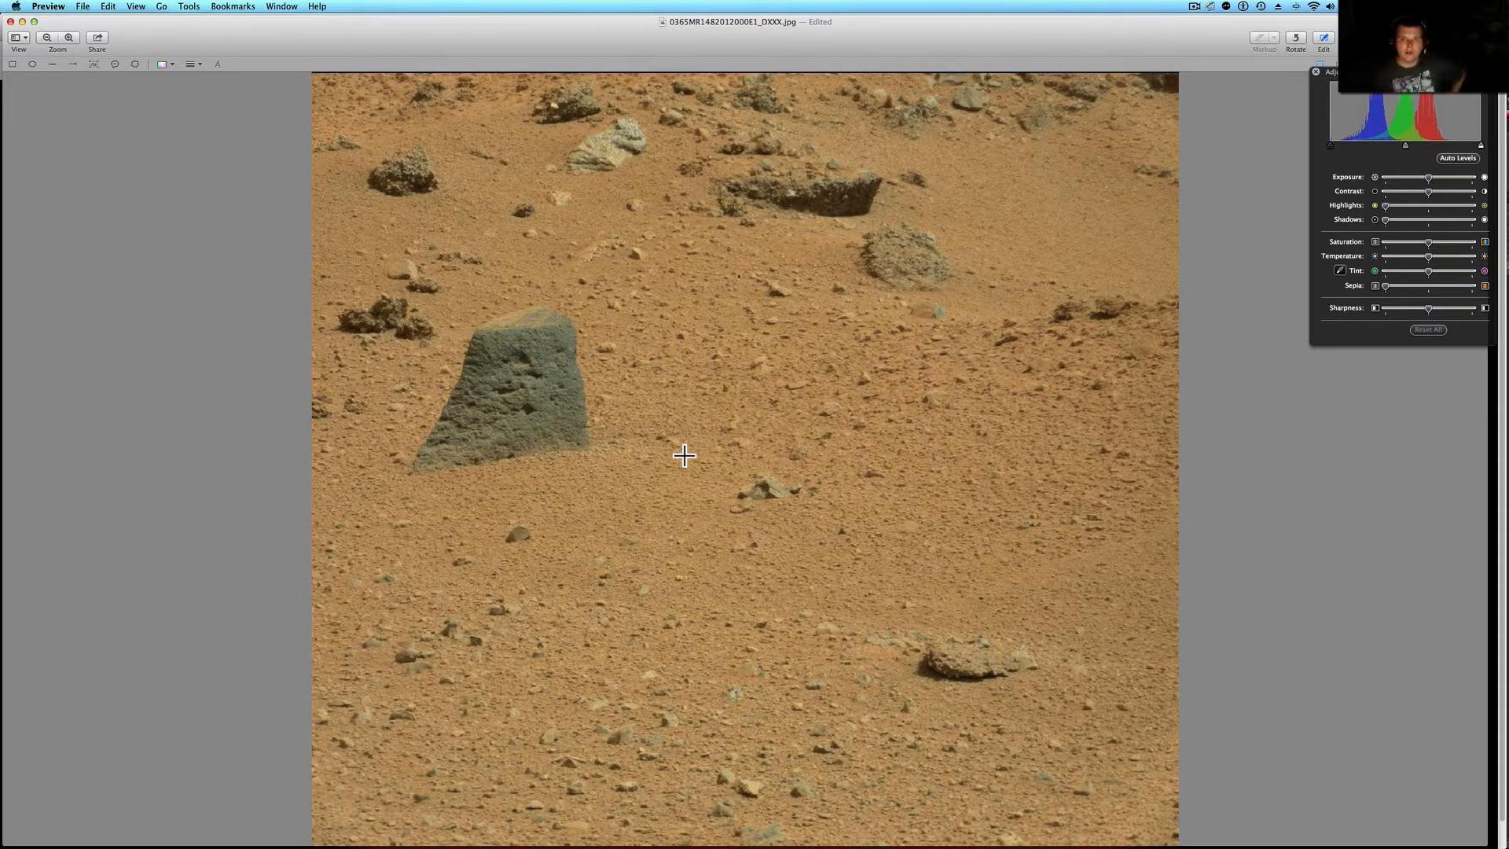
{"action": "mouse_move", "coordinate": [655, 581]}
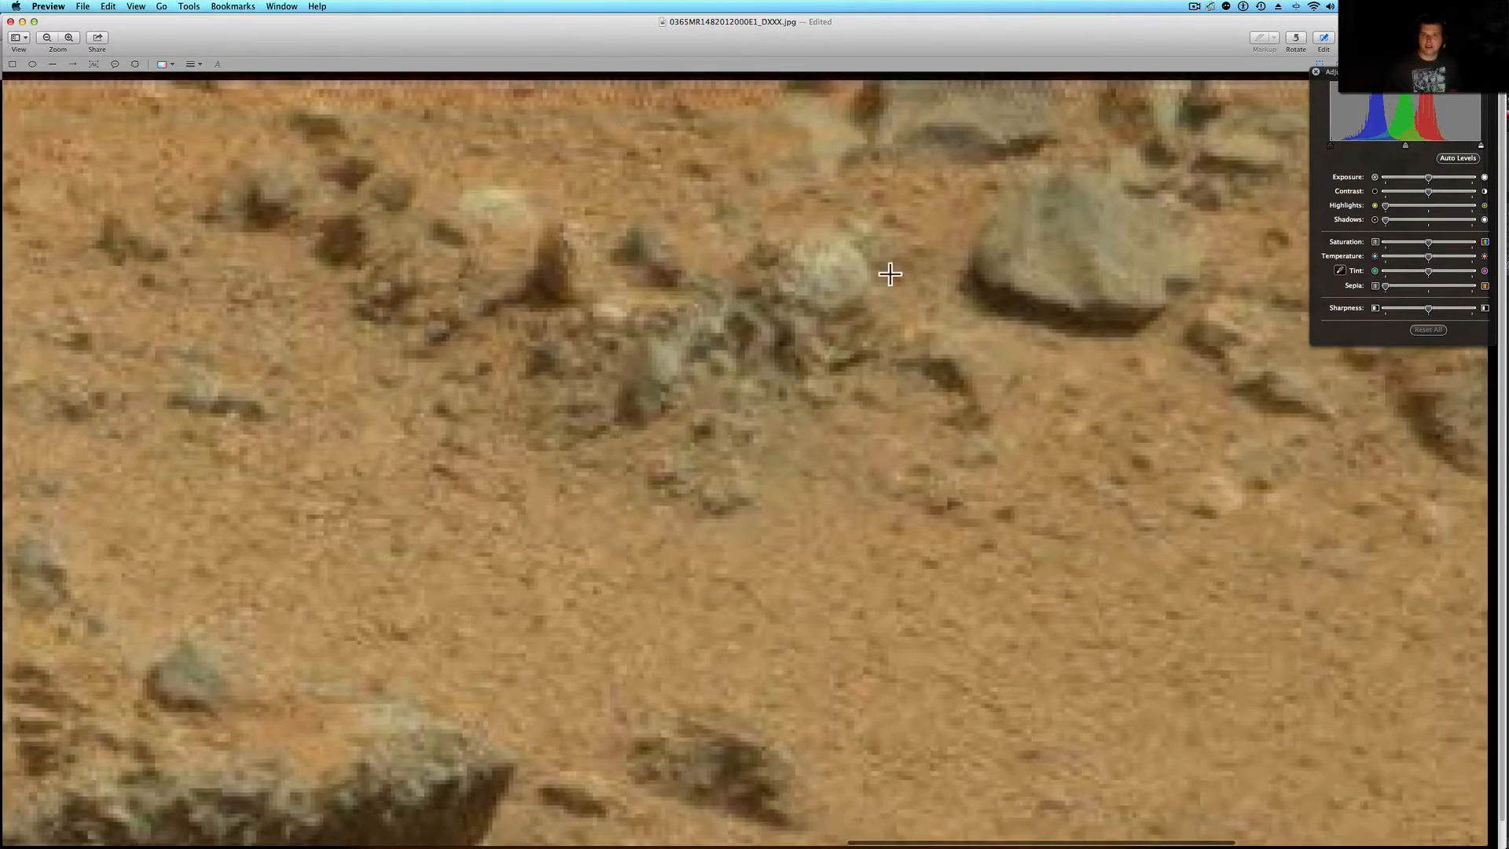
{"action": "mouse_move", "coordinate": [745, 282]}
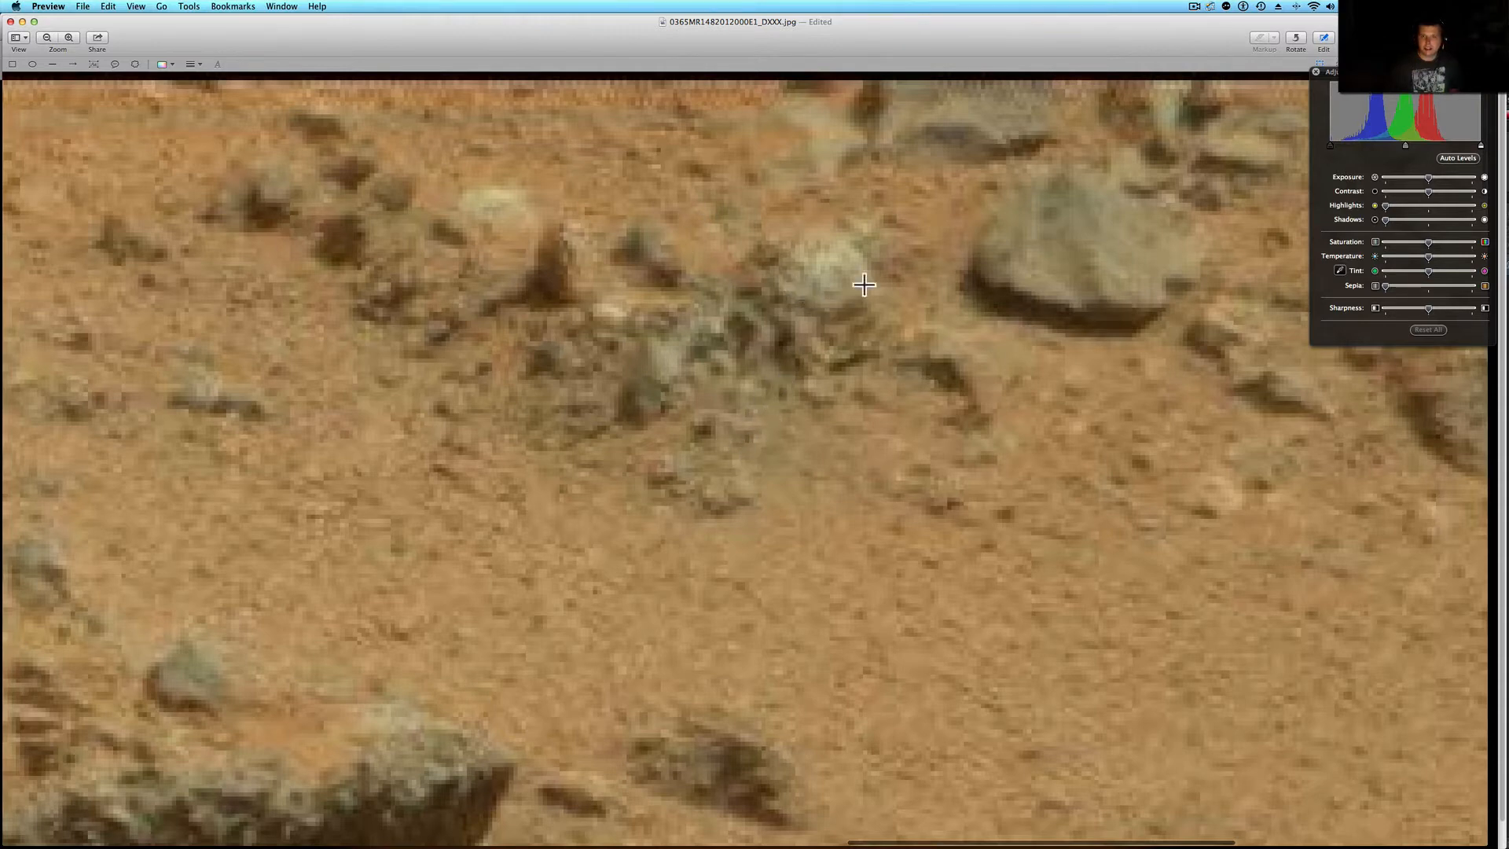
{"action": "mouse_move", "coordinate": [768, 283]}
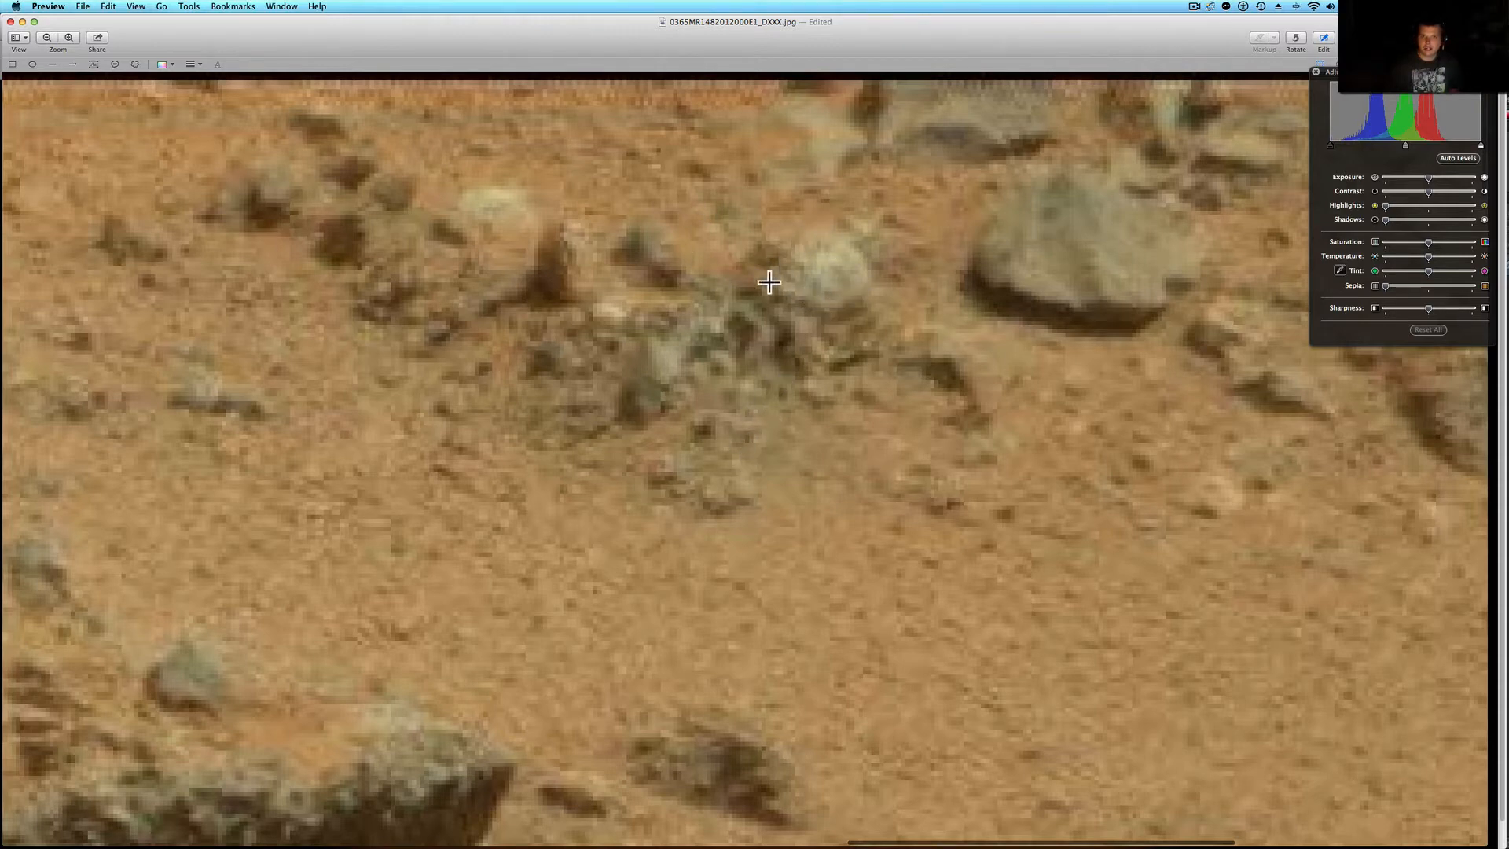
{"action": "mouse_move", "coordinate": [809, 266]}
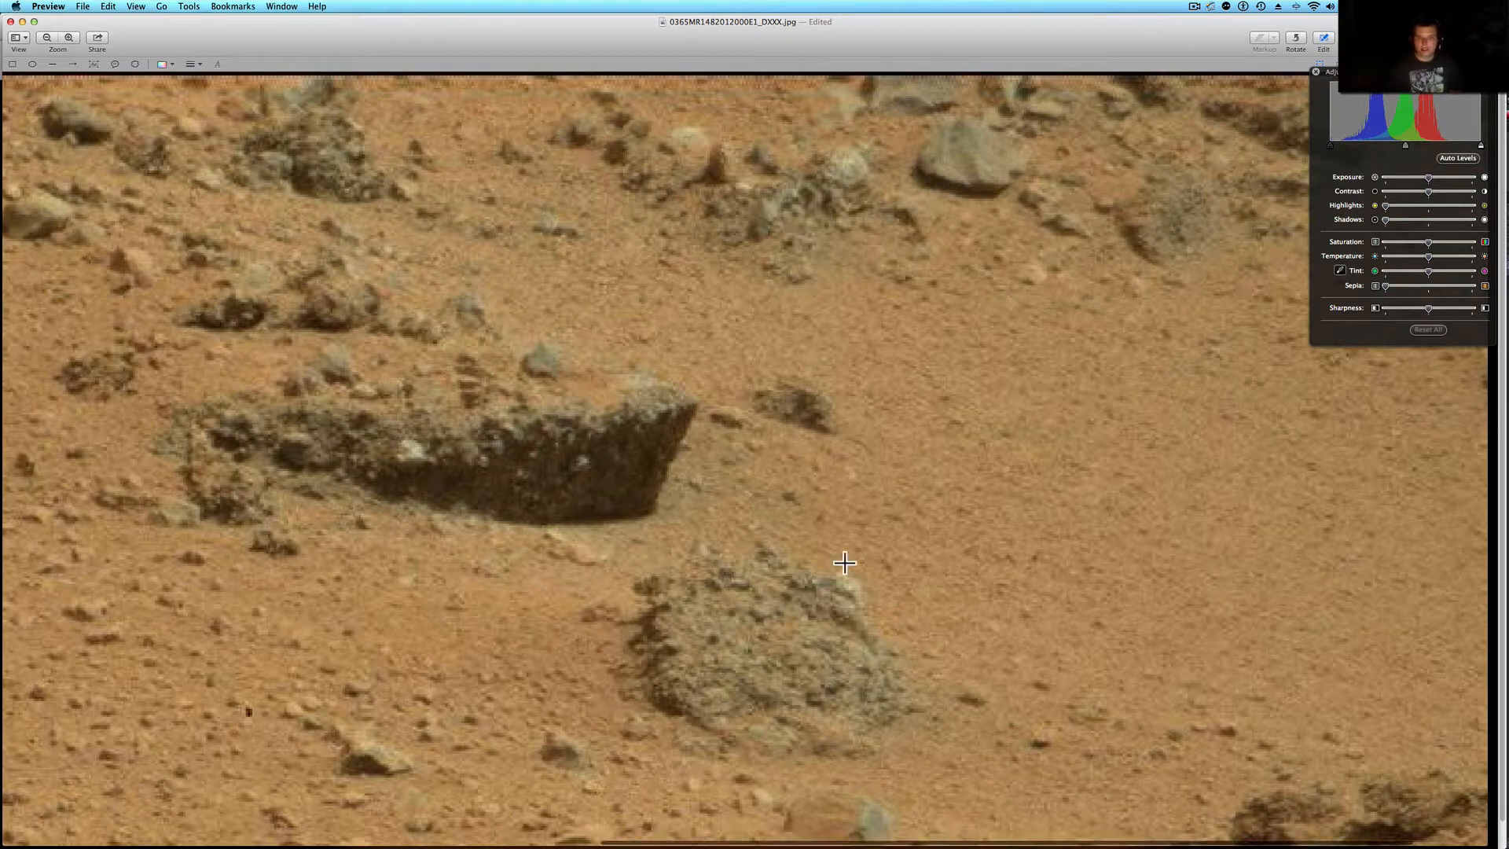
{"action": "mouse_move", "coordinate": [948, 302]}
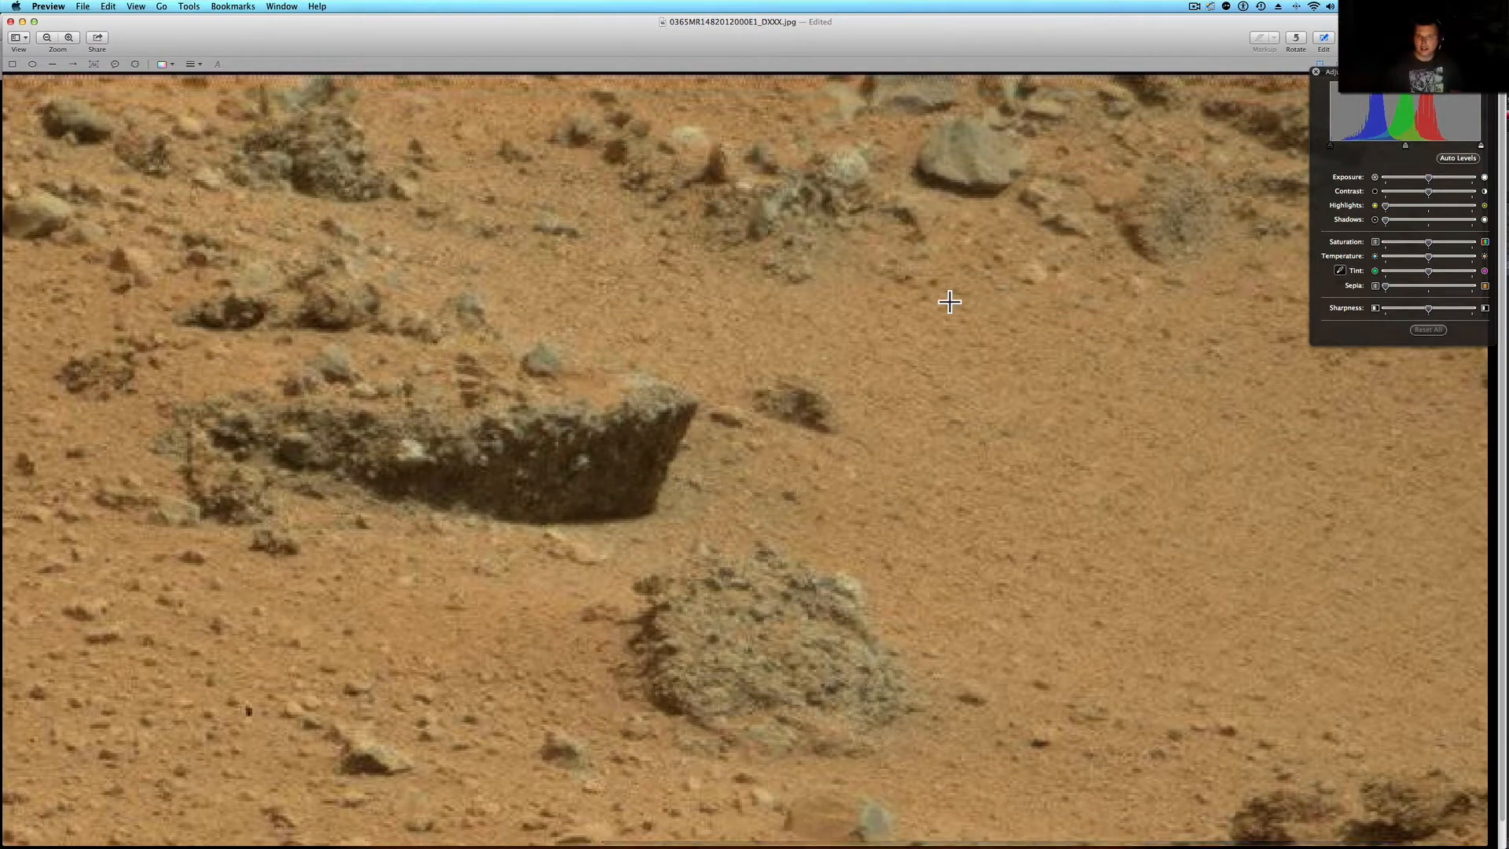
{"action": "mouse_move", "coordinate": [954, 314]}
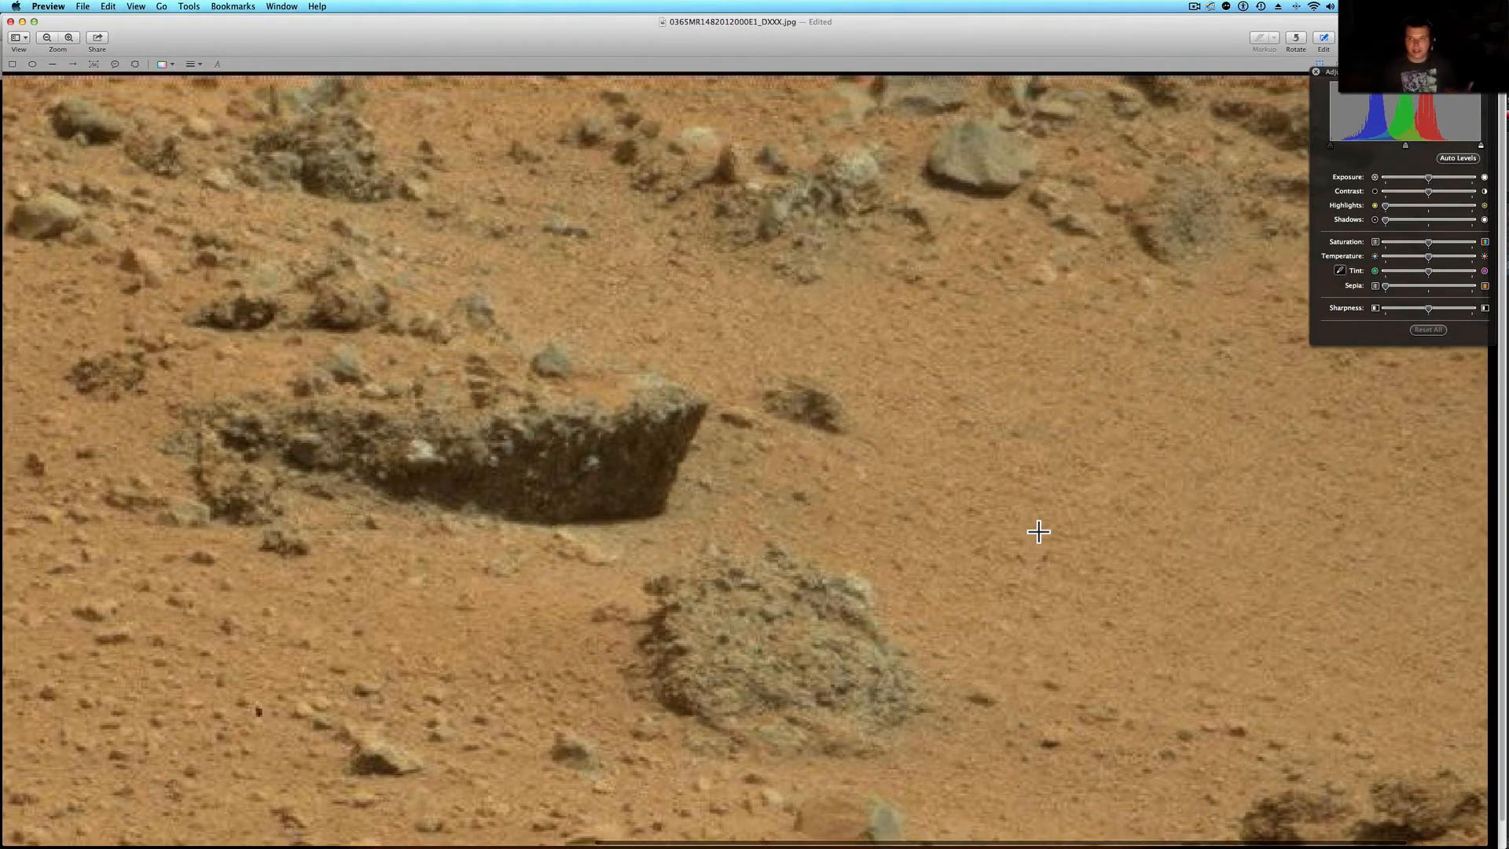
{"action": "mouse_move", "coordinate": [854, 274]}
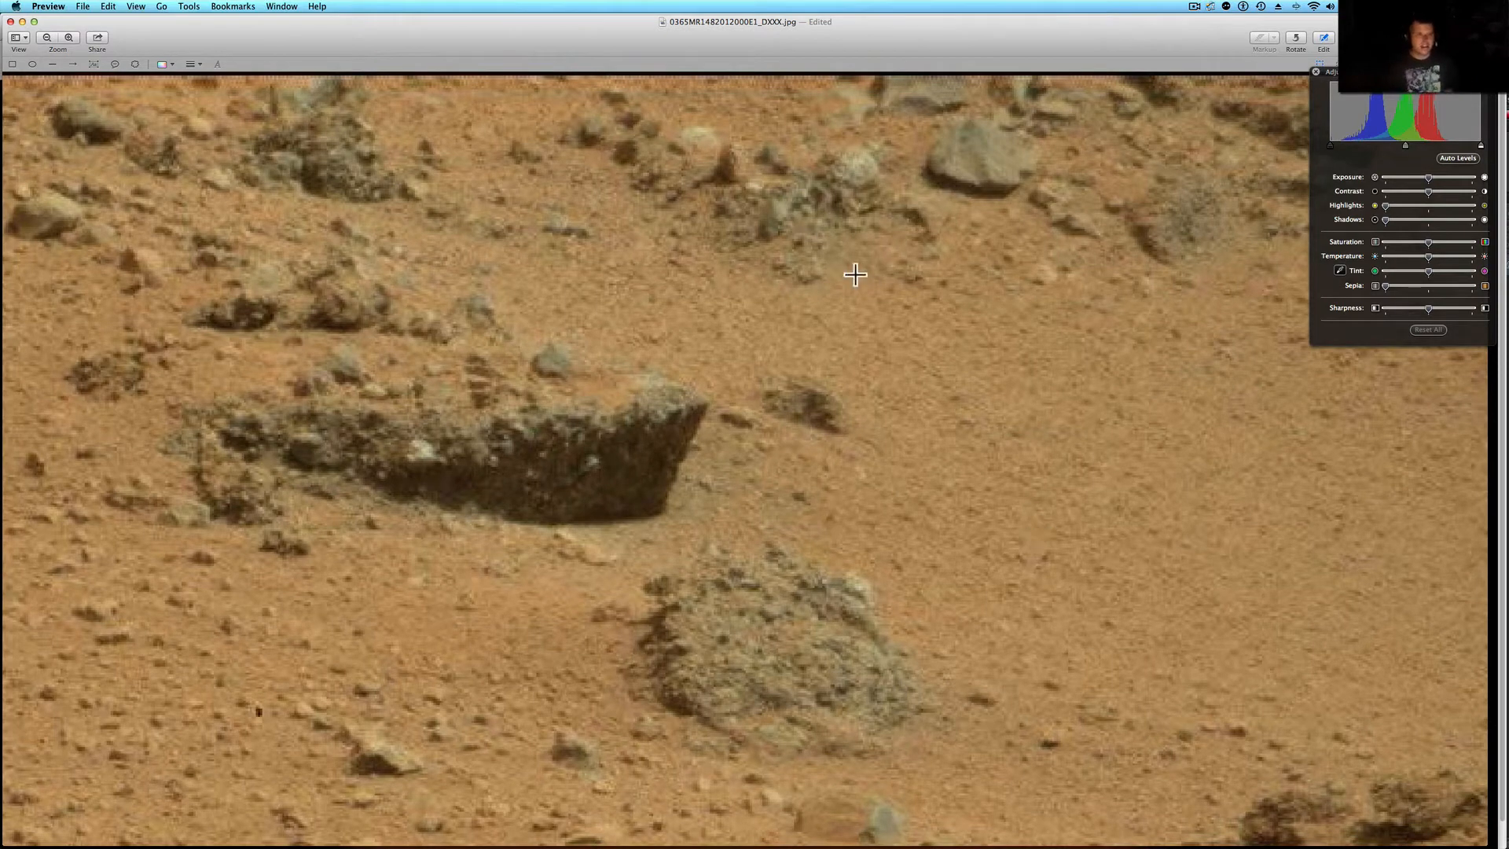
{"action": "mouse_move", "coordinate": [493, 176]}
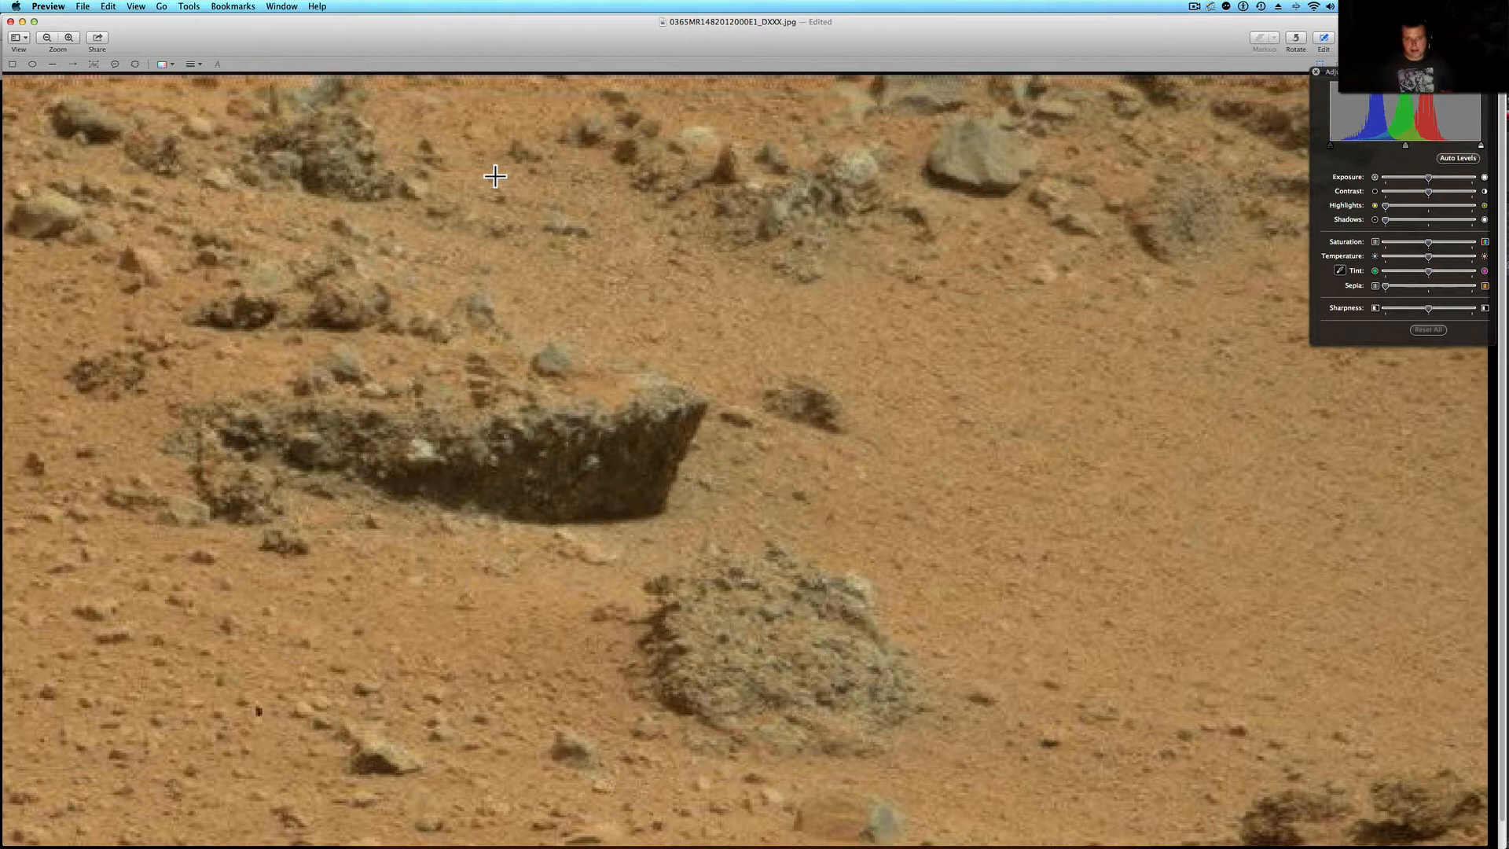
{"action": "mouse_move", "coordinate": [974, 352]}
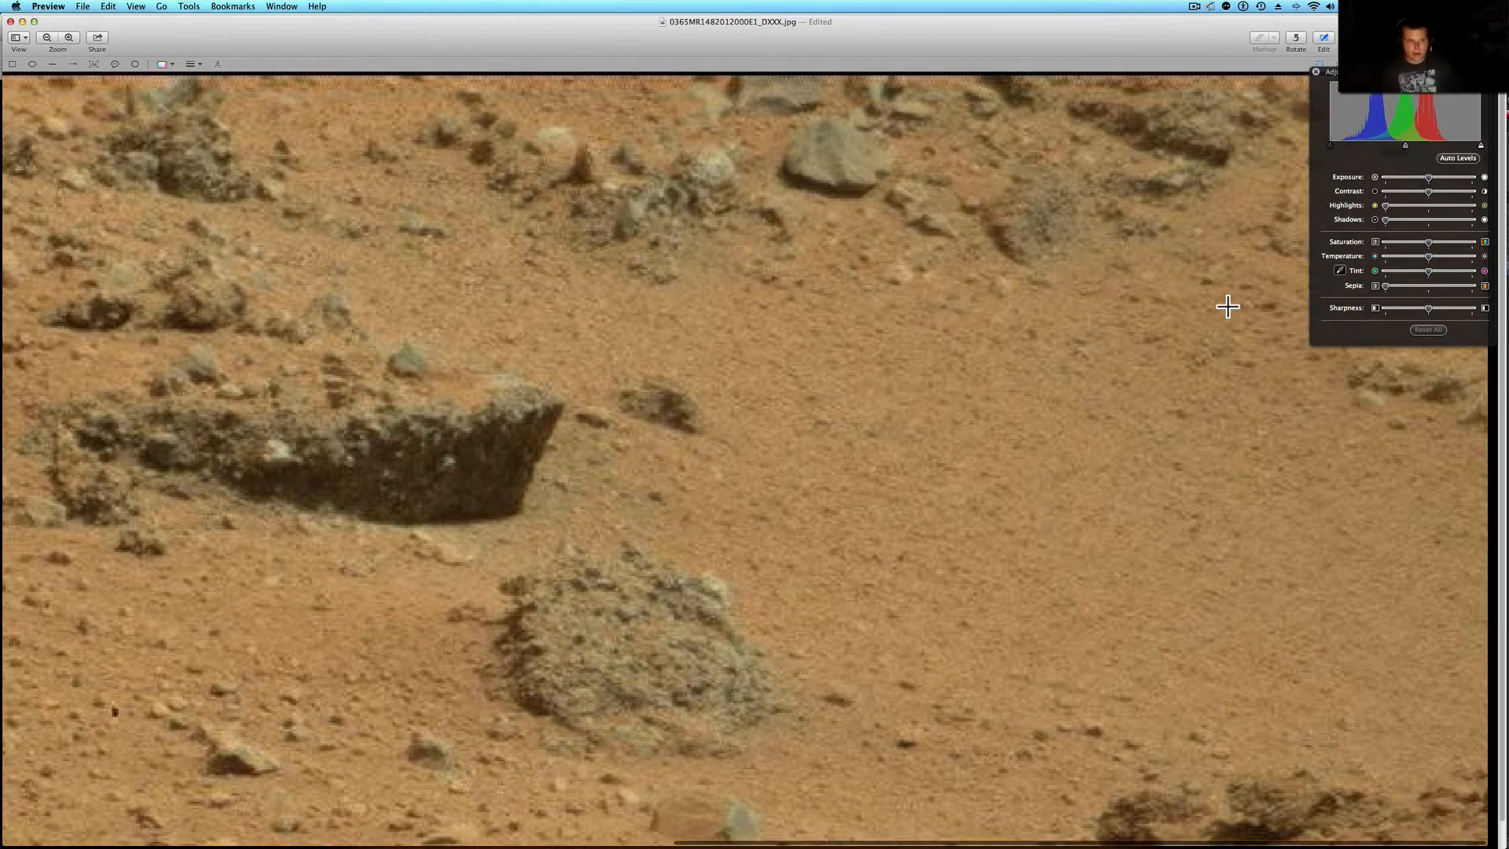
{"action": "mouse_move", "coordinate": [1024, 547]}
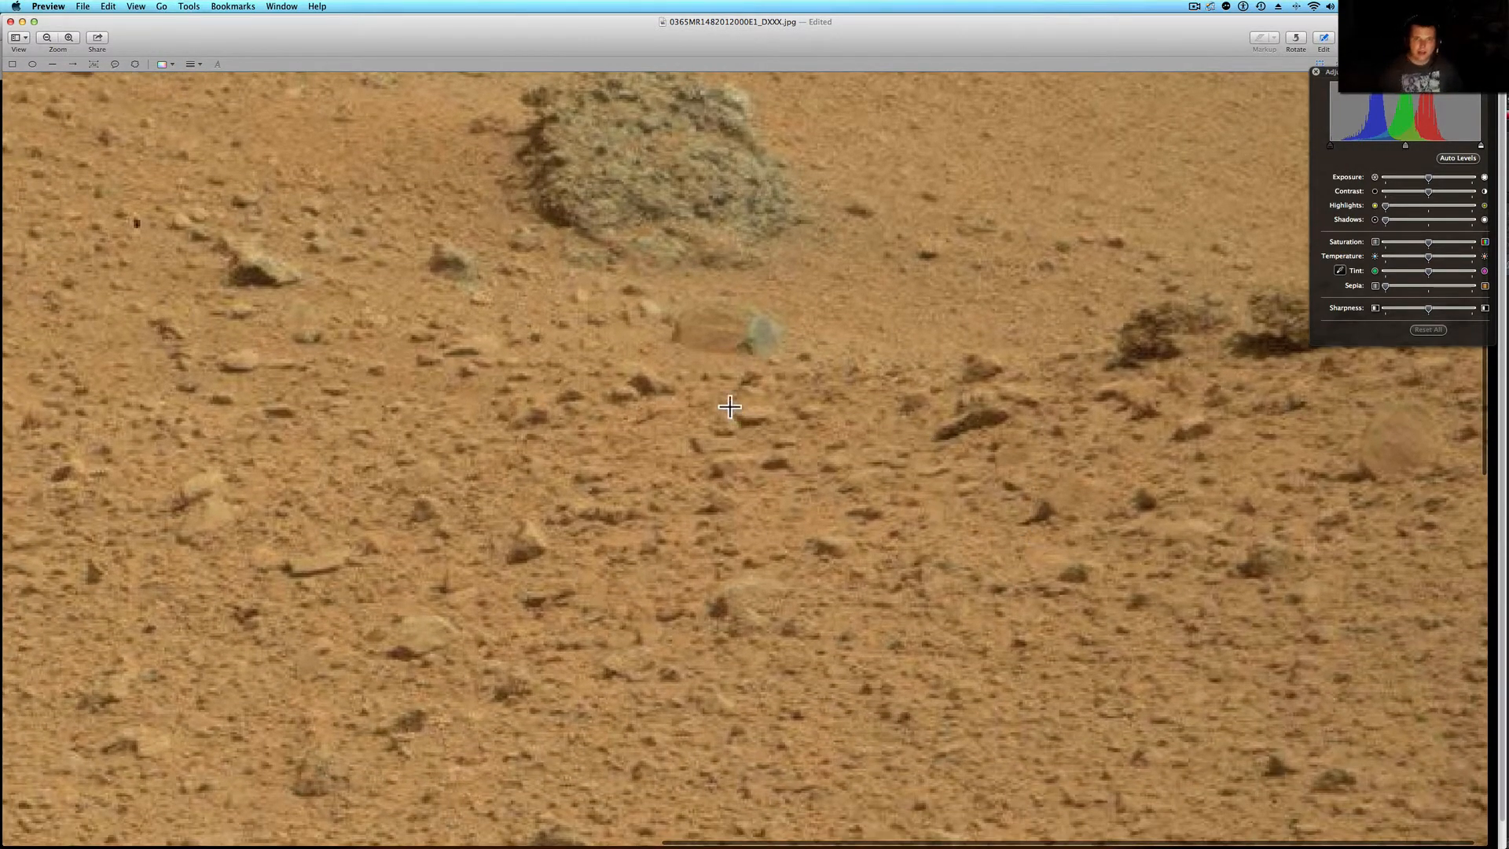
{"action": "mouse_move", "coordinate": [756, 522]}
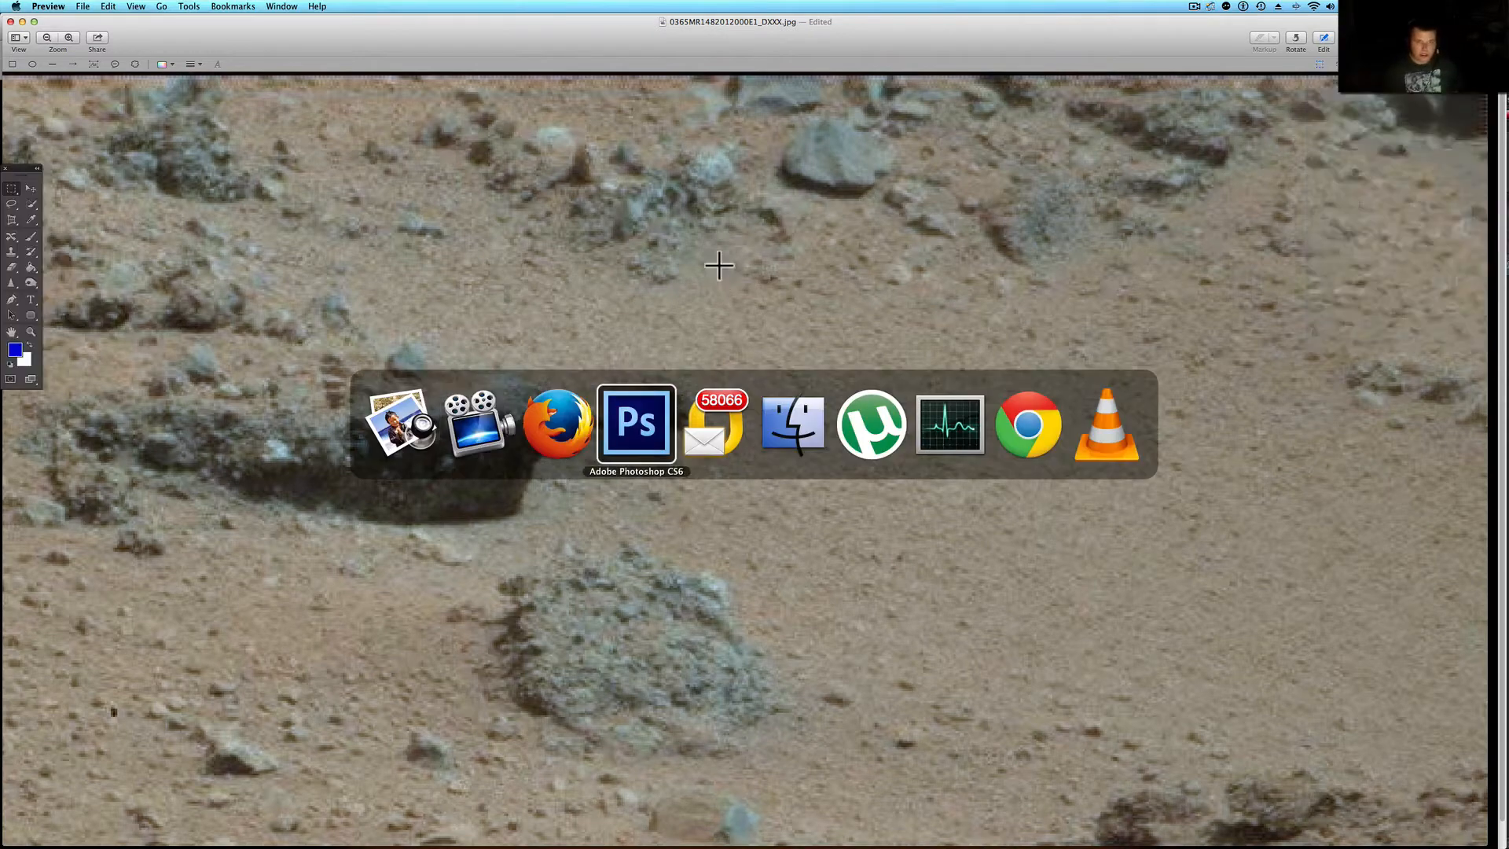
Apply Auto Tone and Auto Contrast to the Mars panorama in Photoshop
{"action": "left_click", "coordinate": [637, 424]}
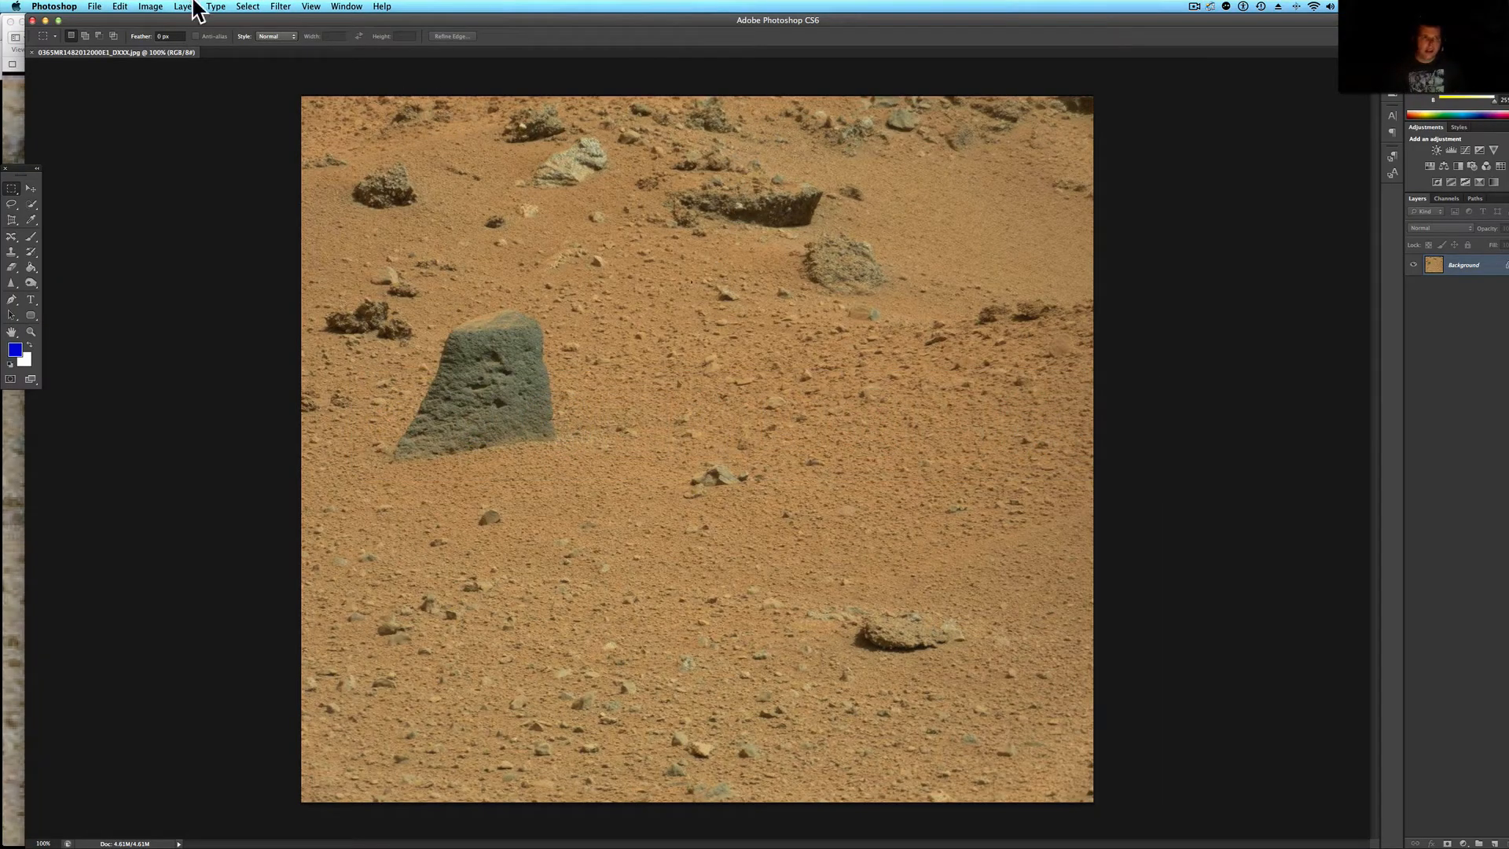
{"action": "left_click", "coordinate": [152, 6]}
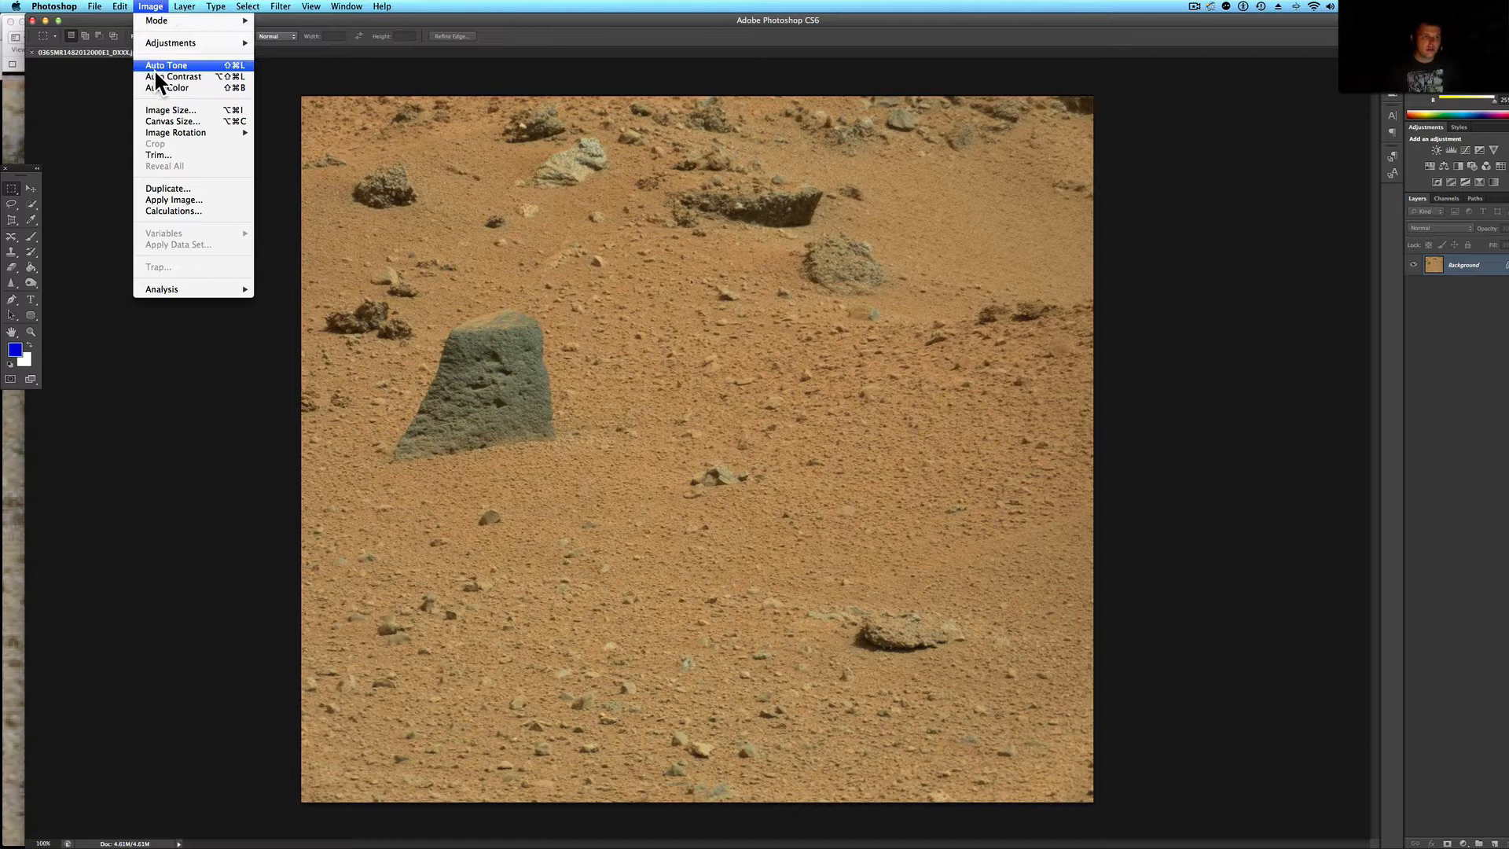
{"action": "mouse_move", "coordinate": [142, 8]}
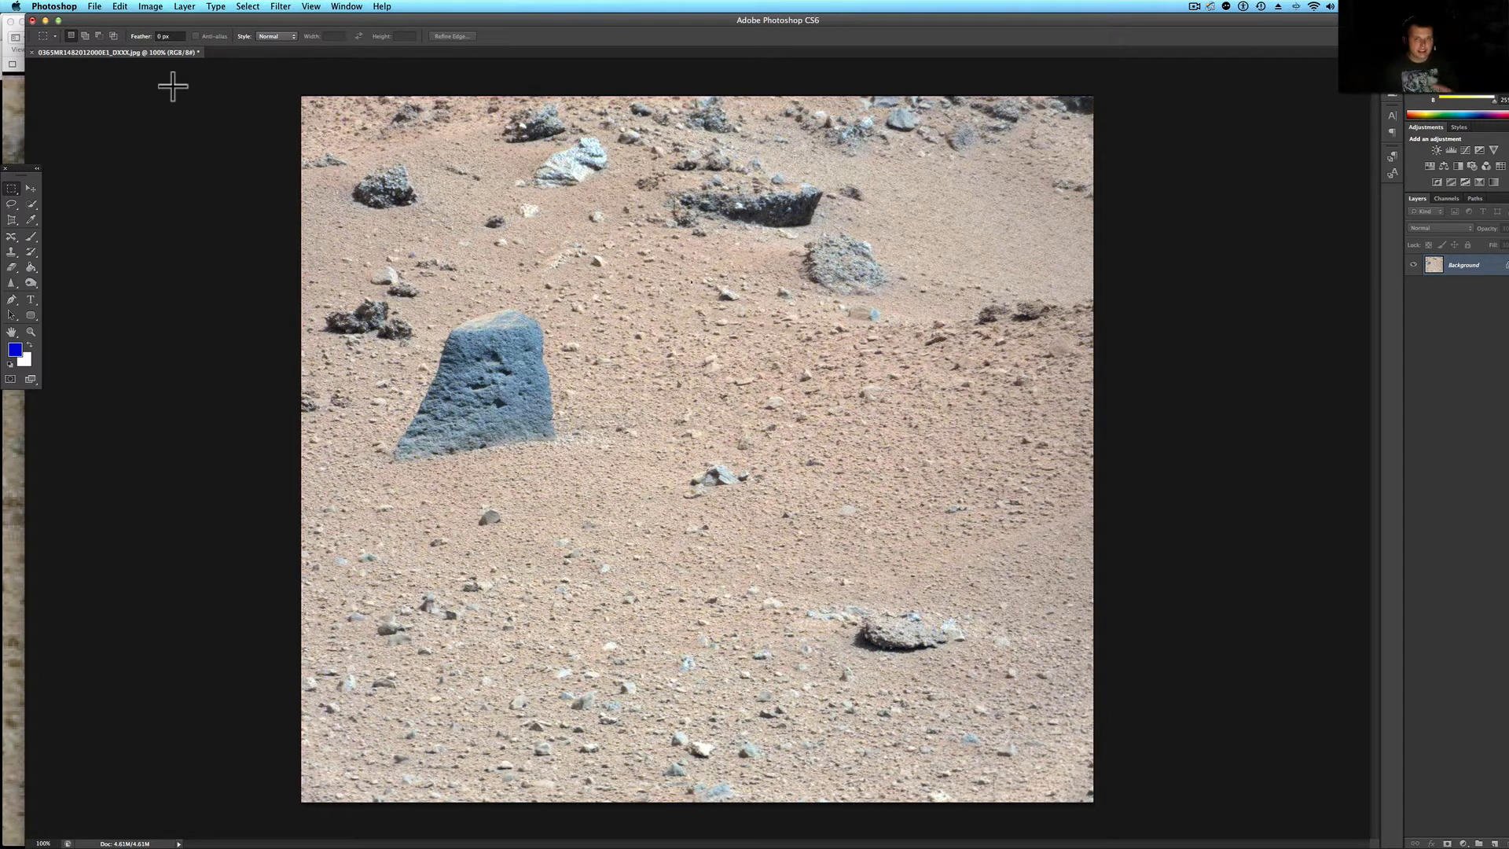
{"action": "left_click", "coordinate": [151, 7]}
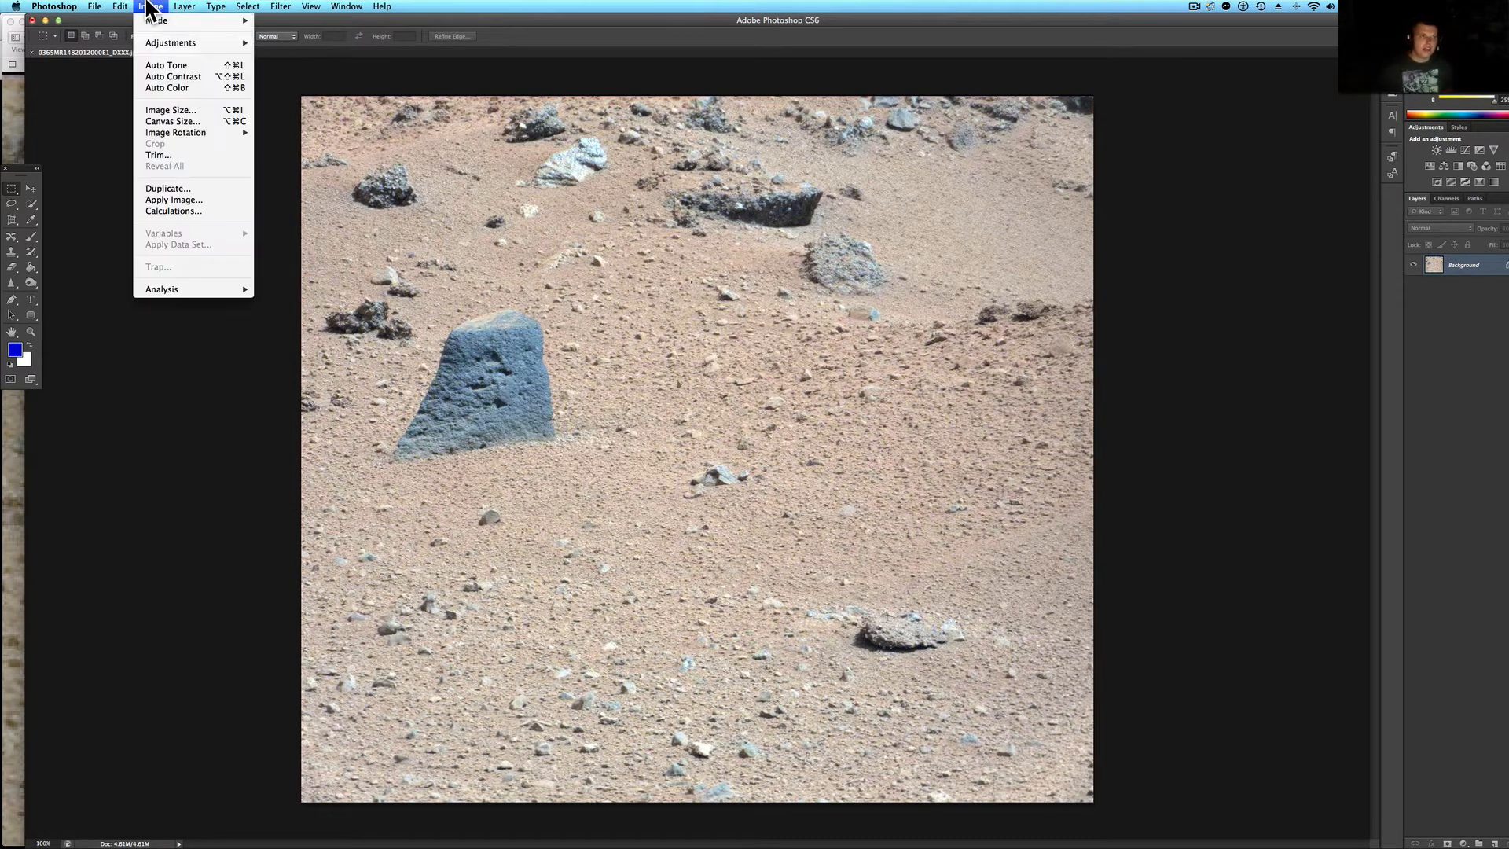
{"action": "mouse_move", "coordinate": [165, 76]}
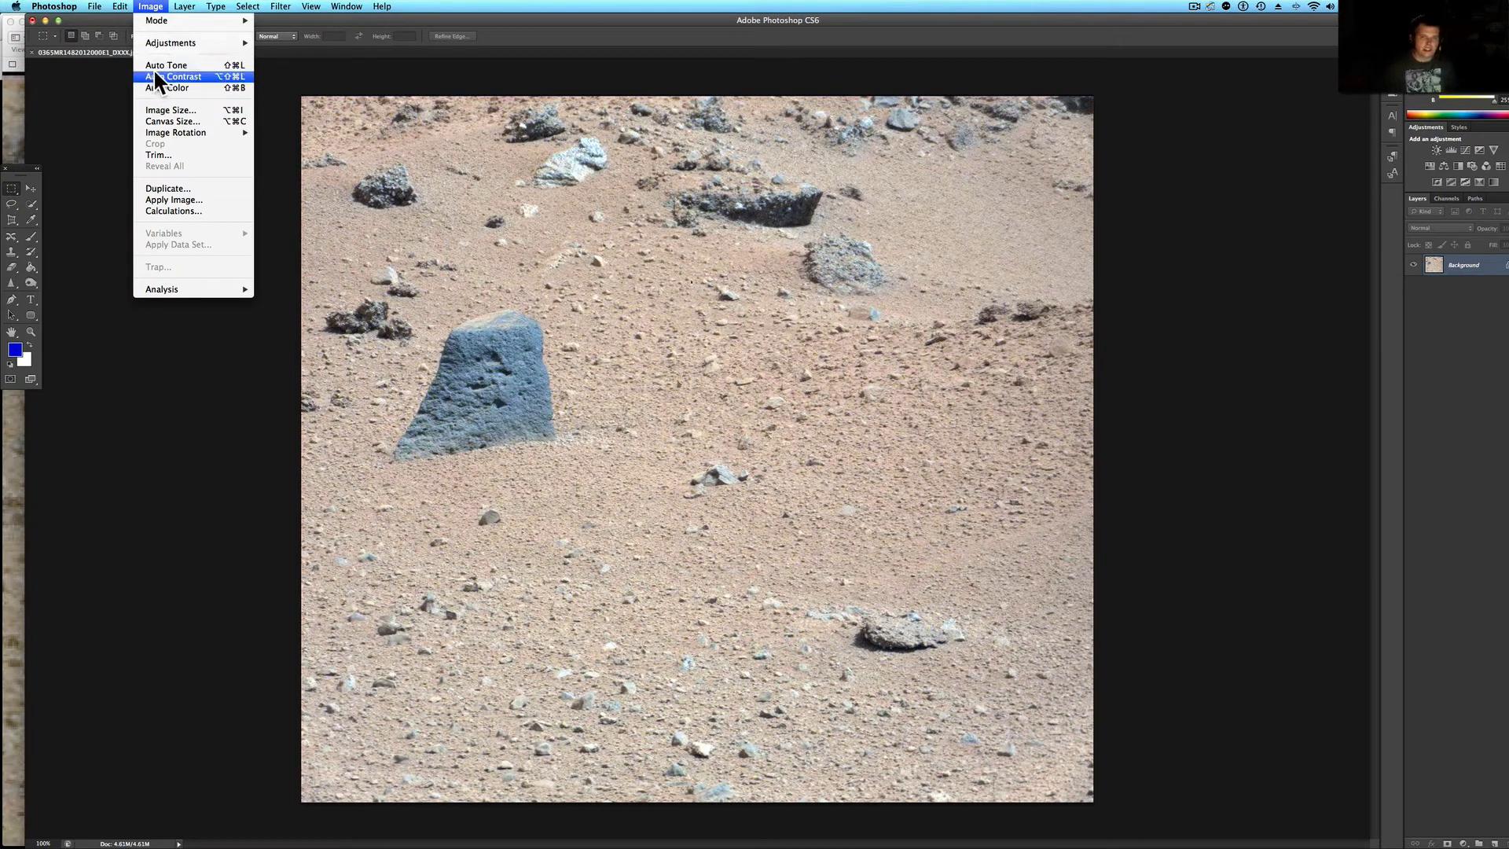
{"action": "left_click", "coordinate": [171, 76]}
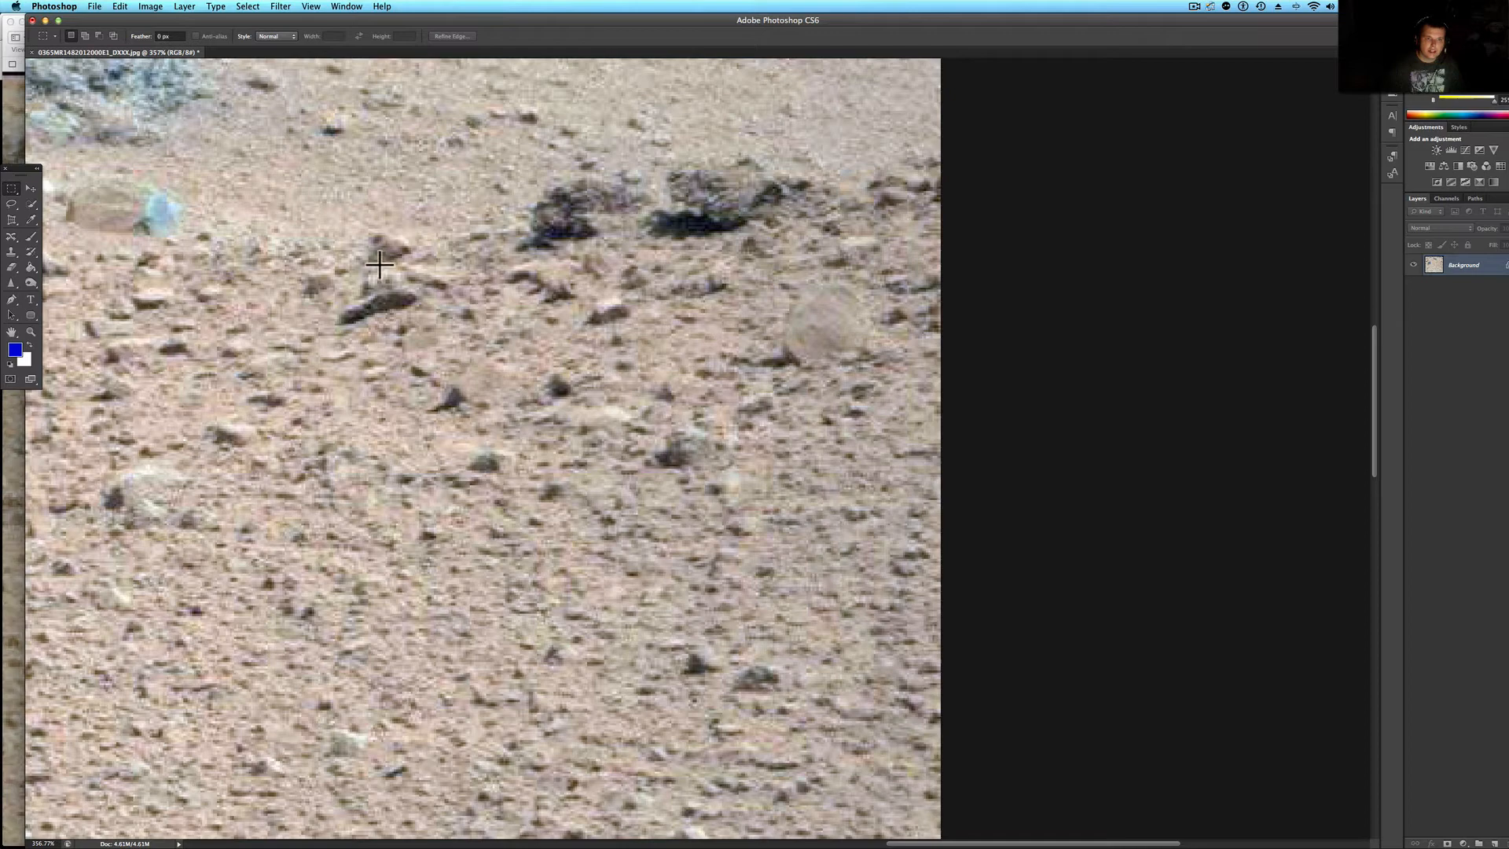
{"action": "mouse_move", "coordinate": [784, 269]}
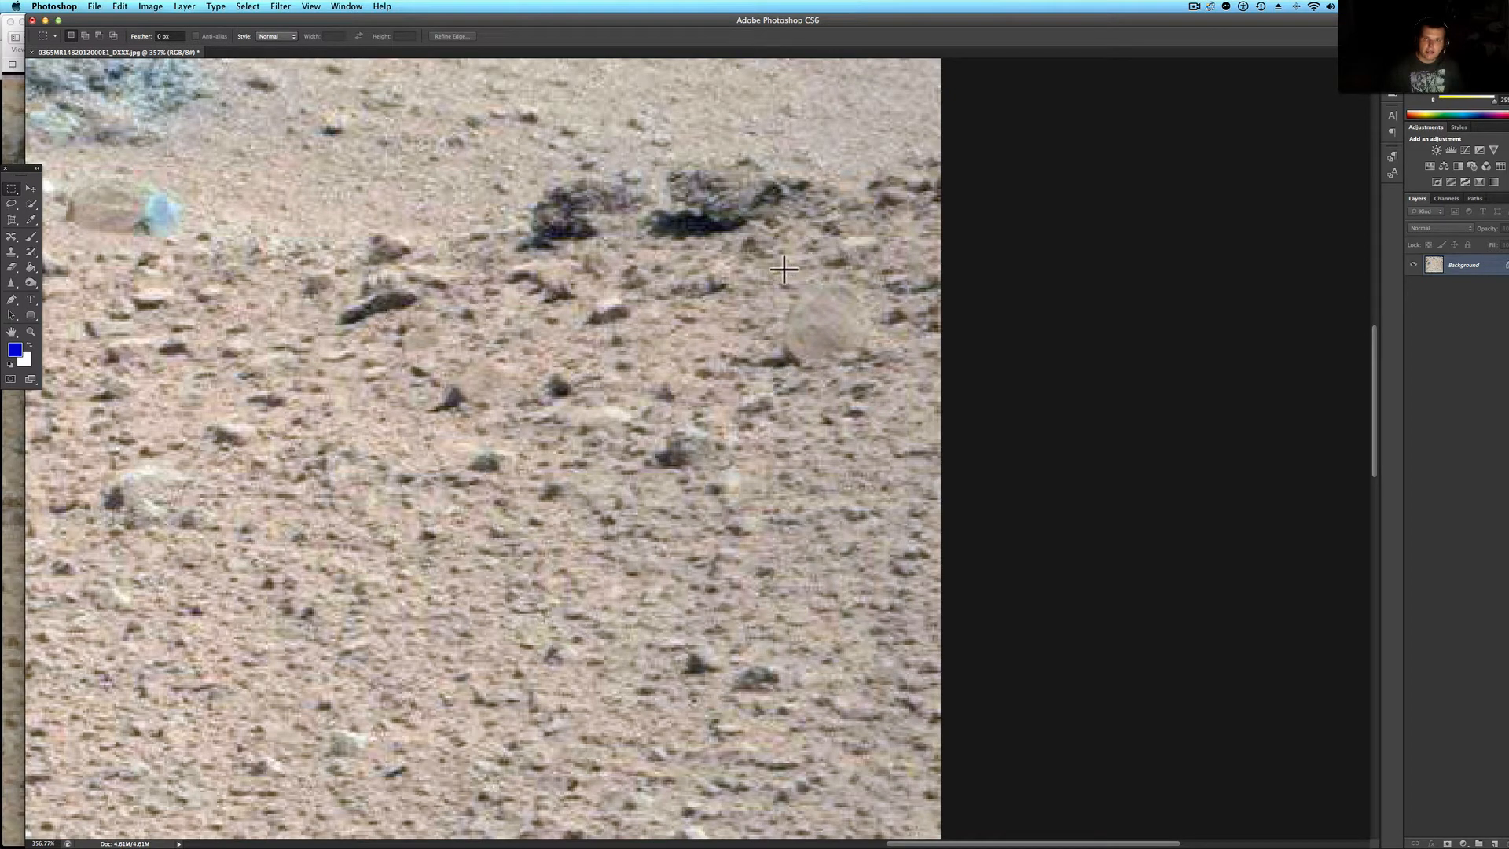
{"action": "mouse_move", "coordinate": [827, 275]}
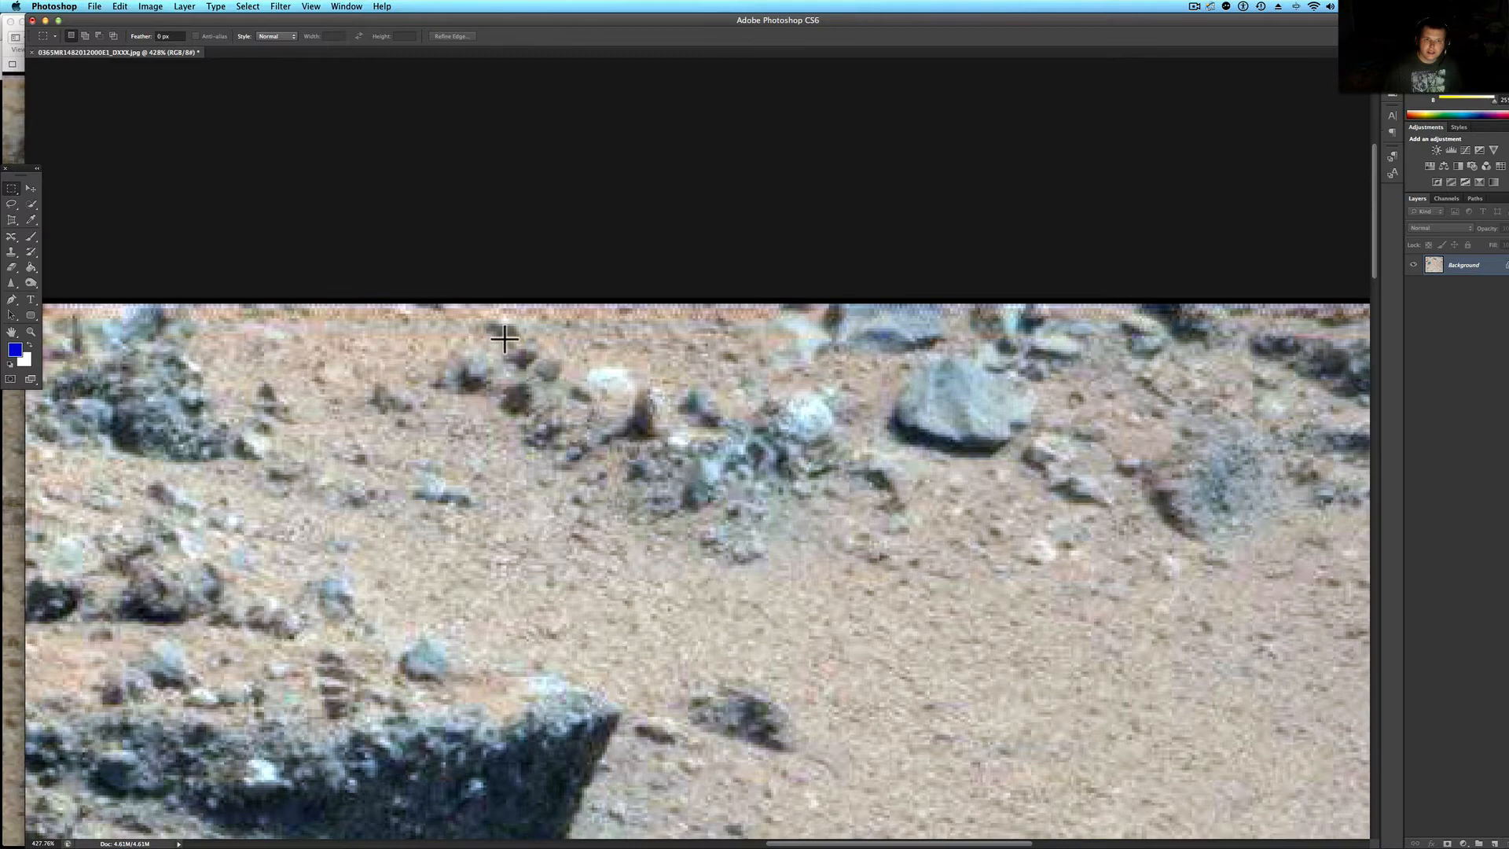
Crop the photo to the pale rock cluster and raise its resolution in Image Size
{"action": "left_click_drag", "start_coordinate": [505, 317], "coordinate": [924, 599]}
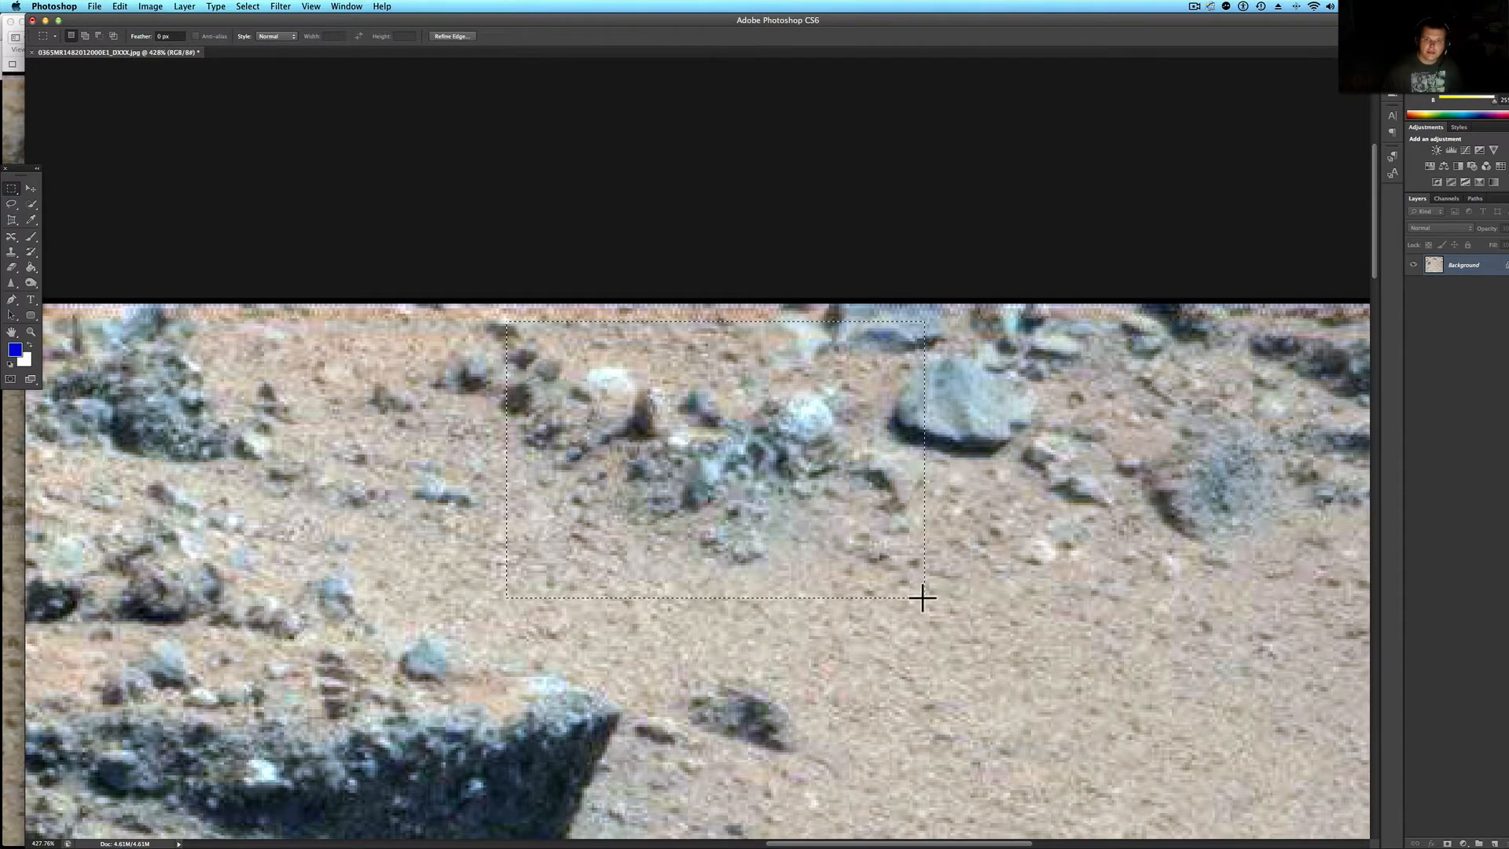
{"action": "left_click", "coordinate": [154, 6]}
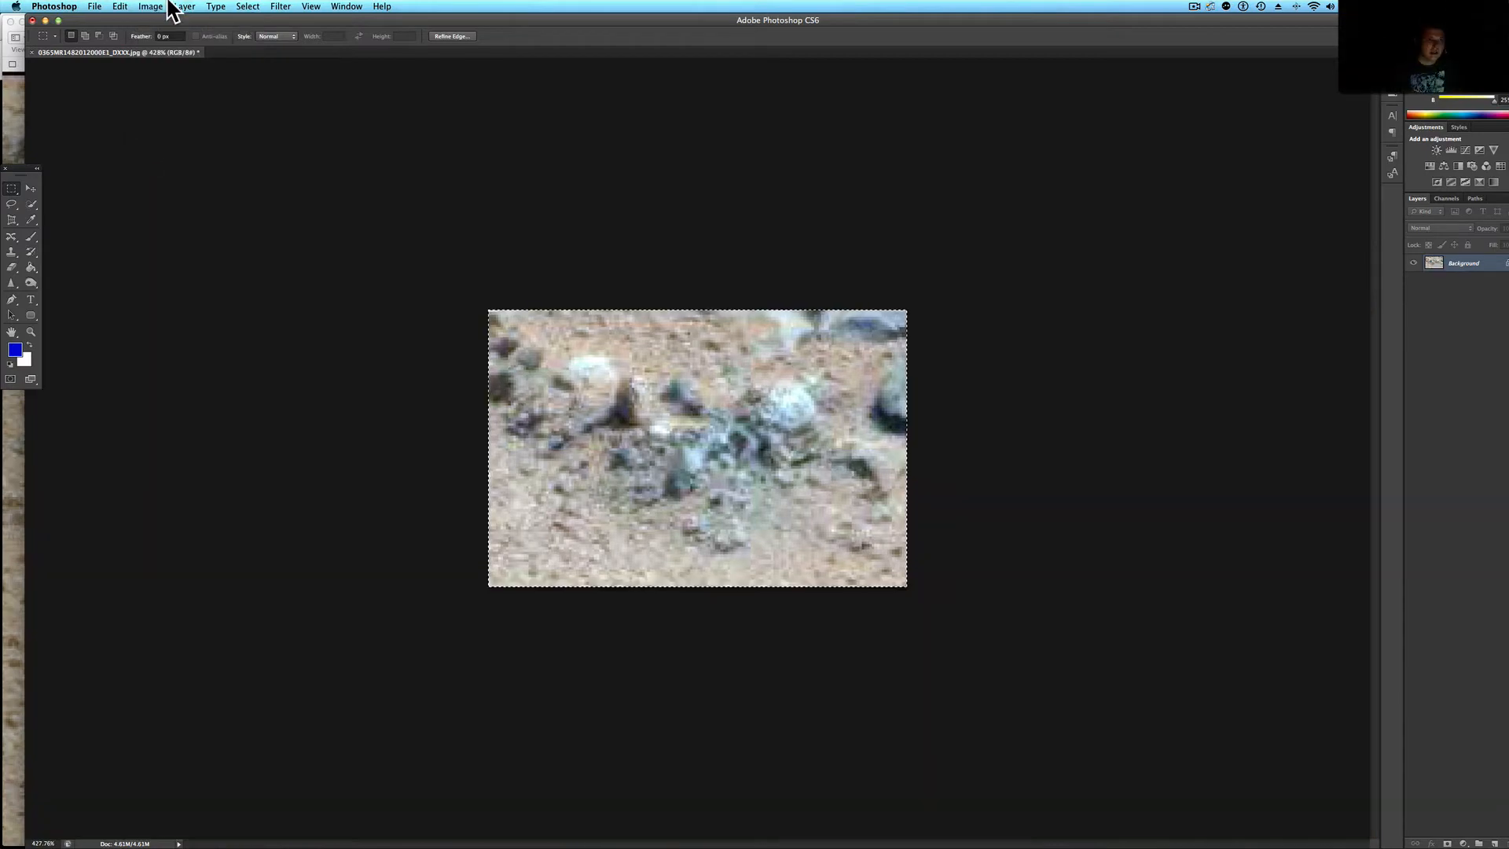
{"action": "left_click", "coordinate": [154, 6]}
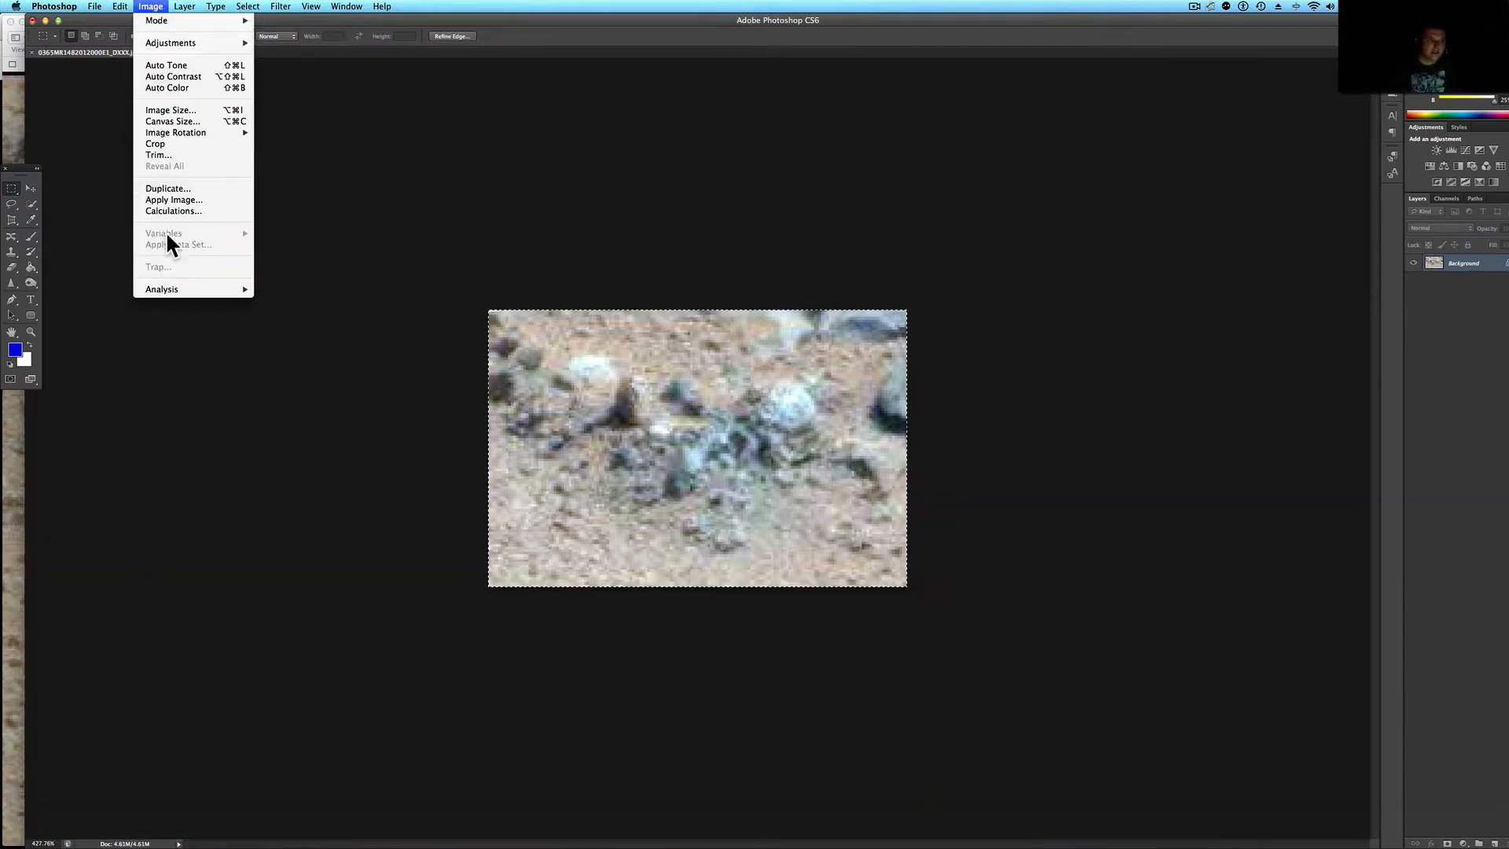
{"action": "mouse_move", "coordinate": [189, 114]}
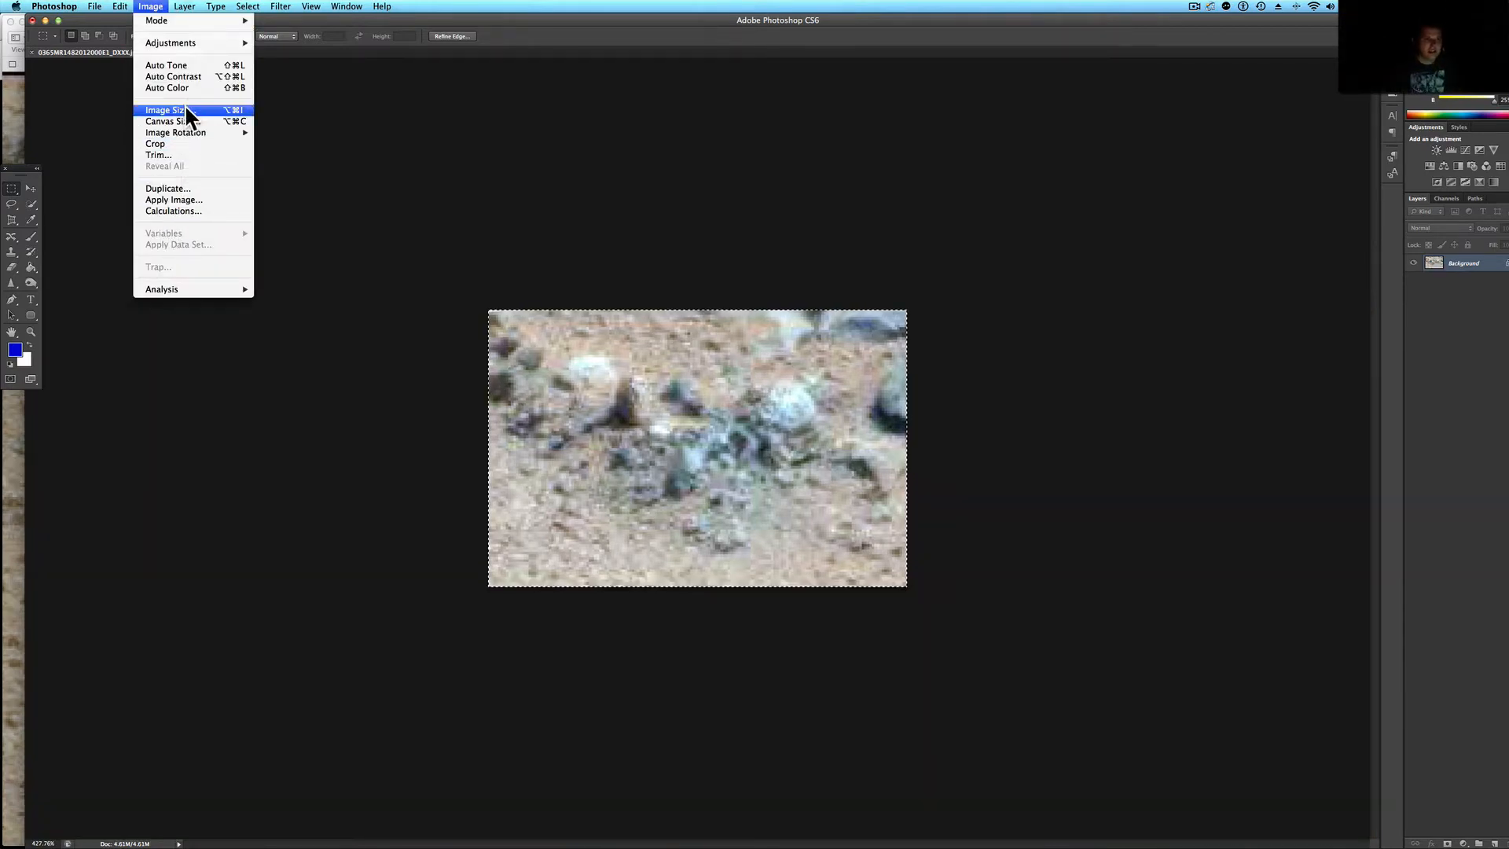
{"action": "left_click", "coordinate": [164, 109]}
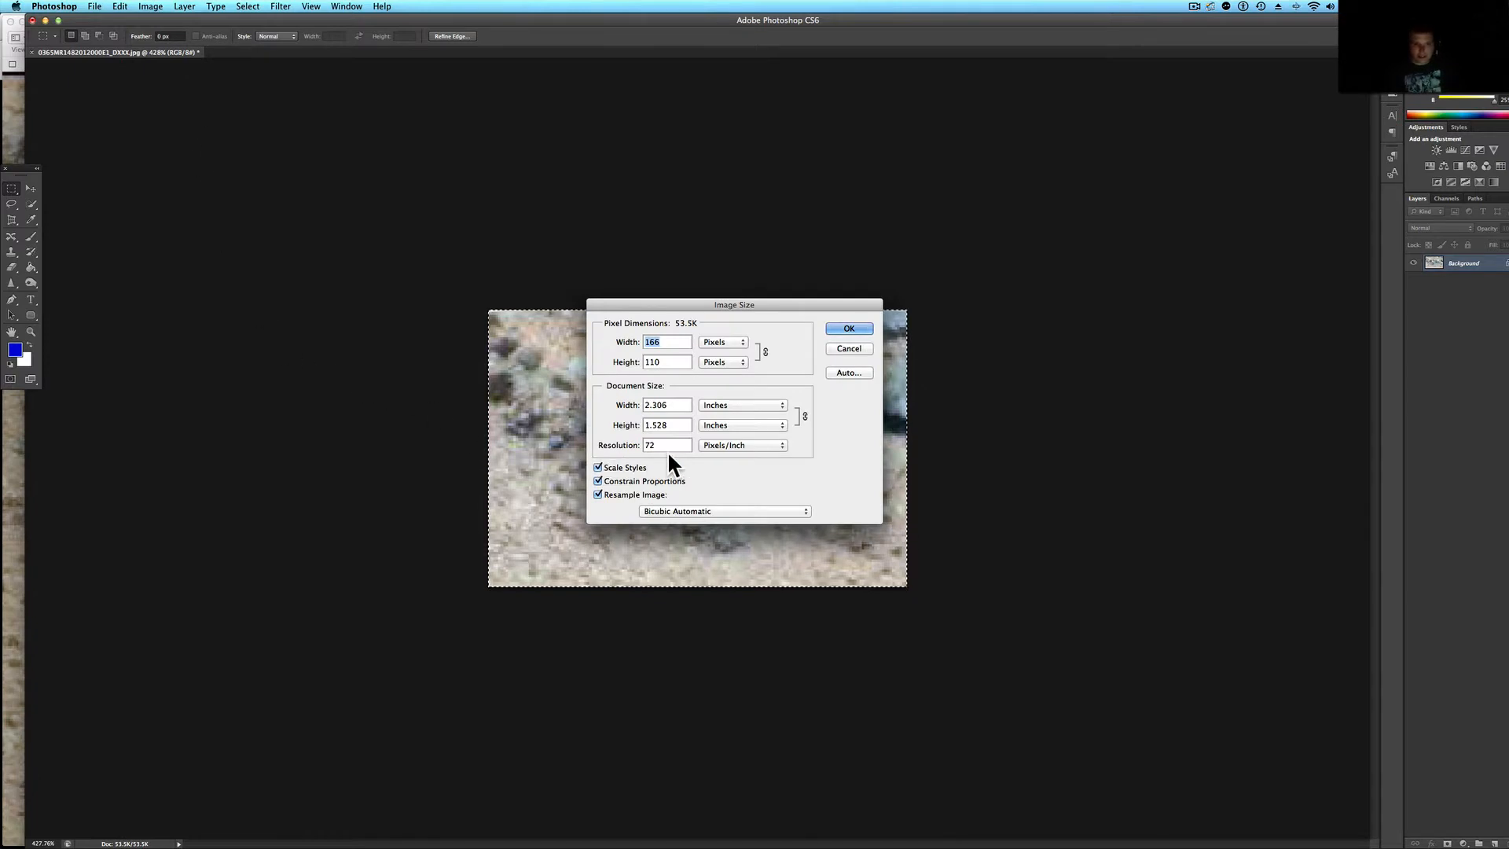
{"action": "left_click", "coordinate": [665, 445]}
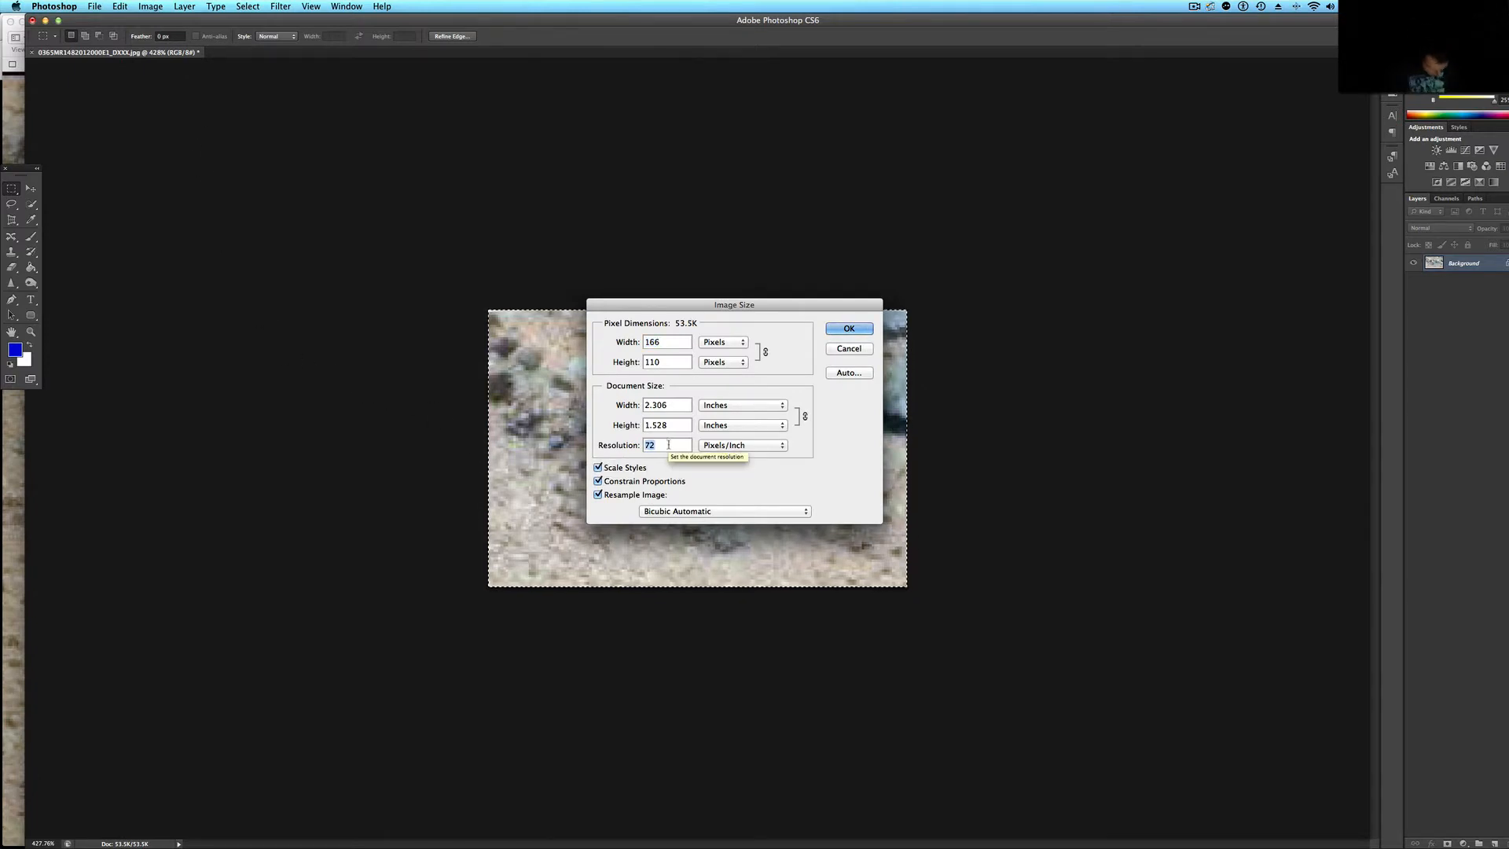
{"action": "left_click", "coordinate": [848, 328]}
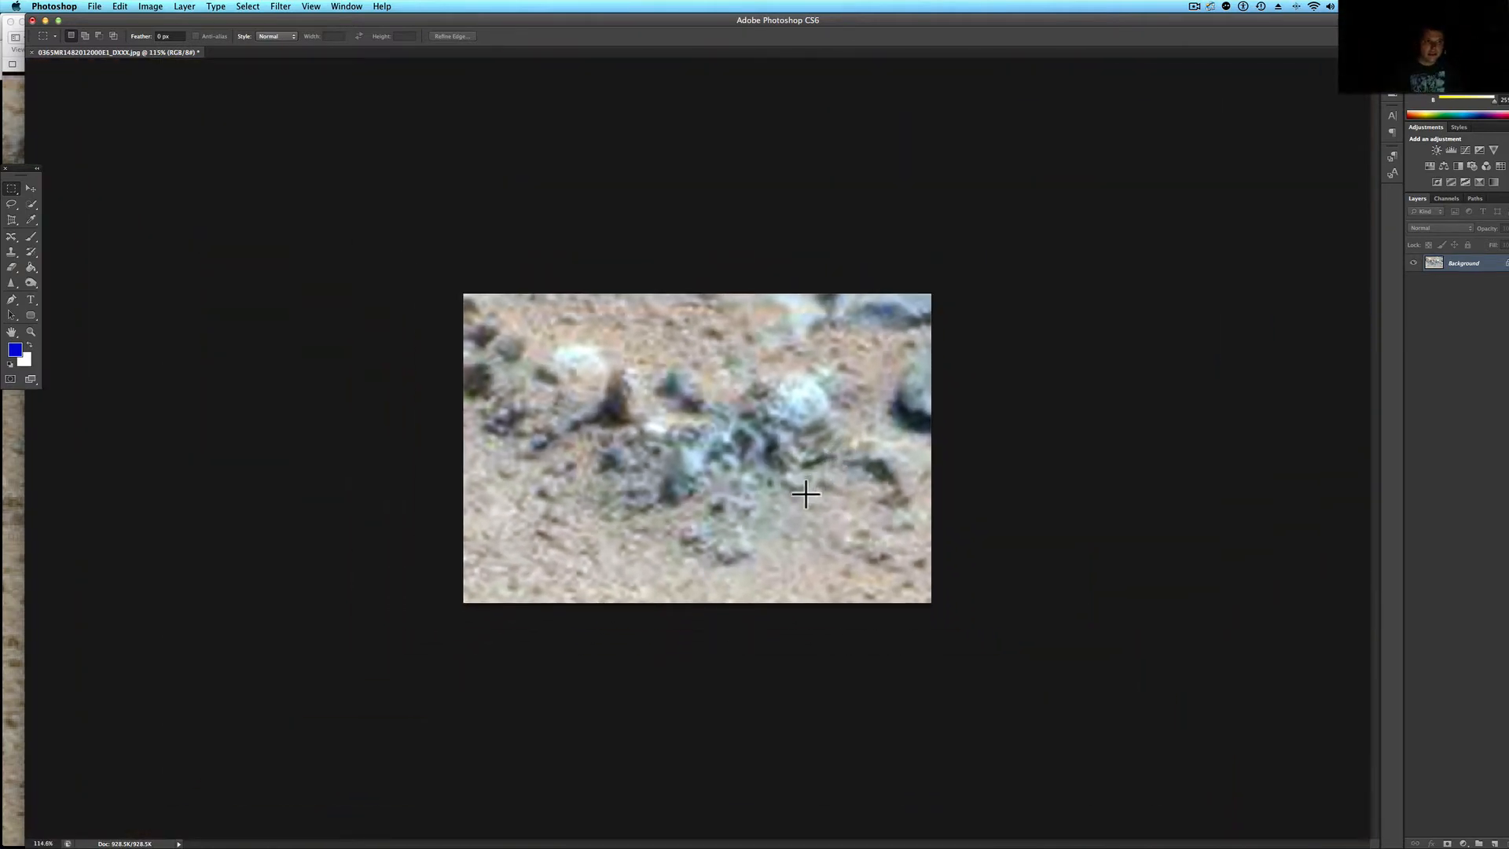
Apply an automatic correction to the cropped rock image
{"action": "left_click", "coordinate": [30, 332]}
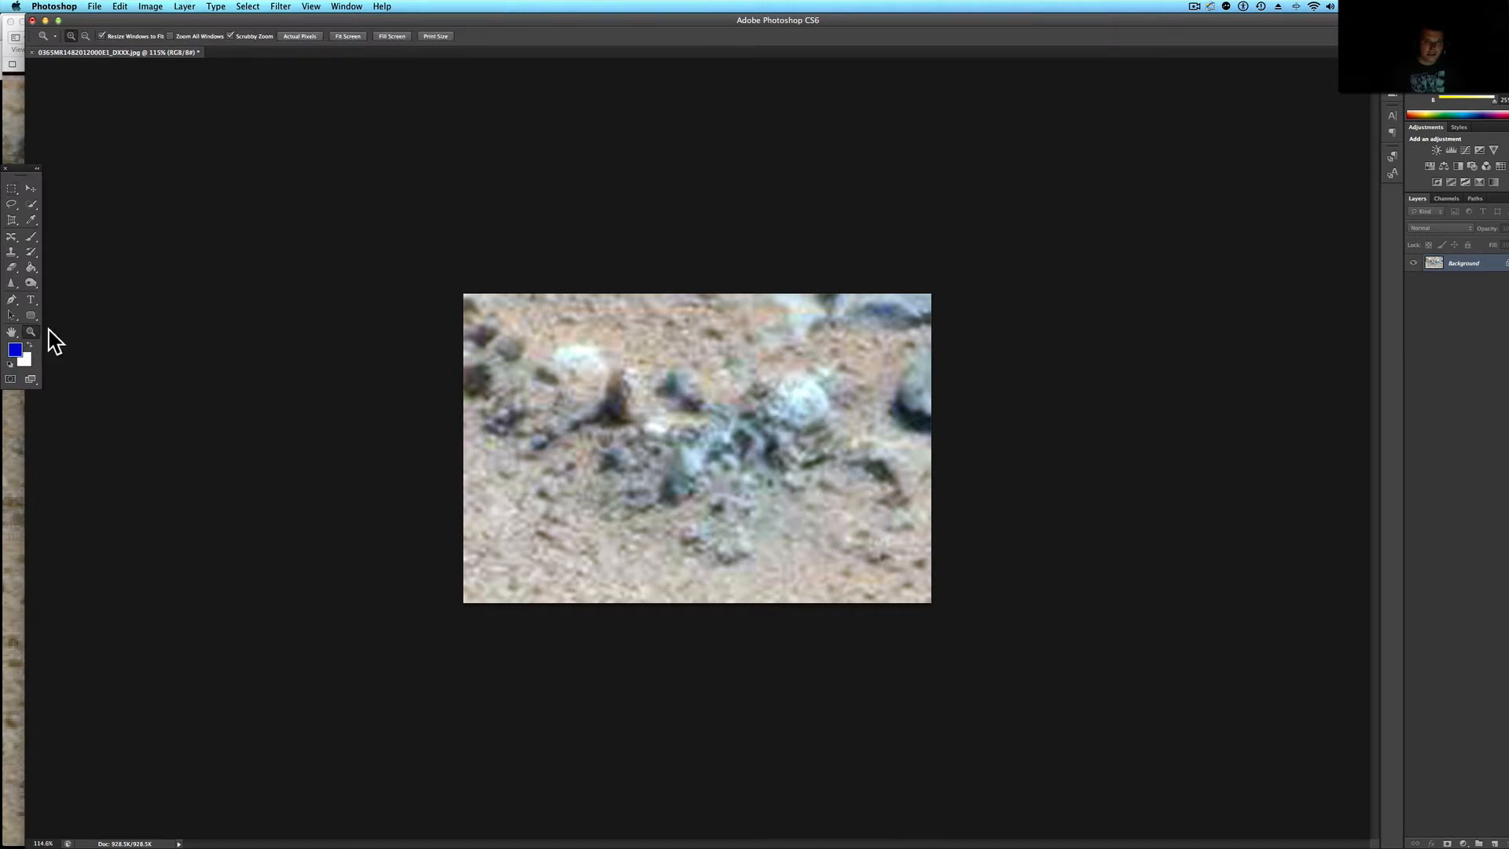
{"action": "left_click", "coordinate": [142, 5]}
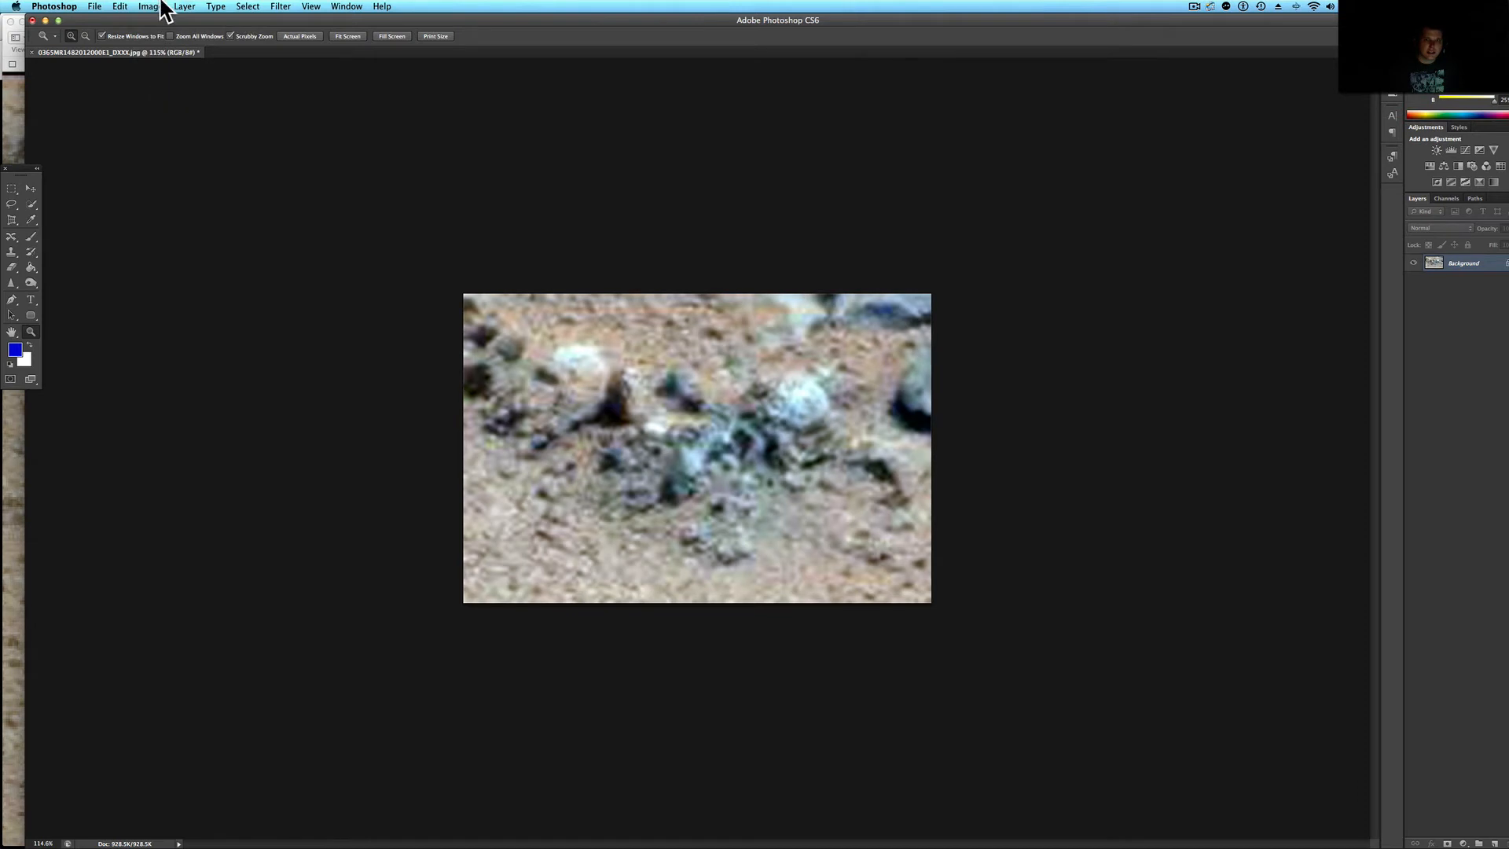
{"action": "left_click", "coordinate": [154, 6]}
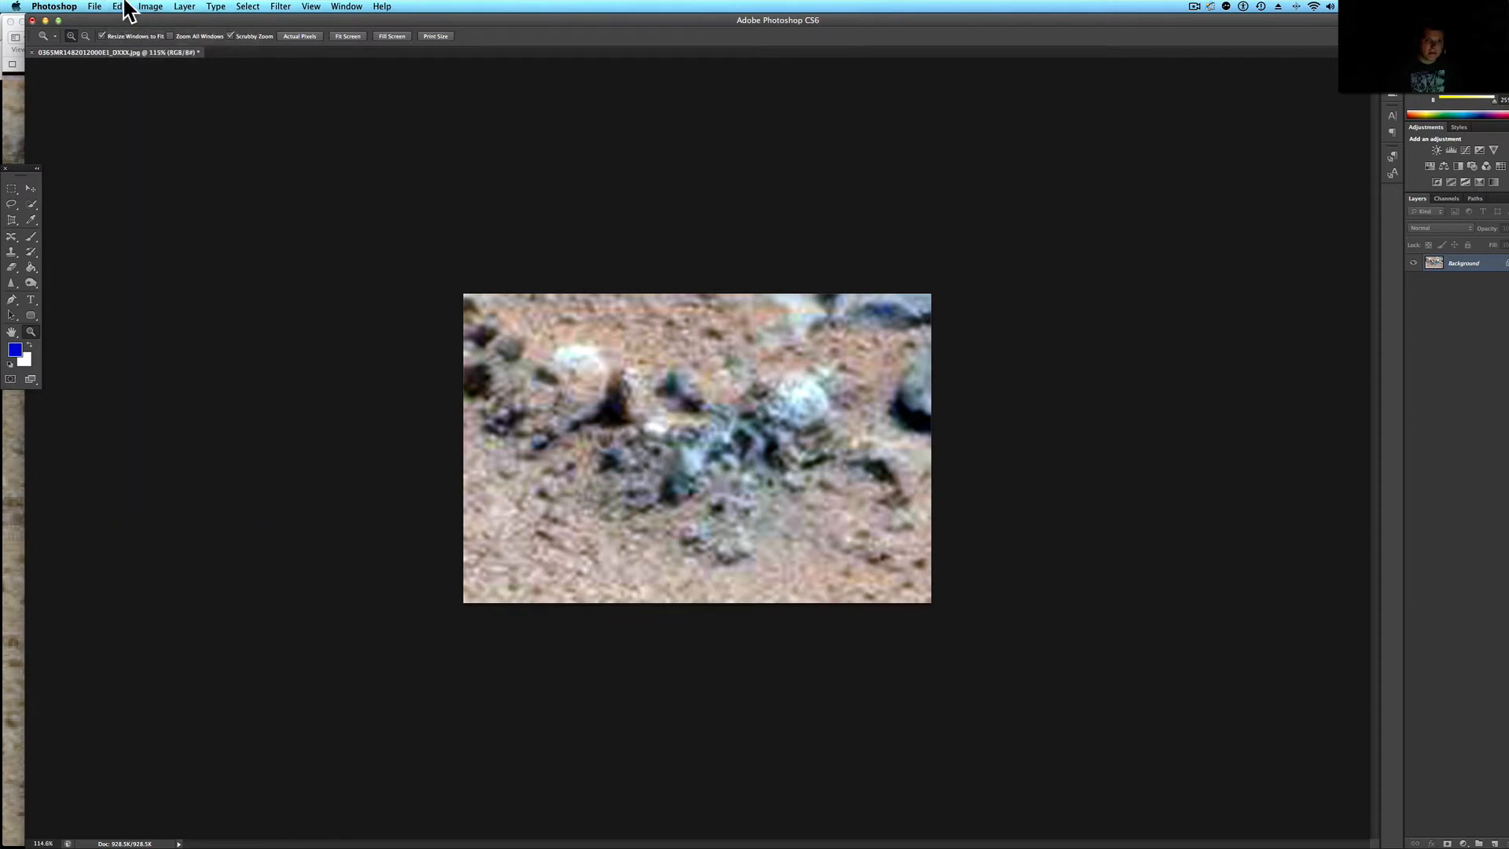
Set Brightness/Contrast on the rock crop to Brightness -3 and Contrast 10
{"action": "left_click", "coordinate": [148, 6]}
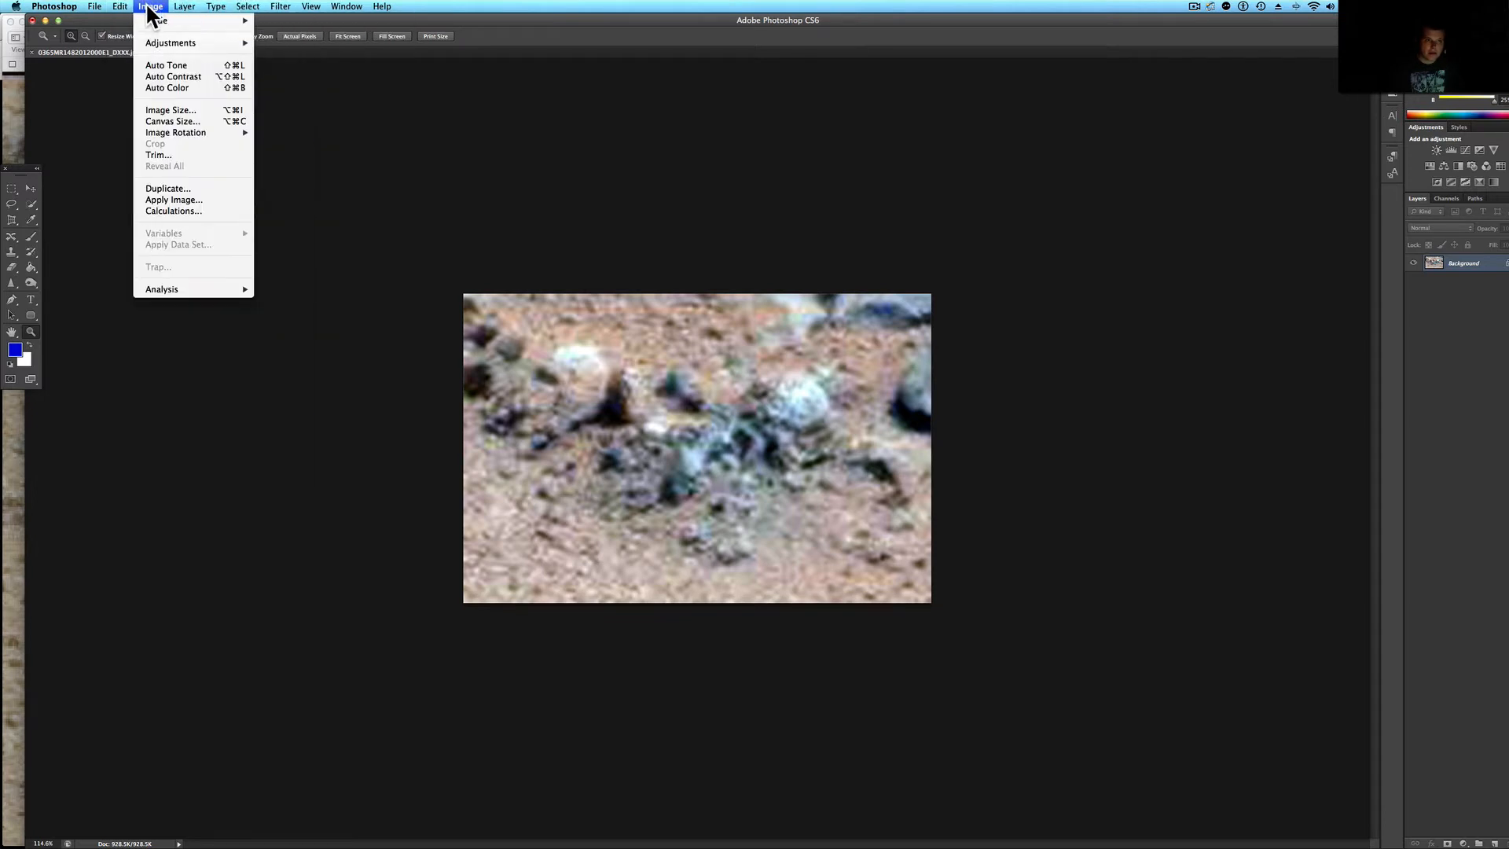
{"action": "mouse_move", "coordinate": [169, 42]}
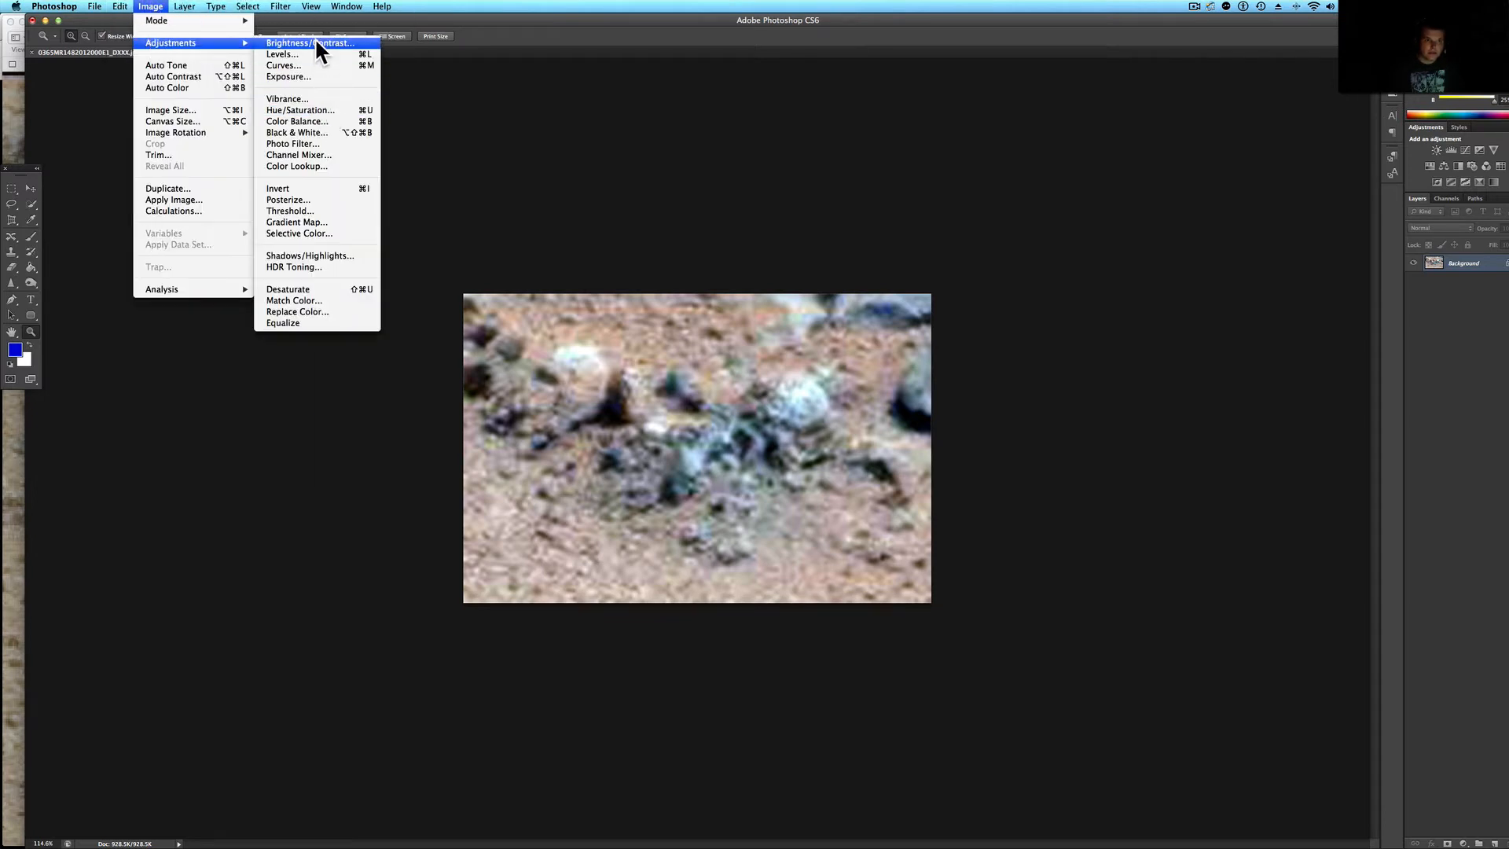
{"action": "left_click", "coordinate": [311, 43]}
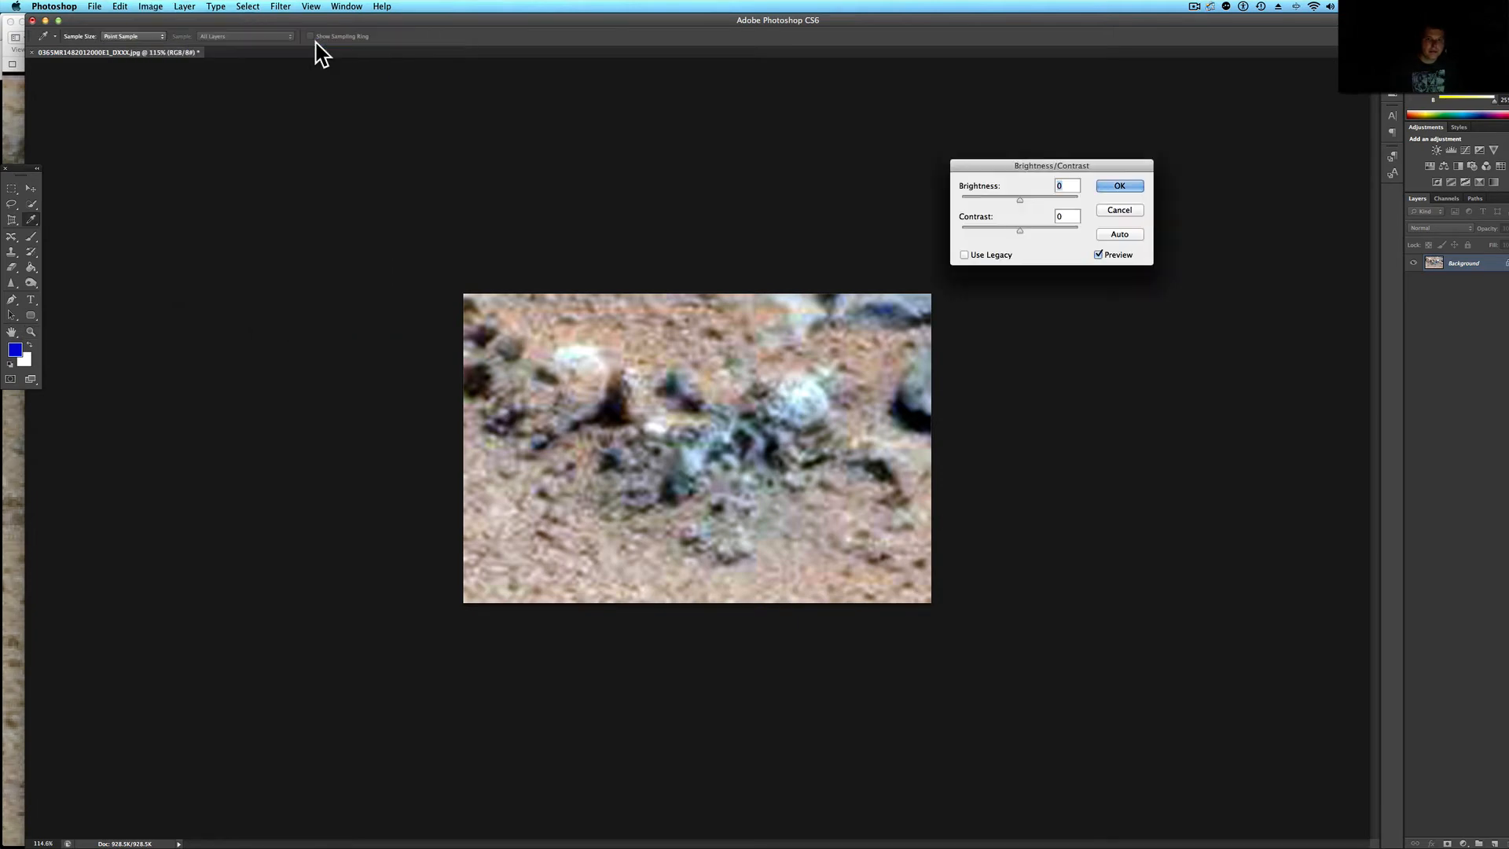
{"action": "left_click_drag", "start_coordinate": [1020, 199], "coordinate": [1034, 199]}
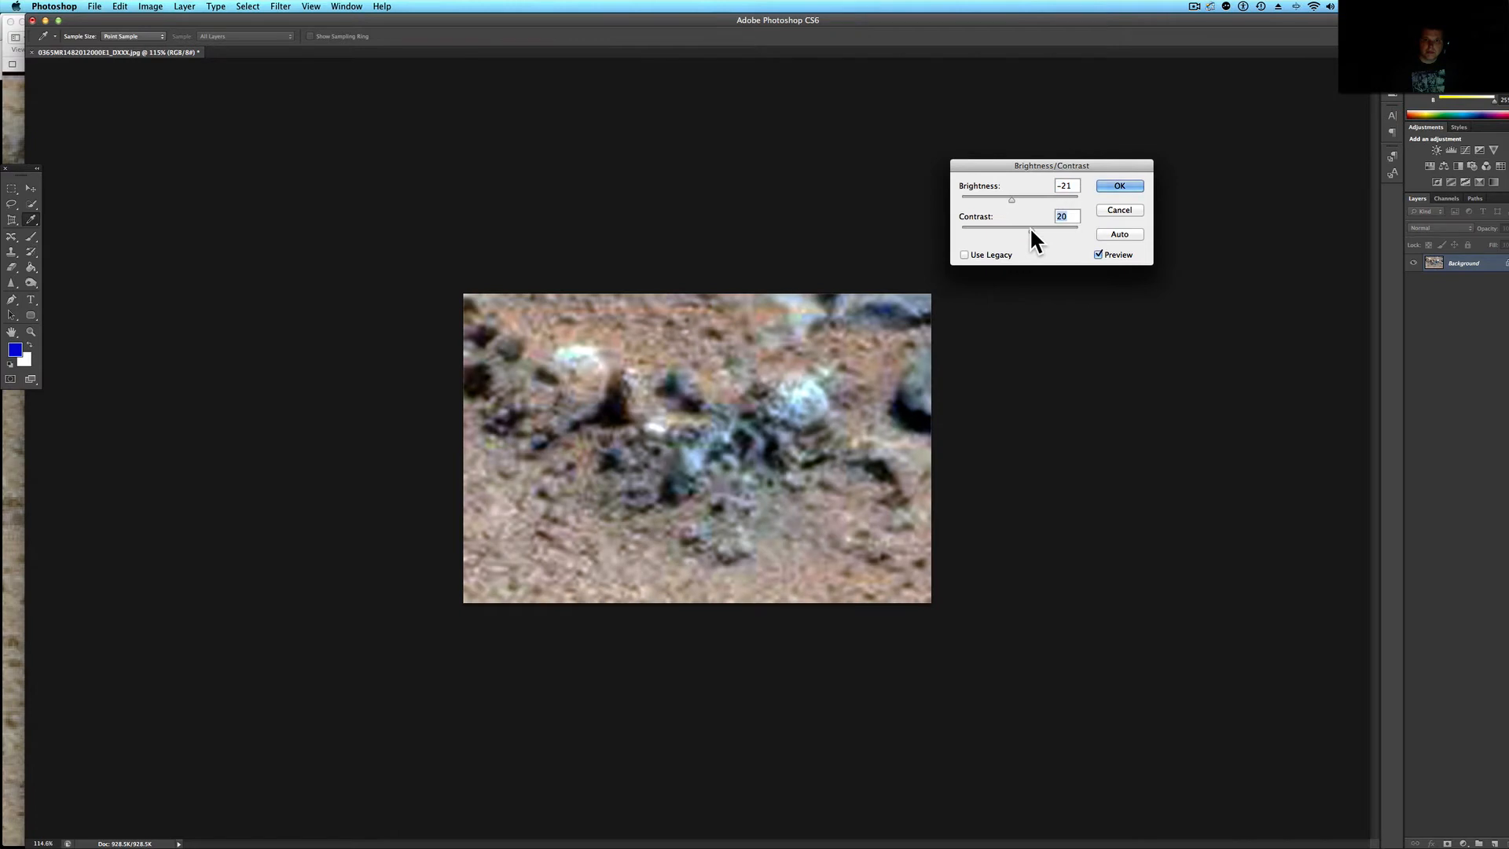
{"action": "left_click_drag", "start_coordinate": [1034, 230], "coordinate": [1003, 230]}
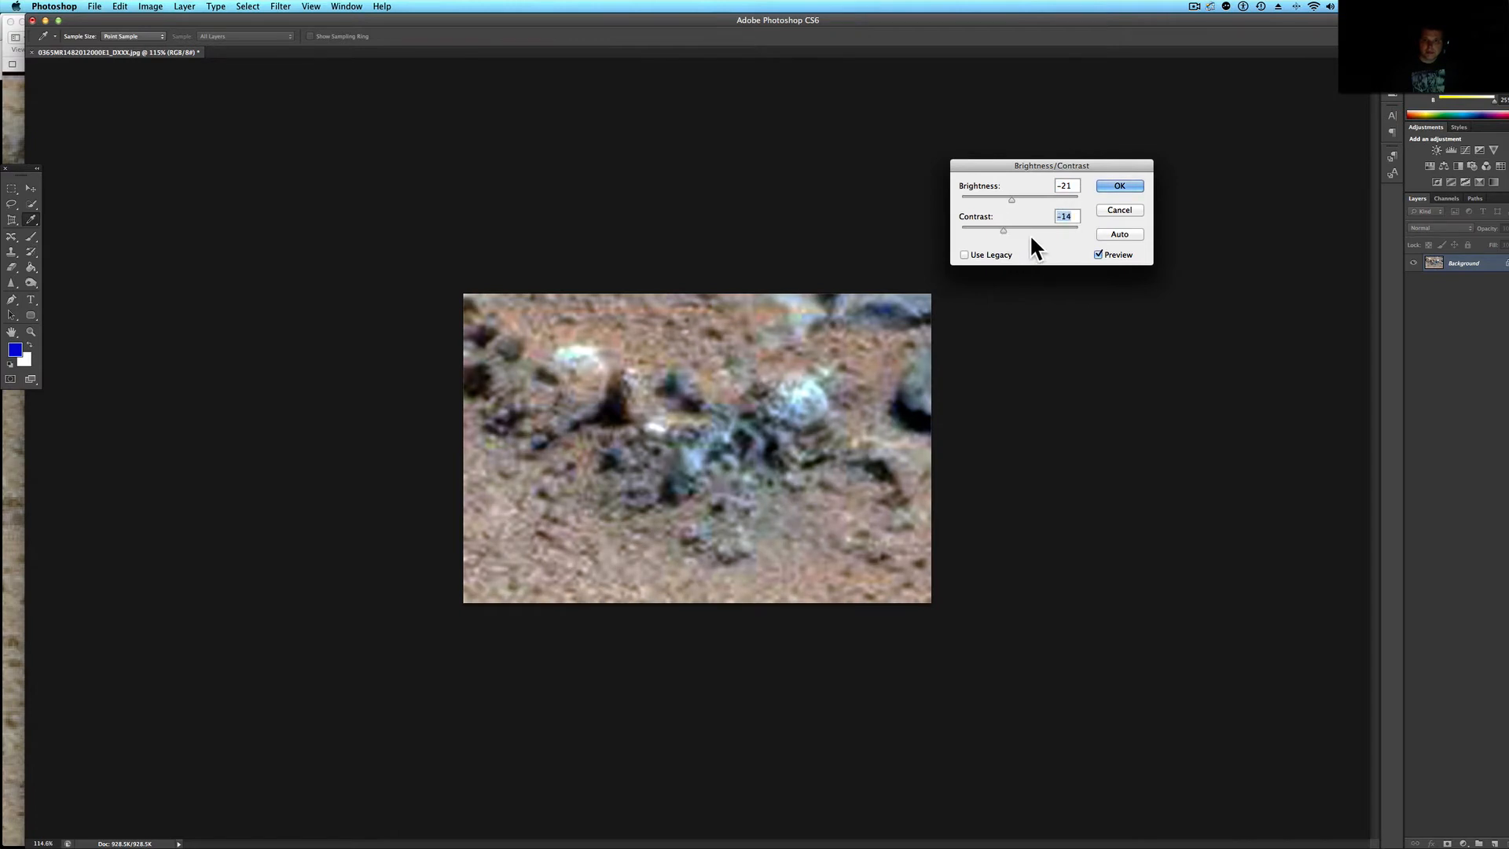
{"action": "left_click_drag", "start_coordinate": [1003, 230], "coordinate": [1027, 230]}
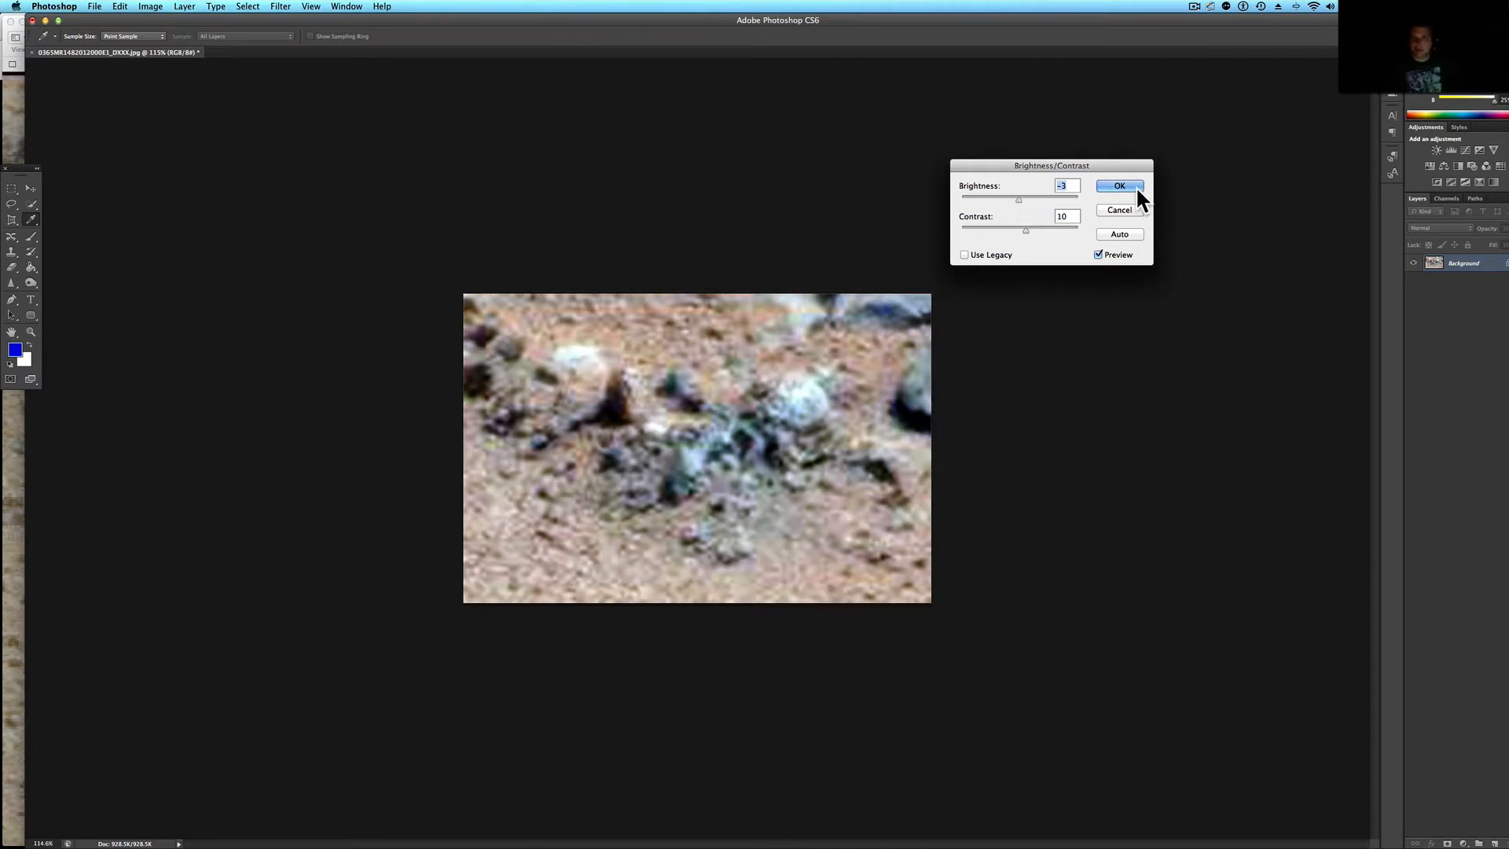
{"action": "mouse_move", "coordinate": [1135, 189]}
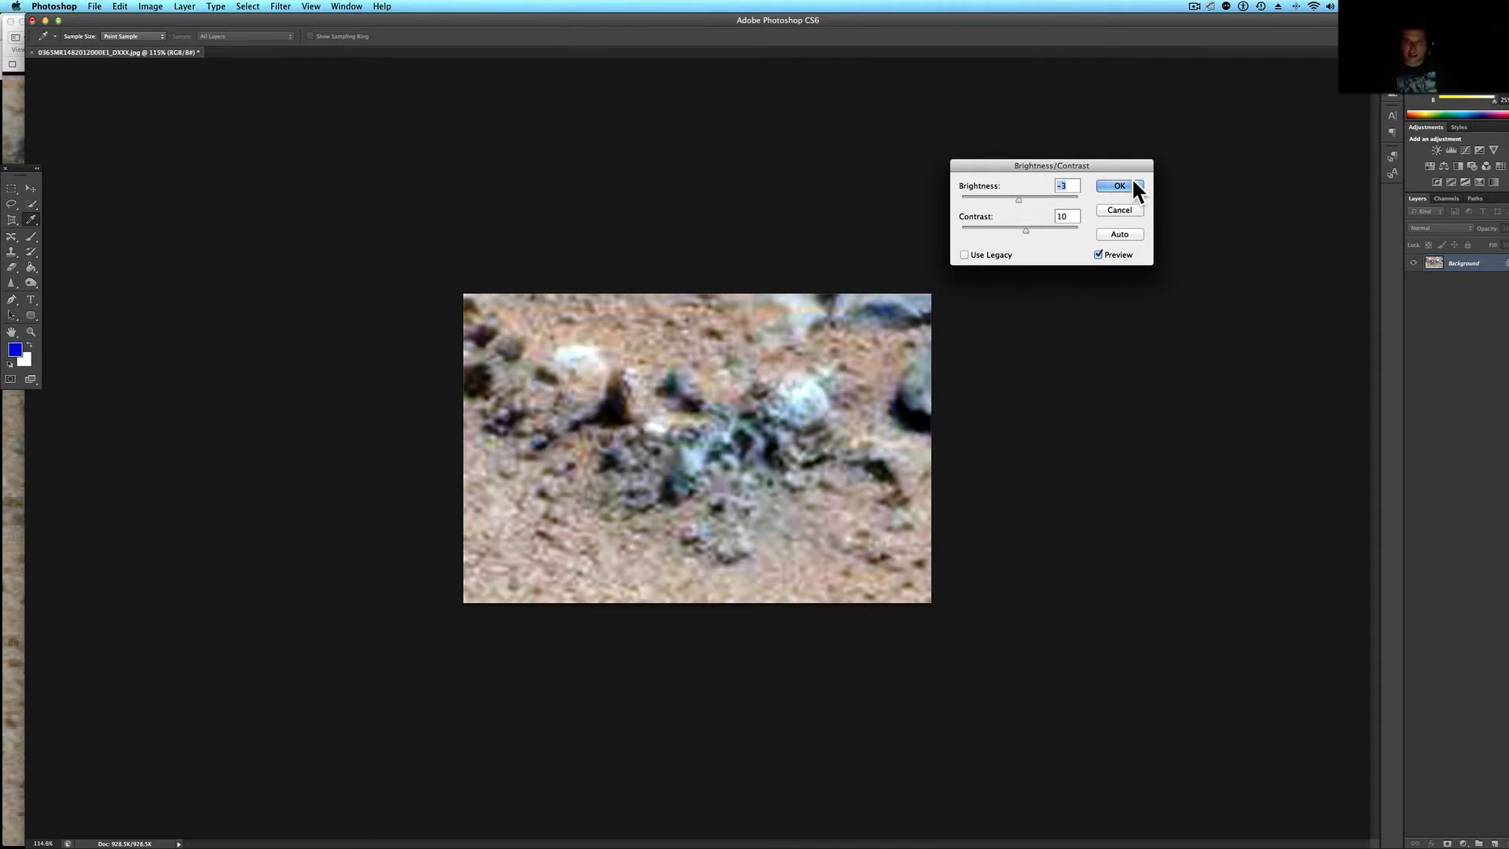
{"action": "left_click", "coordinate": [1119, 185]}
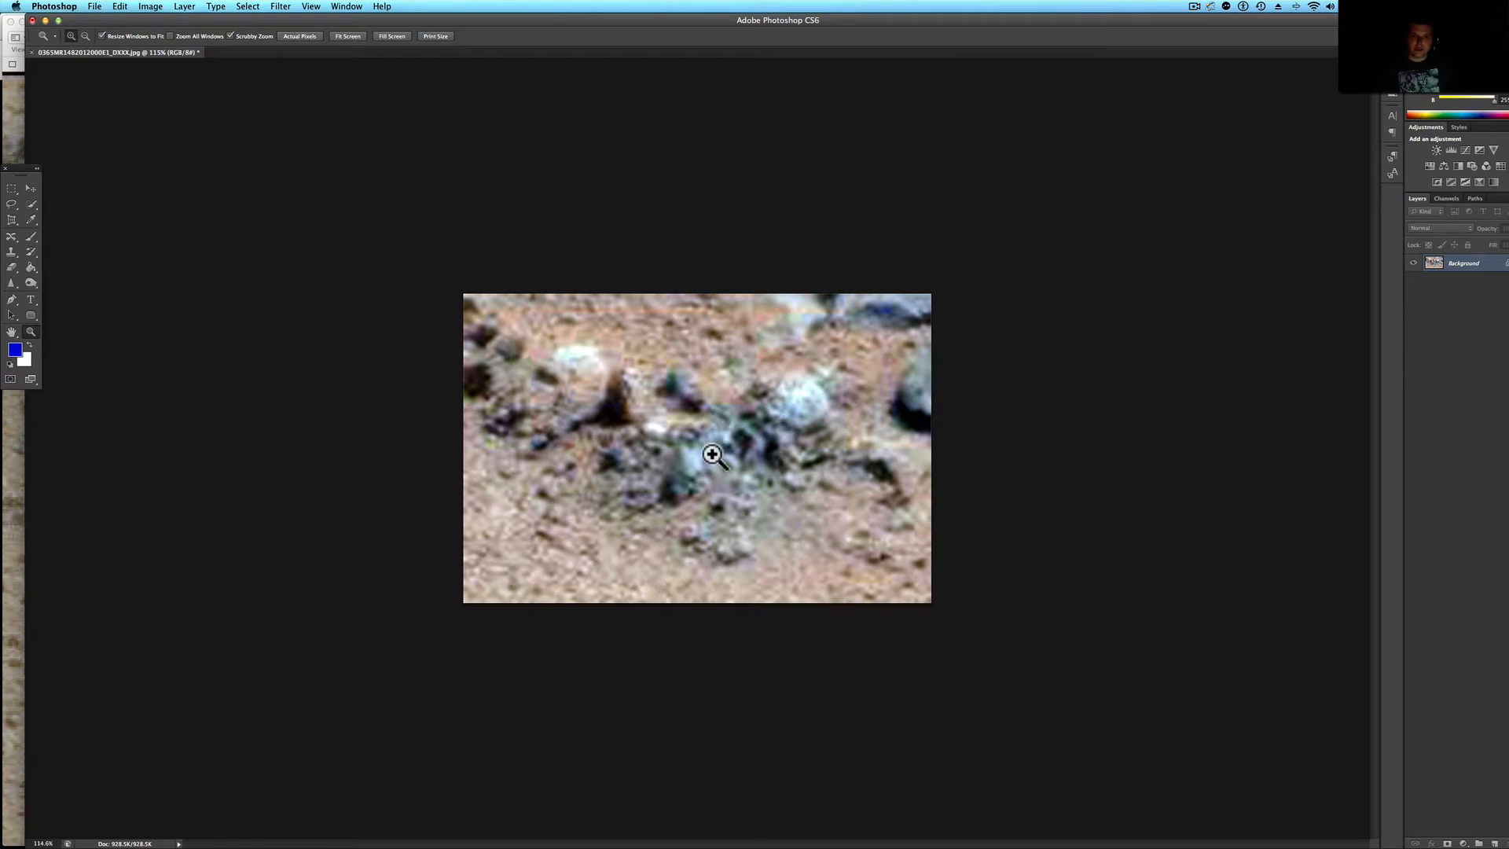
{"action": "mouse_move", "coordinate": [787, 450]}
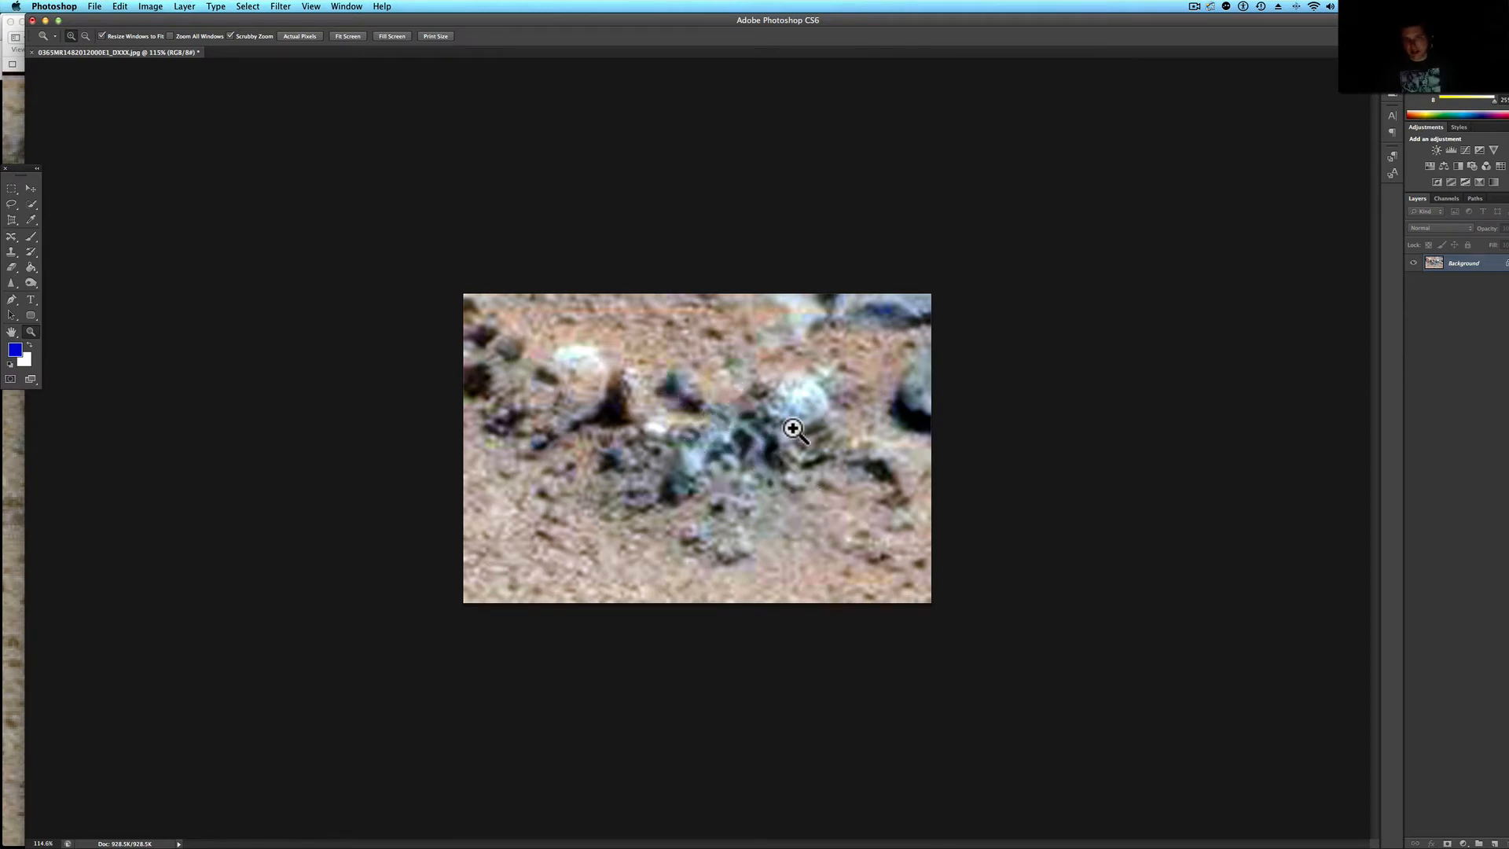
{"action": "mouse_move", "coordinate": [497, 435]}
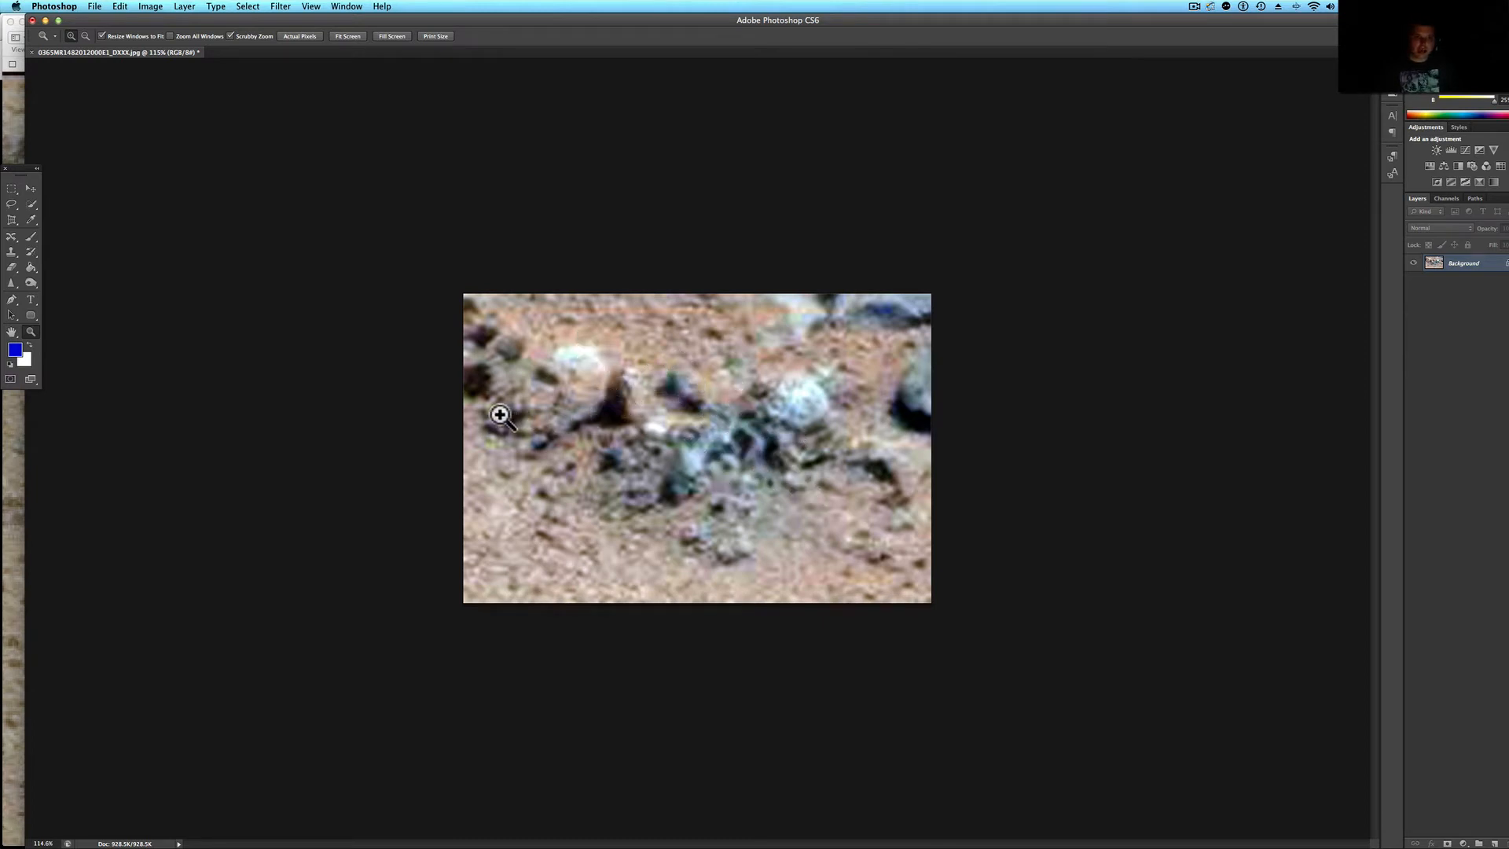
{"action": "mouse_move", "coordinate": [130, 14]}
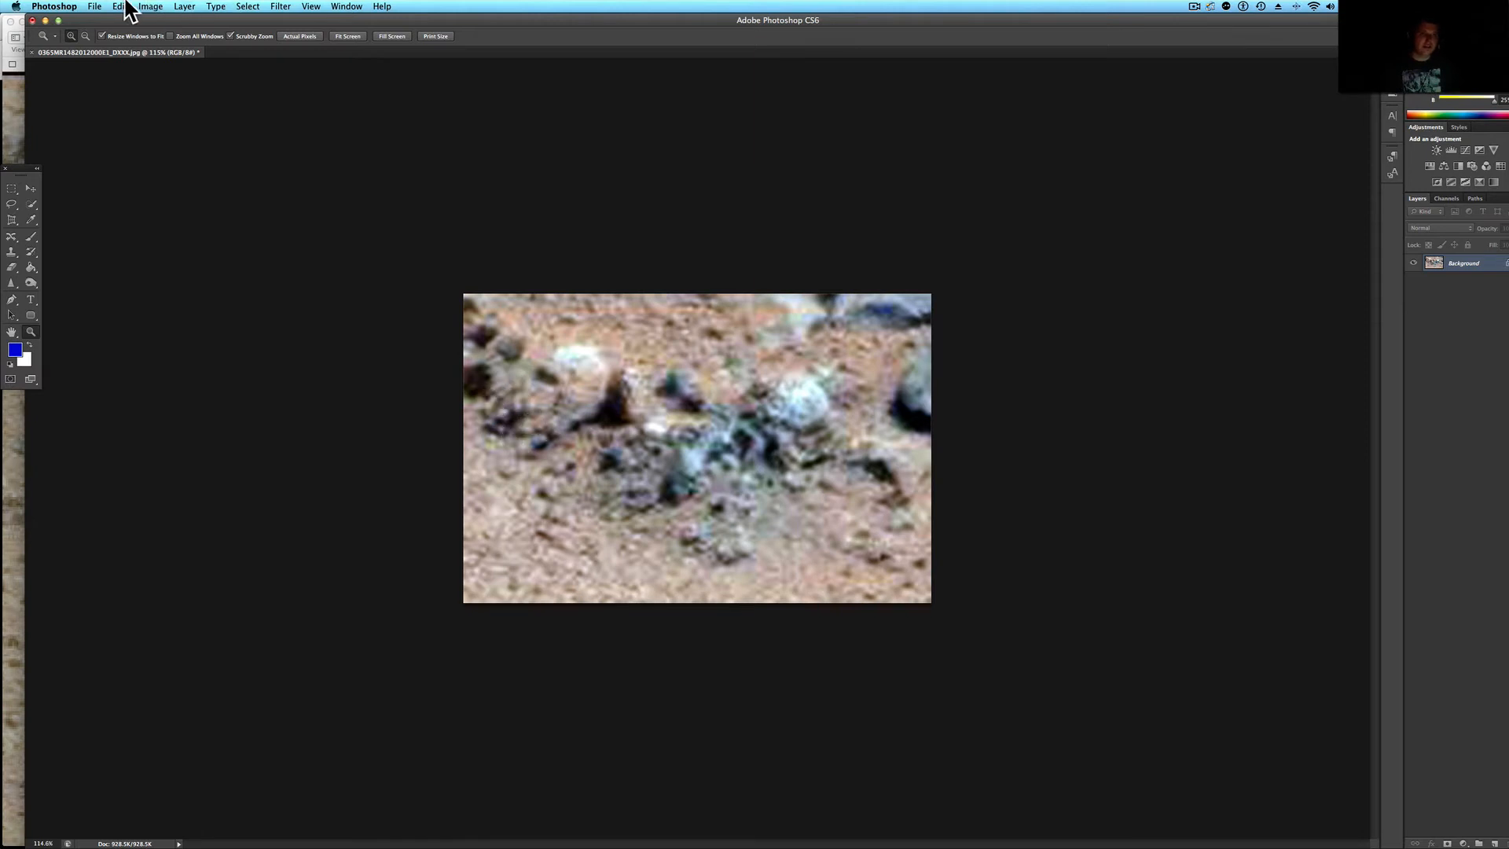
Revert to the full panorama and zoom in on the small rocks at left
{"action": "left_click", "coordinate": [125, 6]}
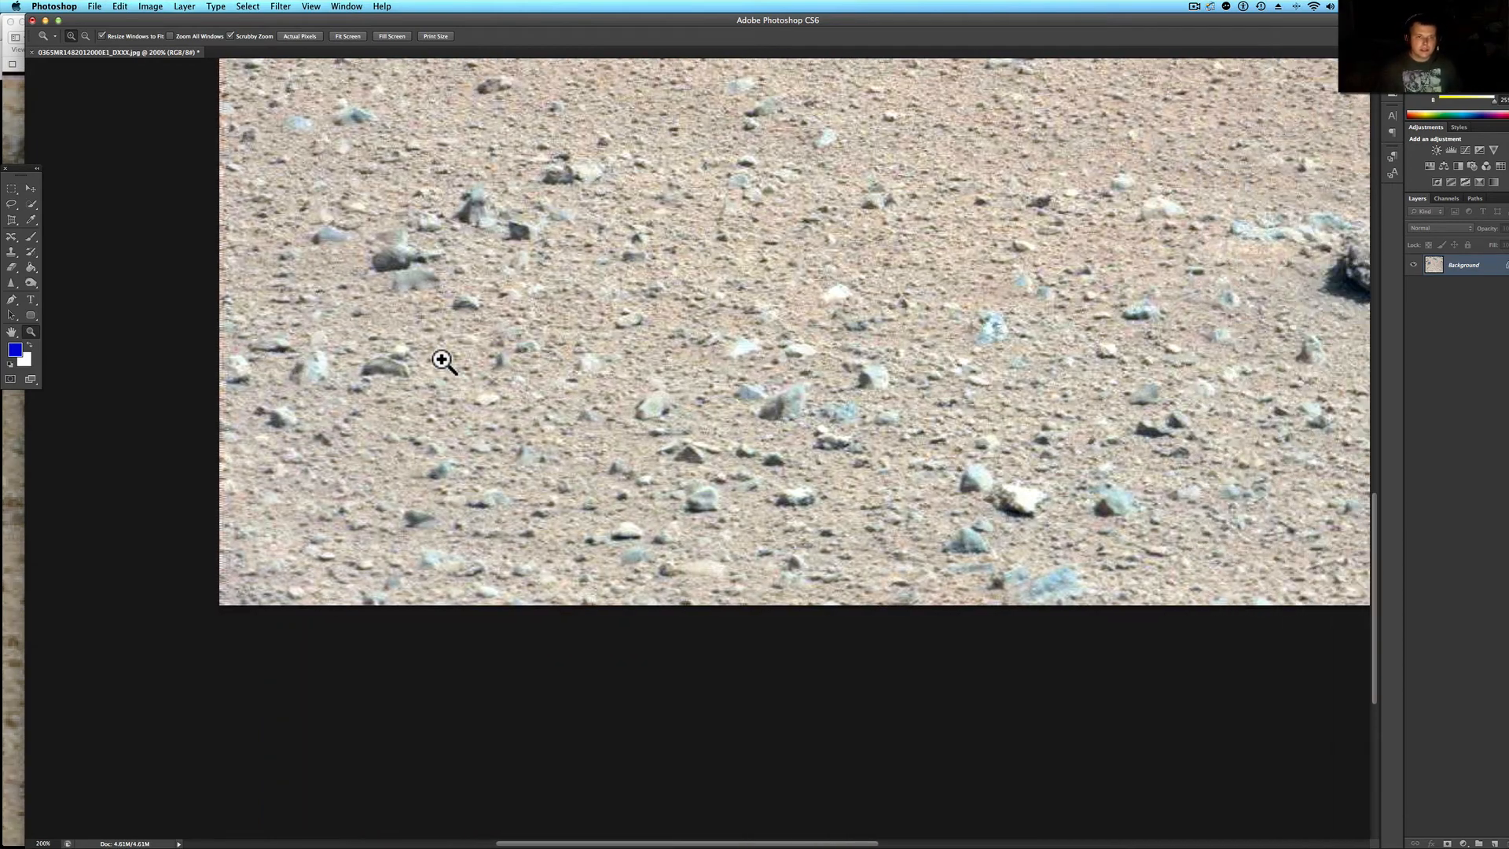
{"action": "left_click", "coordinate": [440, 381]}
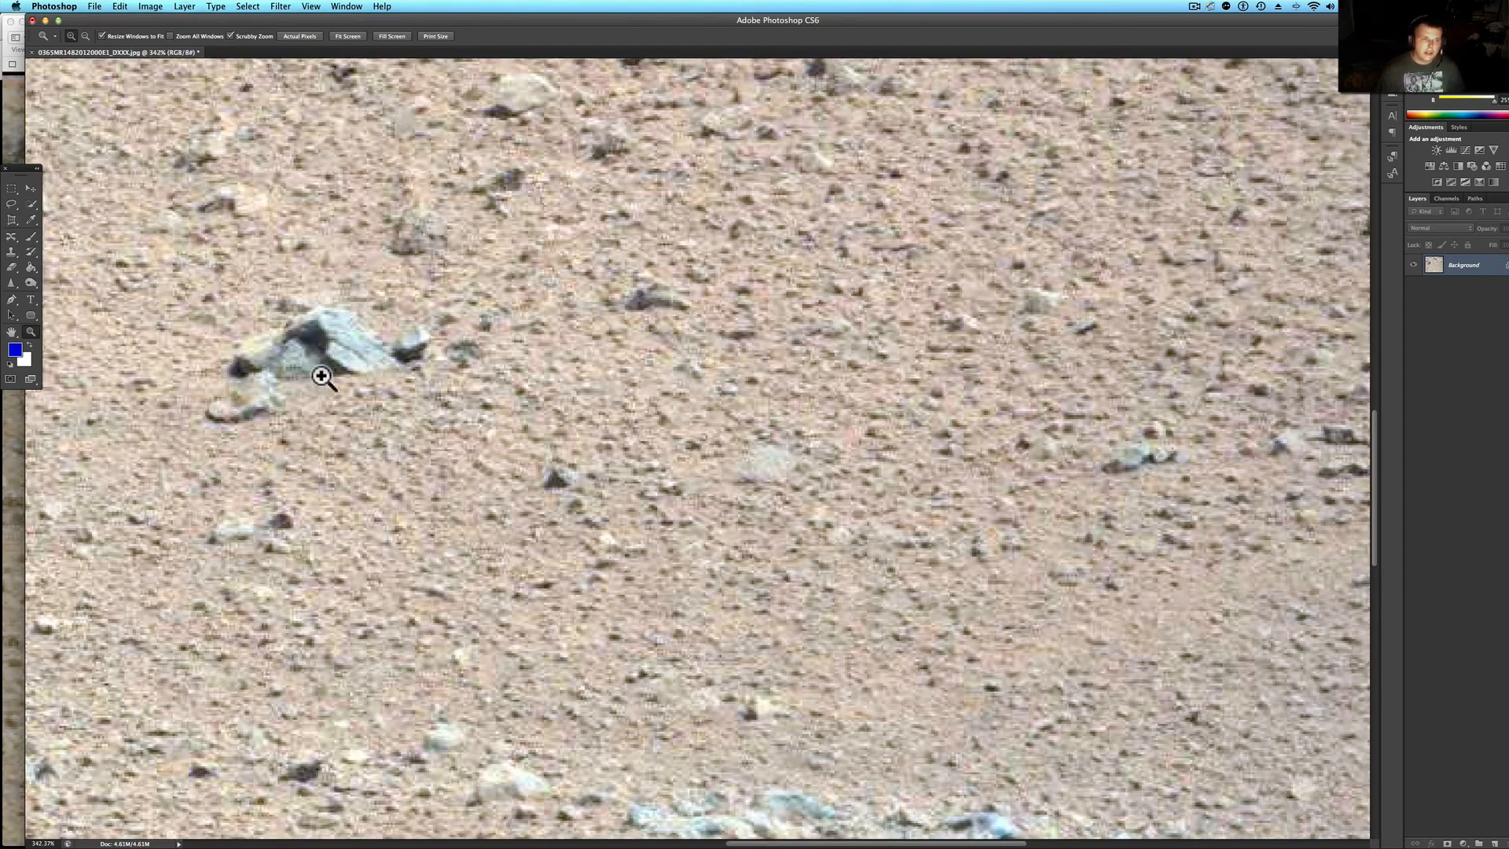
{"action": "mouse_move", "coordinate": [302, 355]}
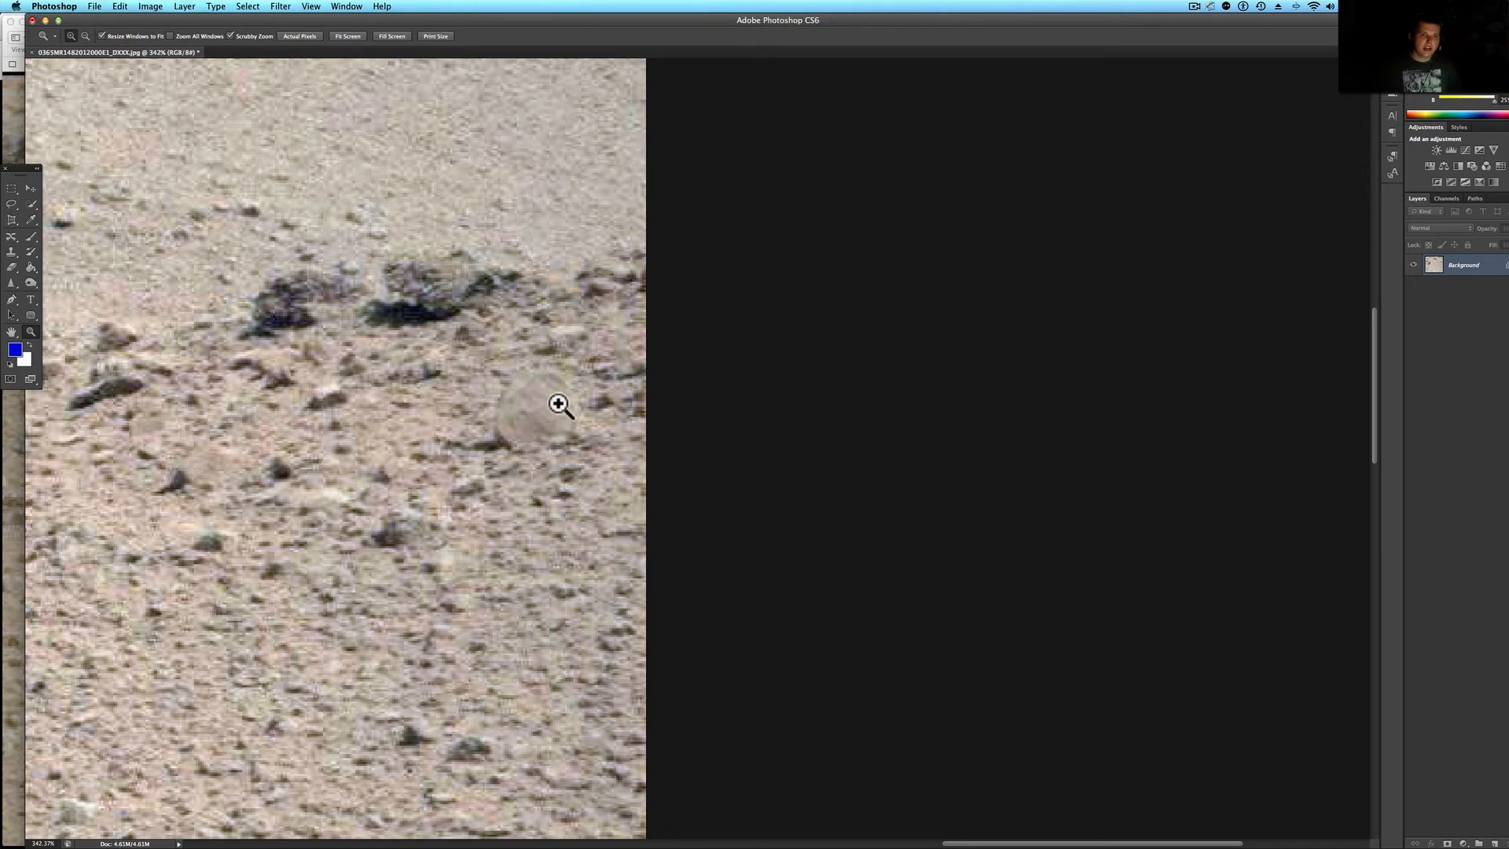
{"action": "mouse_move", "coordinate": [548, 411]}
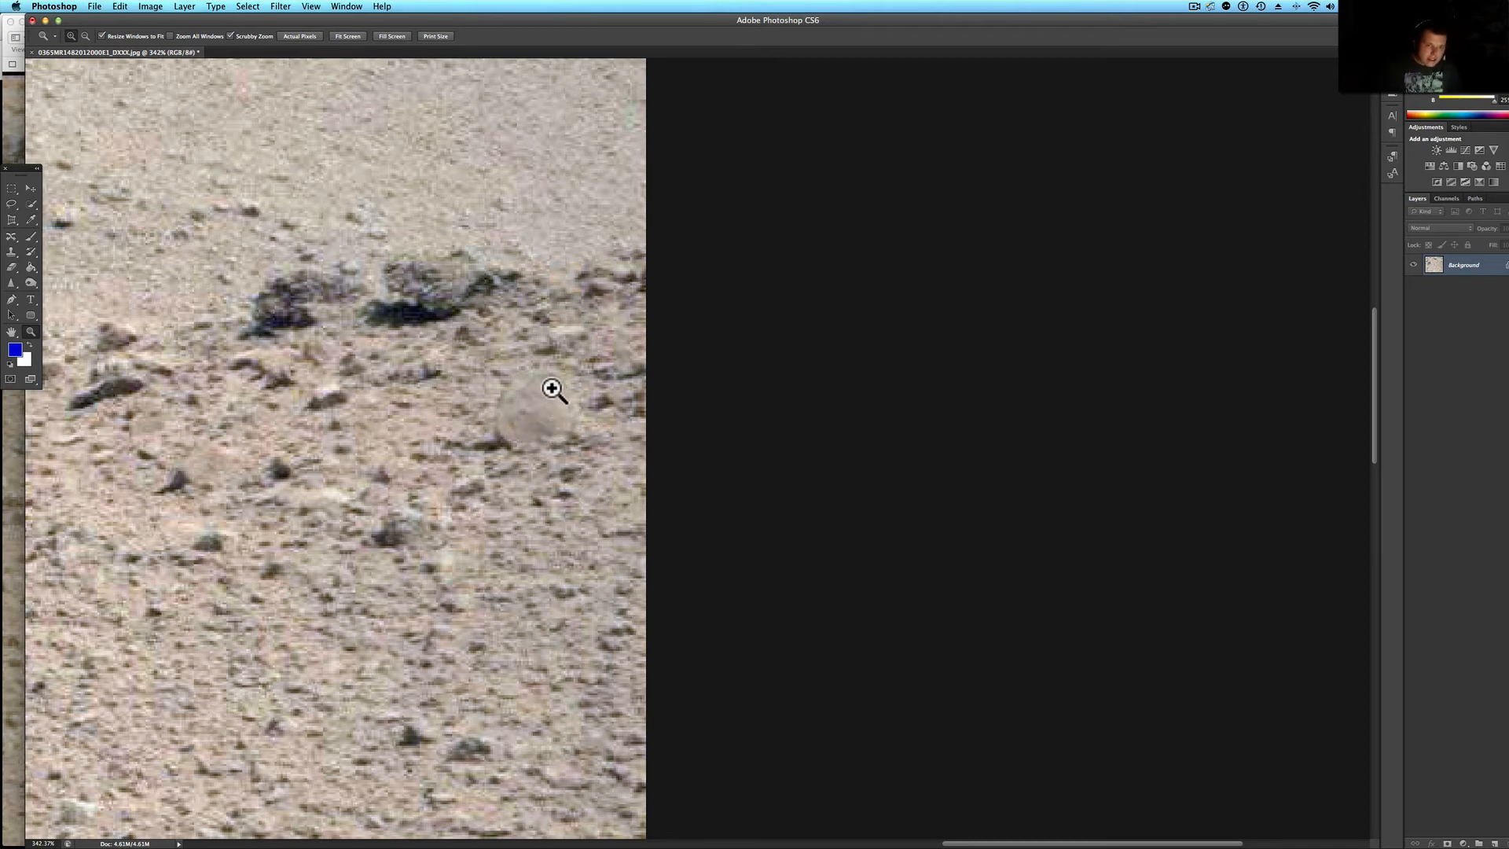
{"action": "mouse_move", "coordinate": [510, 442]}
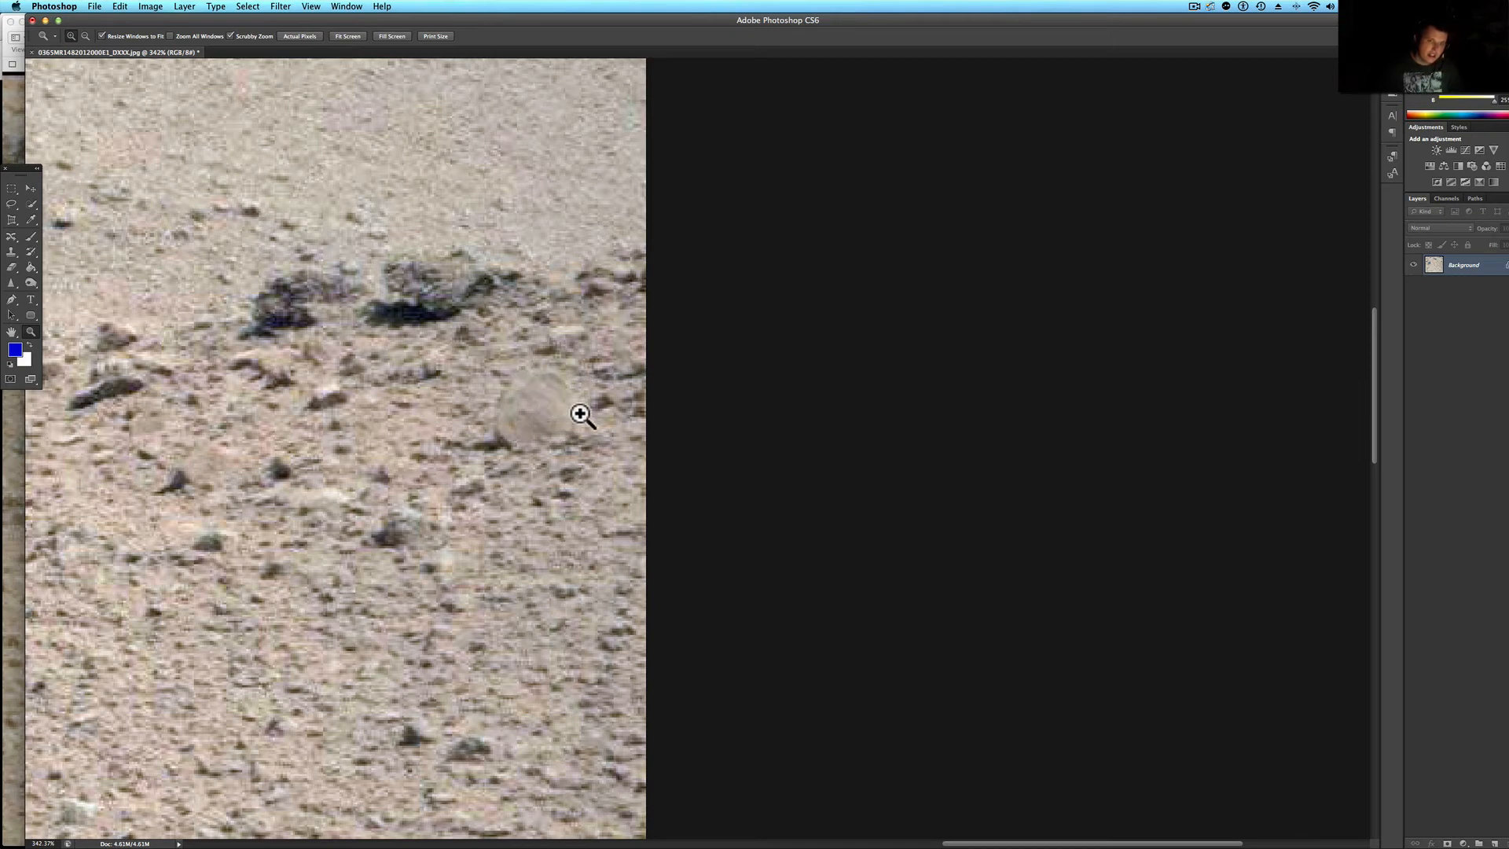
{"action": "mouse_move", "coordinate": [583, 396]}
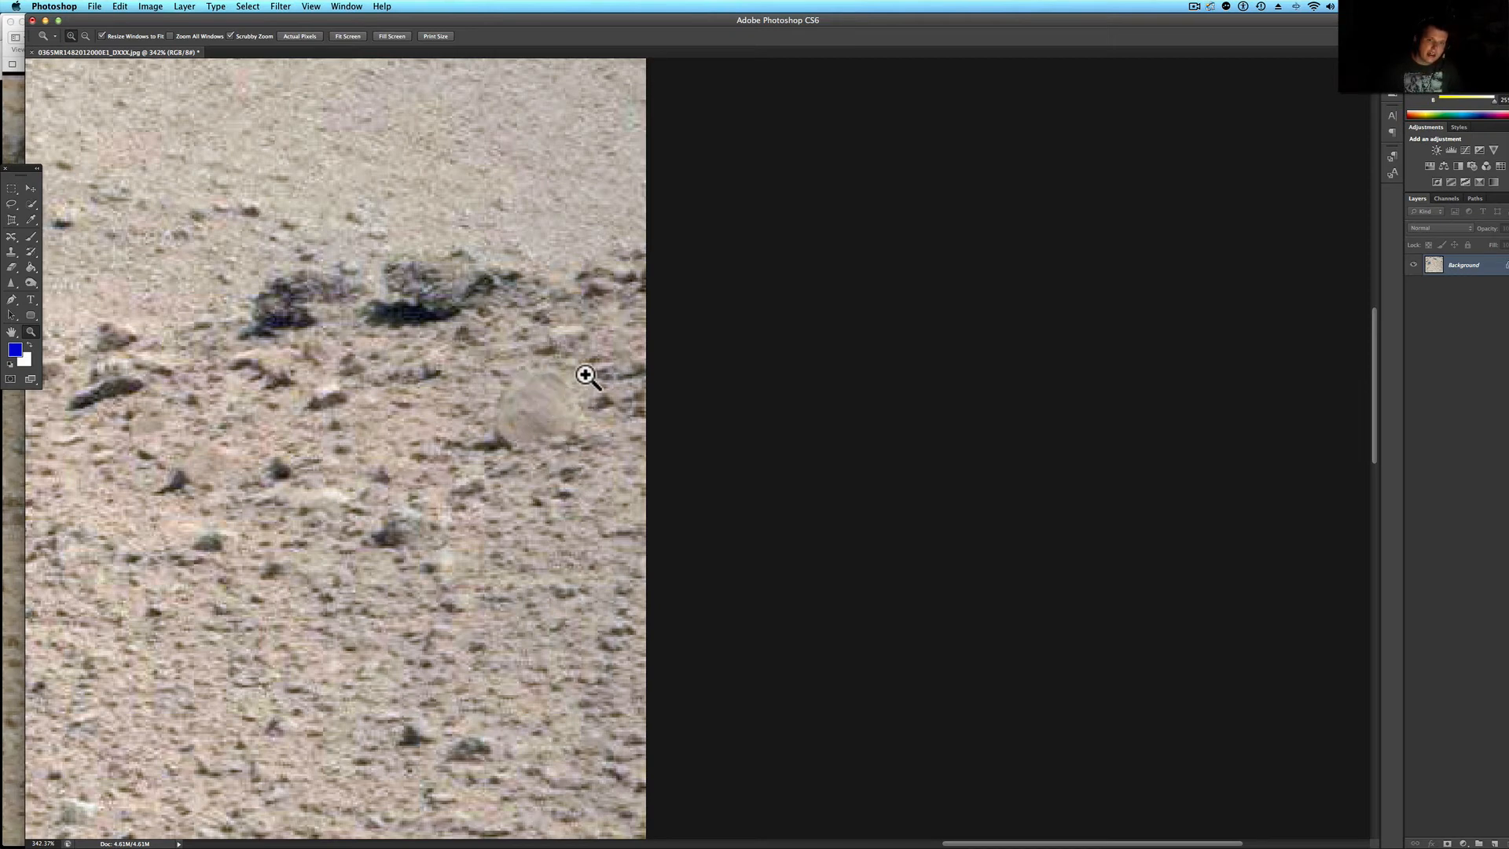
{"action": "mouse_move", "coordinate": [503, 440]}
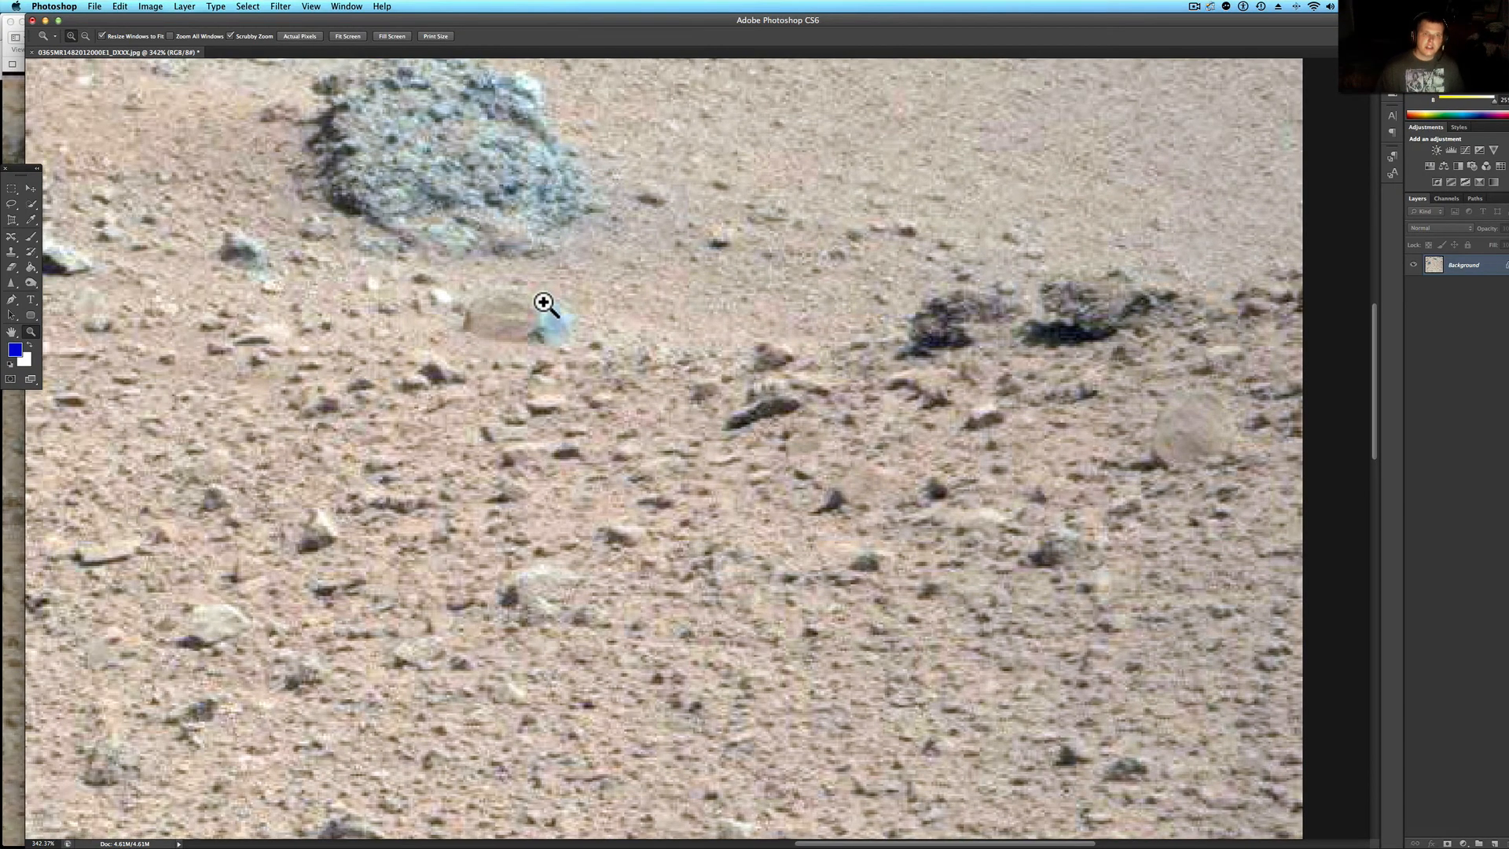
Zoom out to show the dark flat-topped rock, grey boulders and outlined area
{"action": "left_click", "coordinate": [539, 303]}
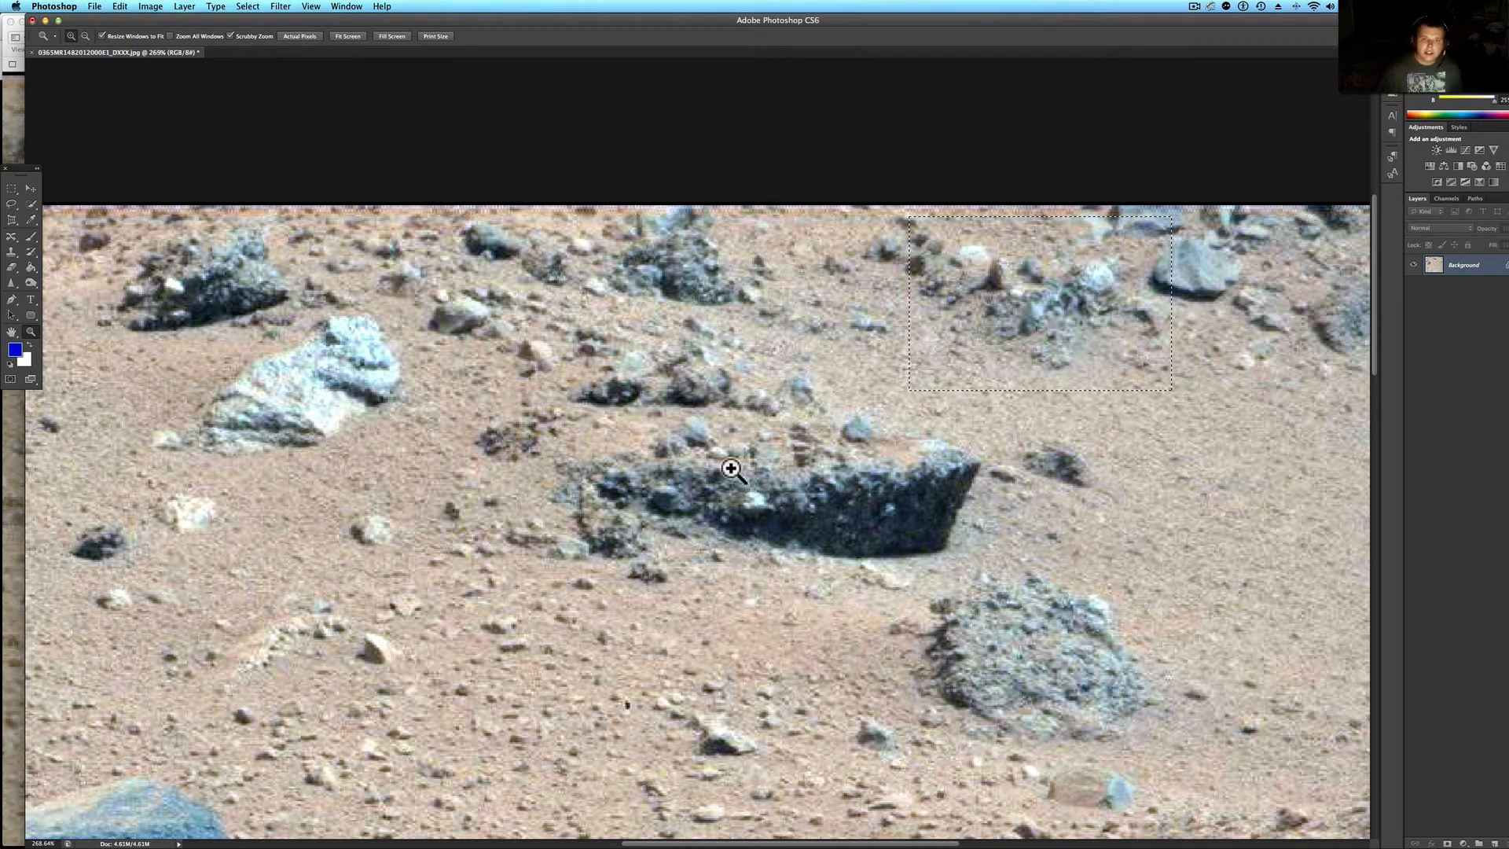
{"action": "mouse_move", "coordinate": [438, 356]}
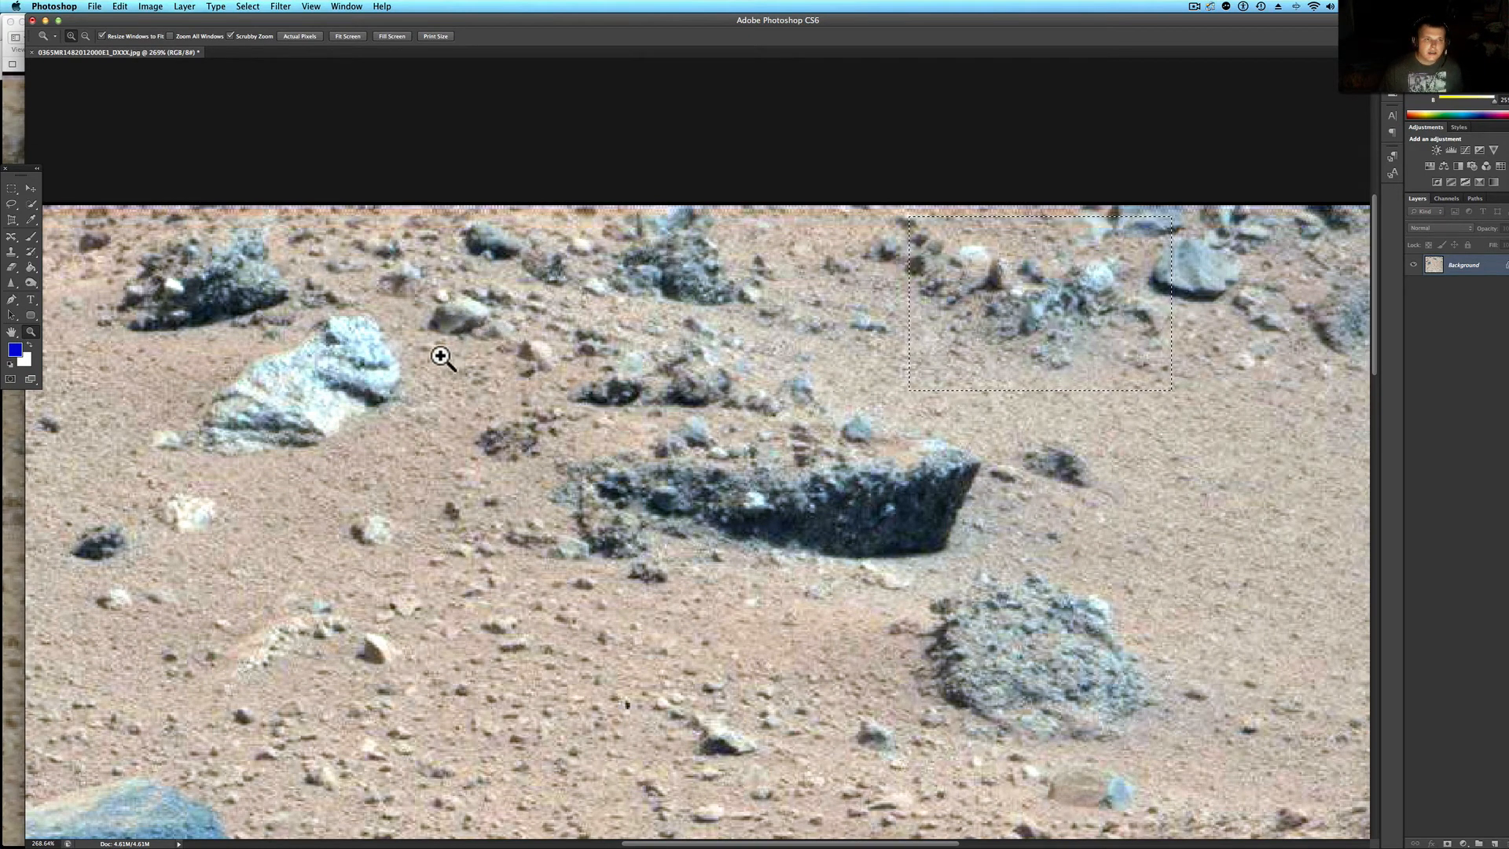
{"action": "mouse_move", "coordinate": [180, 285]}
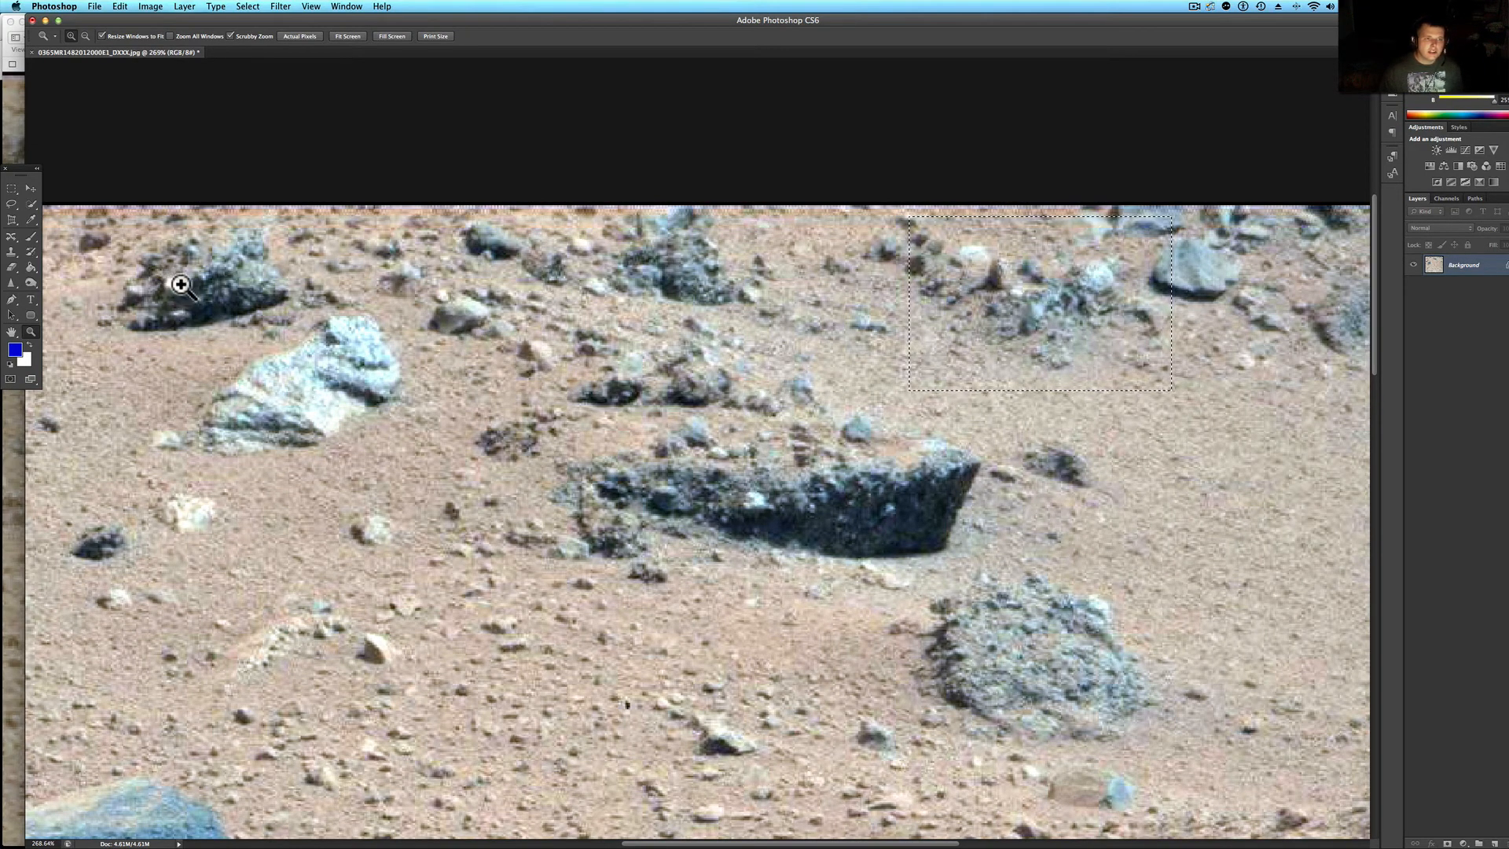
{"action": "mouse_move", "coordinate": [155, 338]}
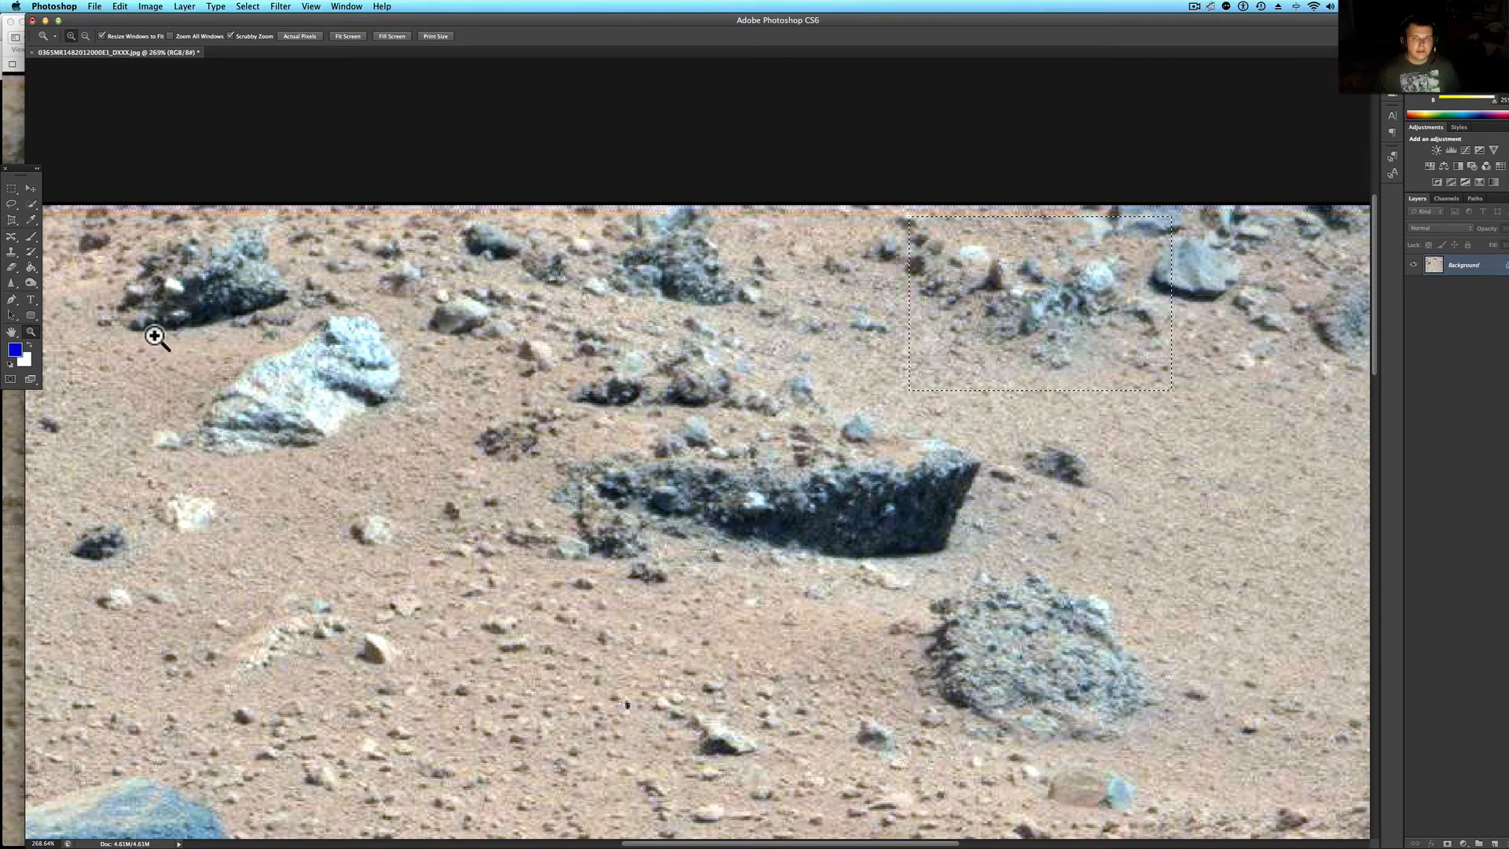
{"action": "mouse_move", "coordinate": [642, 480]}
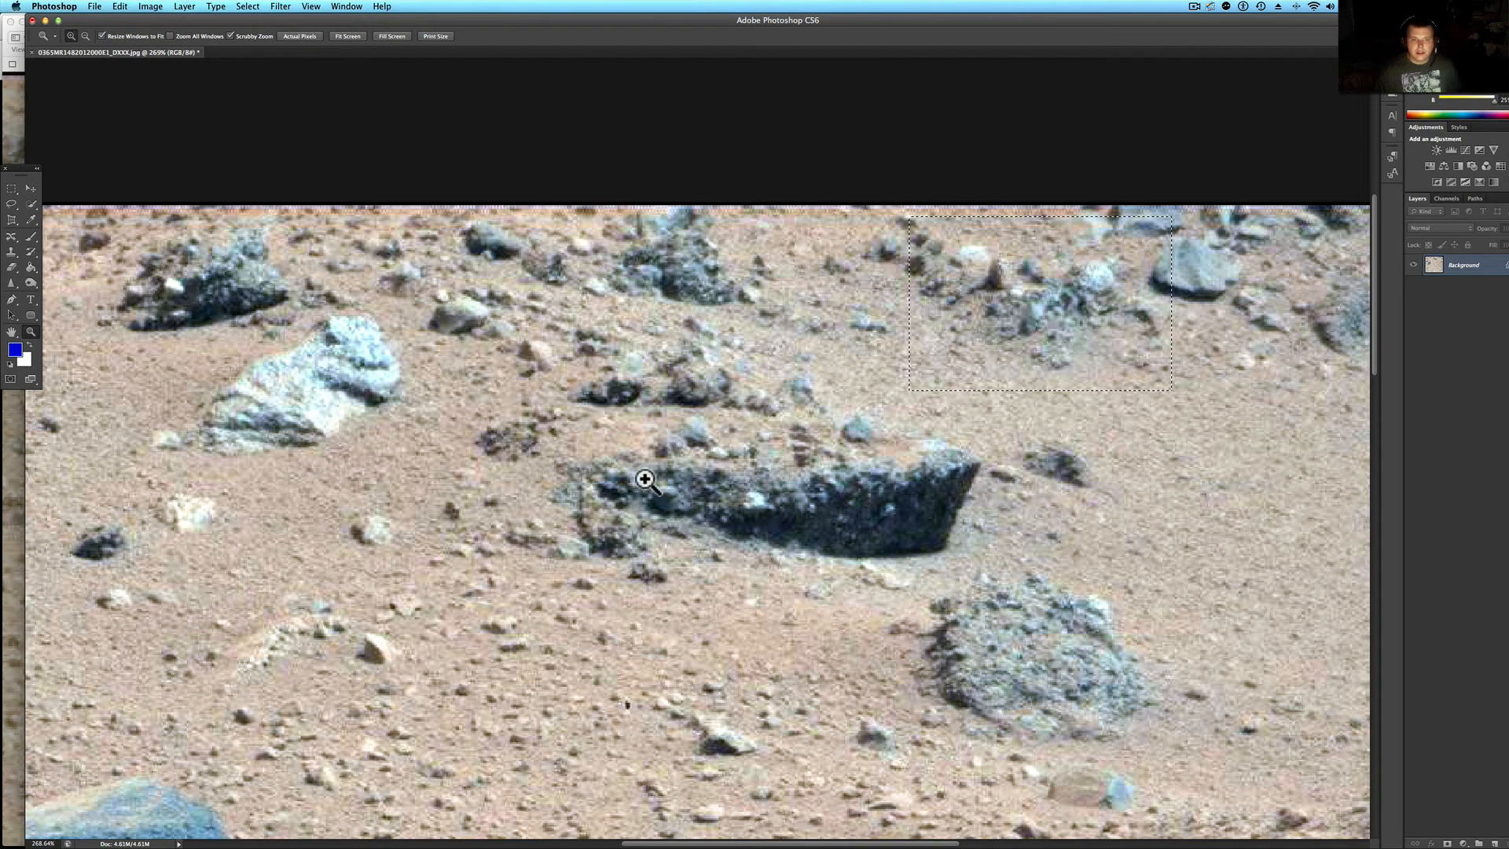
{"action": "mouse_move", "coordinate": [651, 479]}
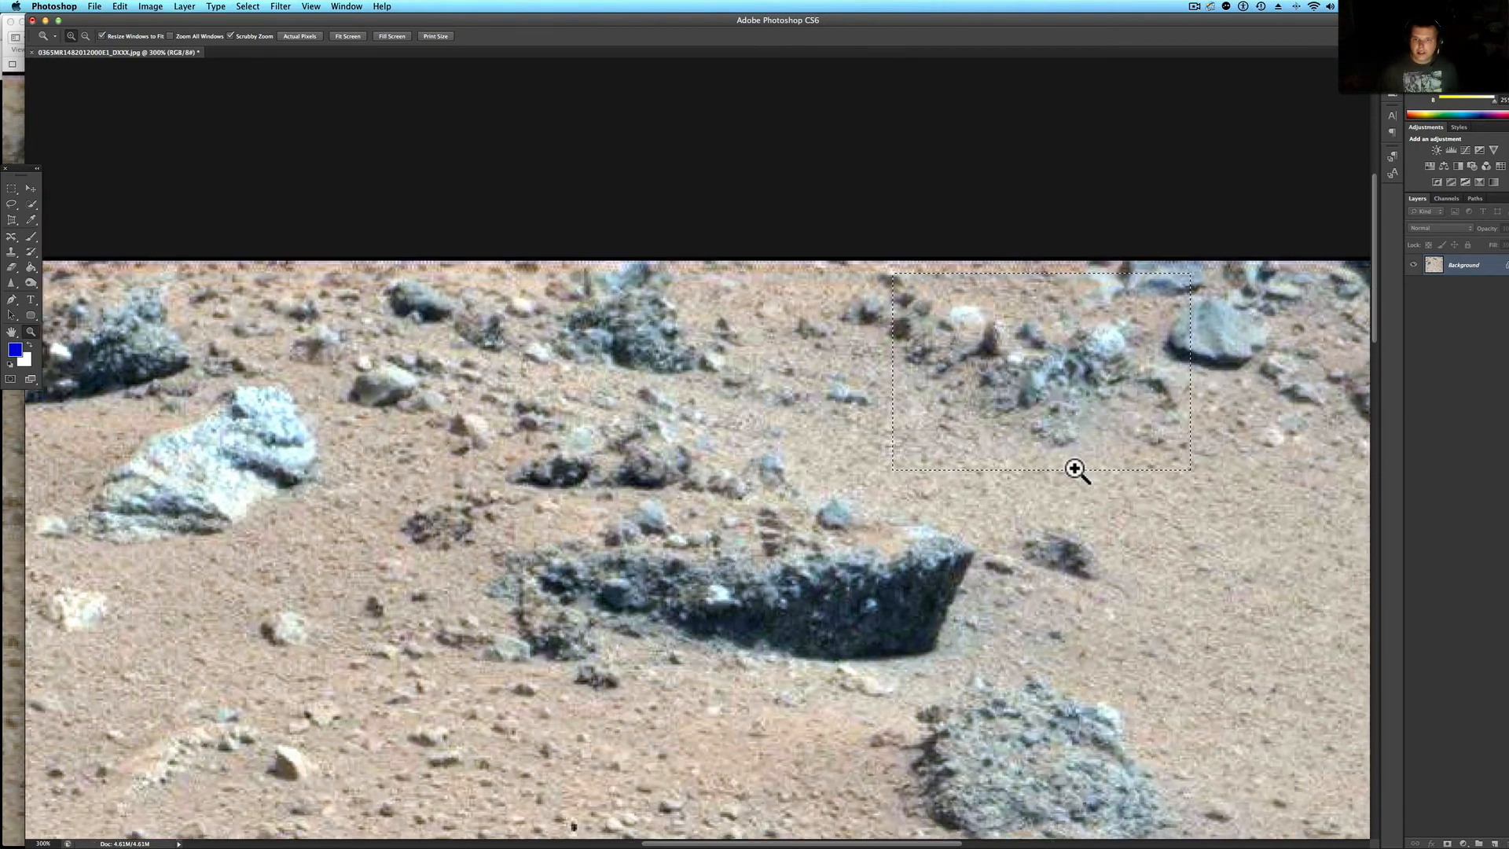
Zoom in twice on the marquee-outlined rock cluster to about 420%
{"action": "left_click", "coordinate": [1075, 469]}
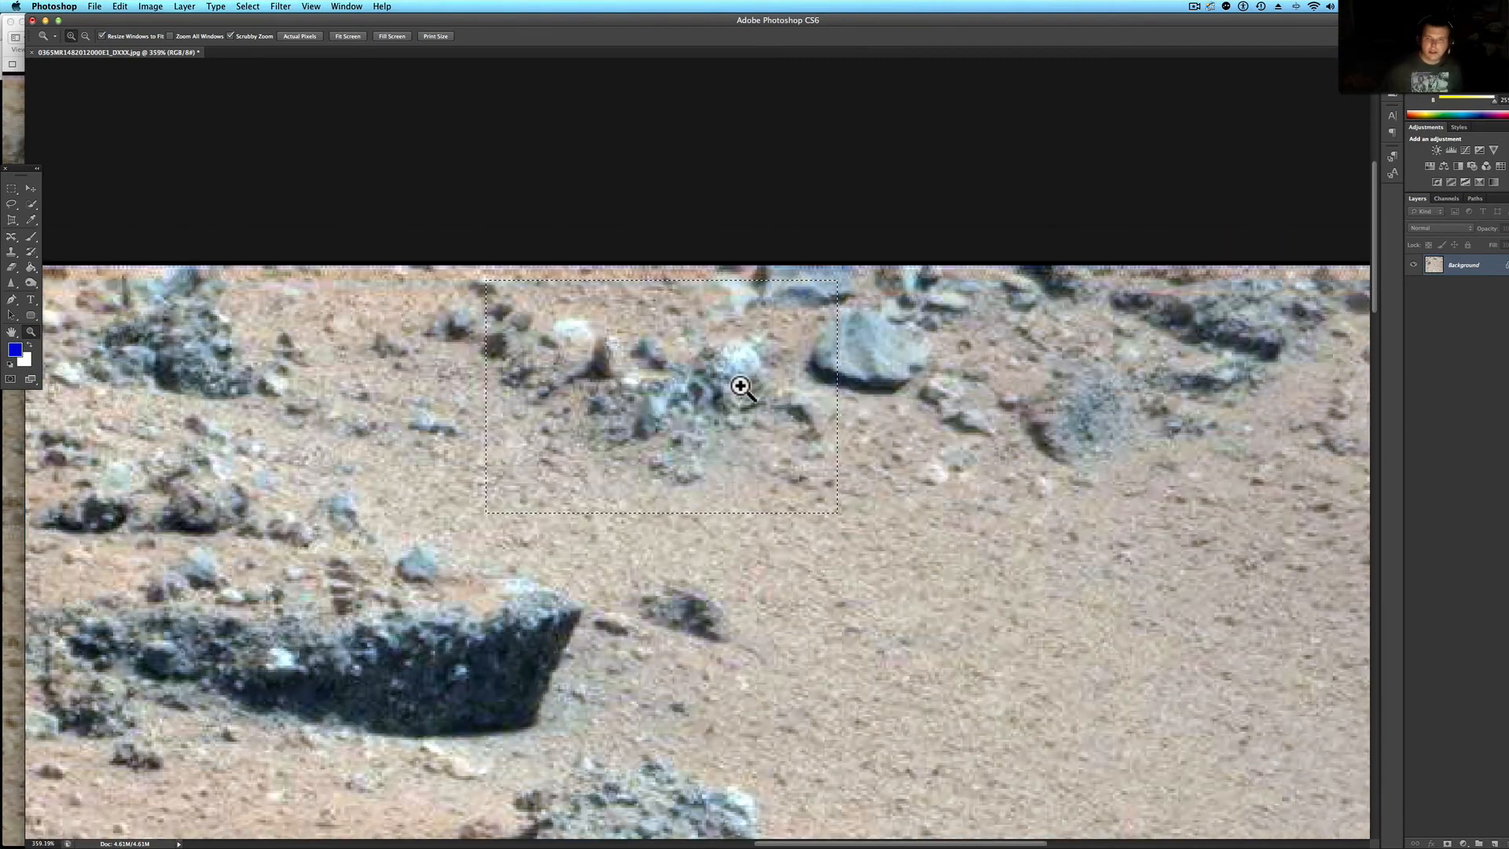
{"action": "left_click", "coordinate": [739, 406]}
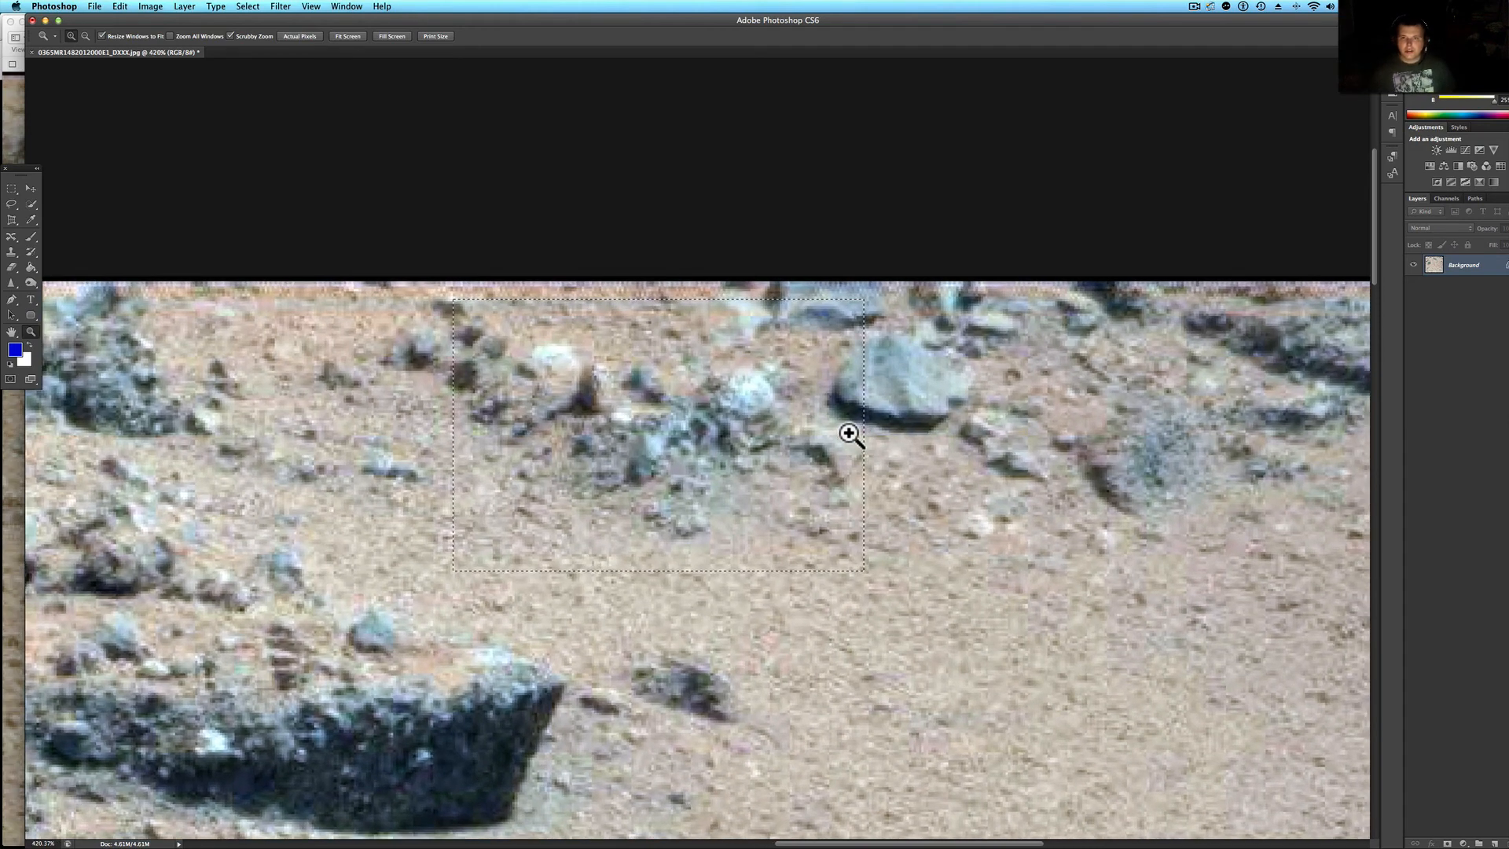
{"action": "mouse_move", "coordinate": [937, 303]}
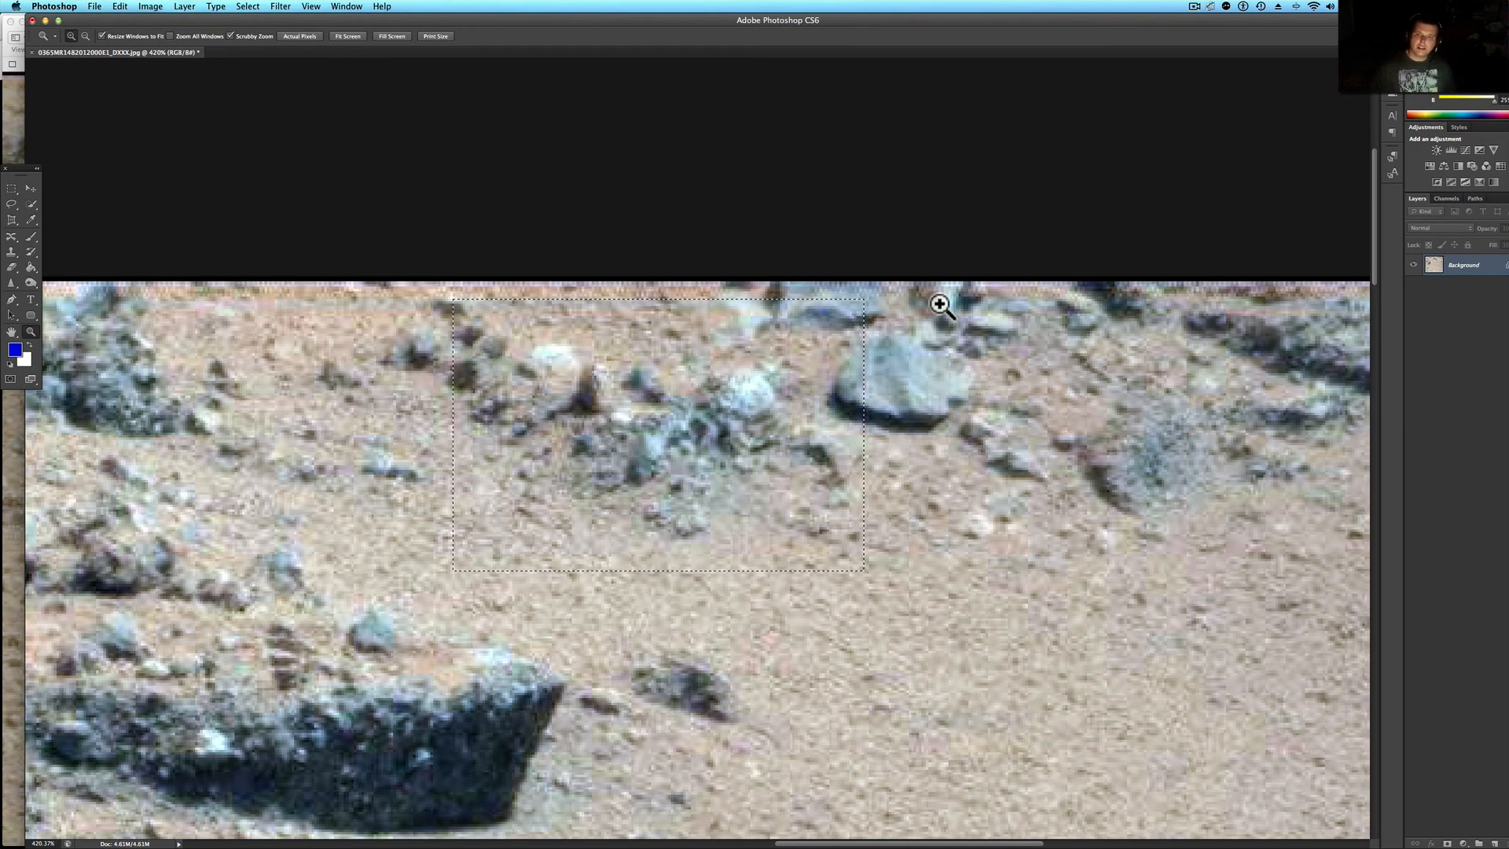
{"action": "mouse_move", "coordinate": [933, 367]}
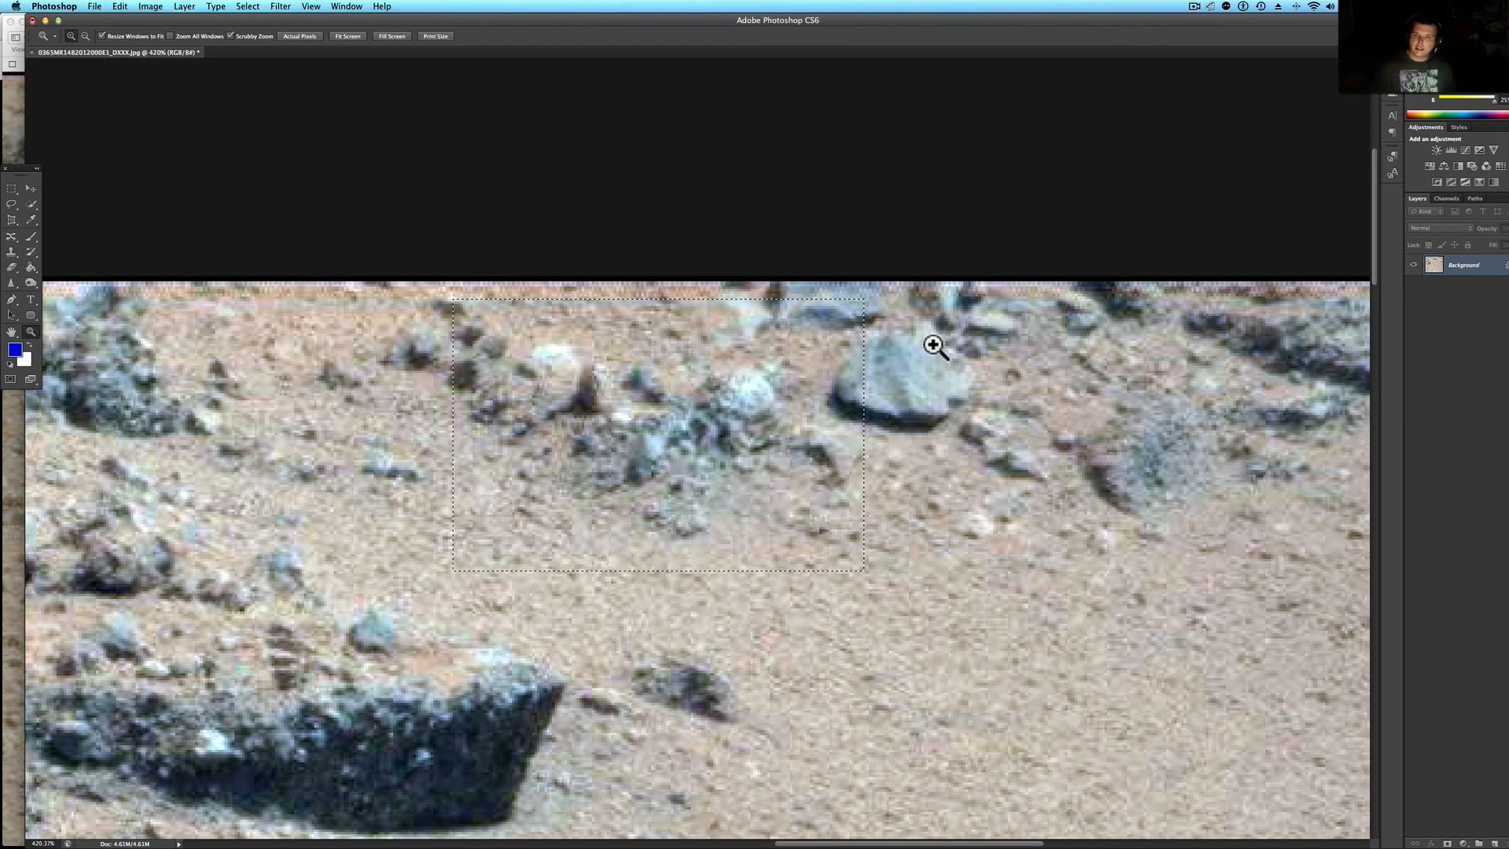
{"action": "mouse_move", "coordinate": [1024, 494]}
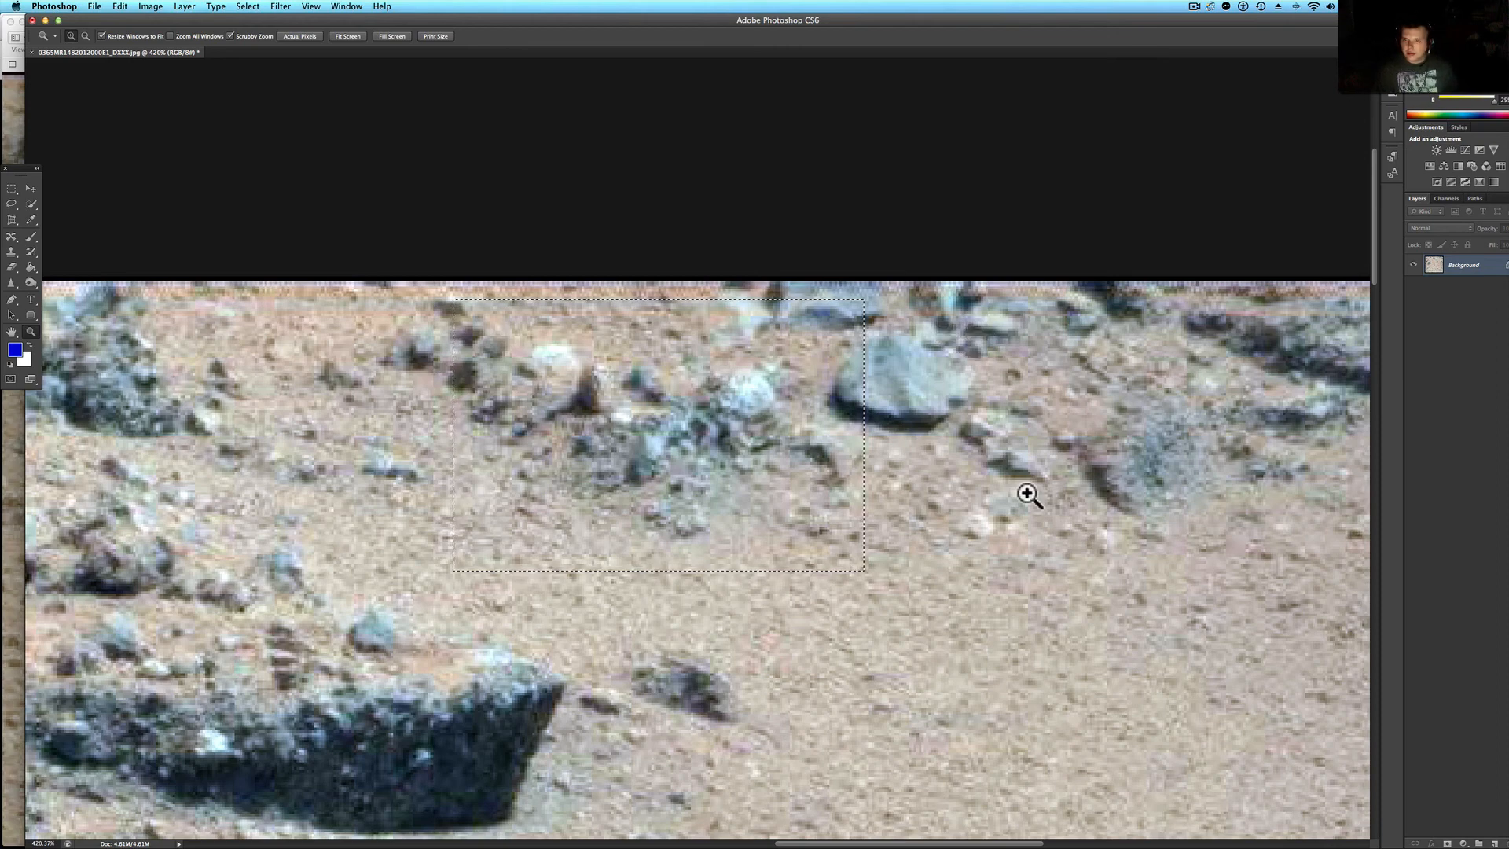
{"action": "left_click", "coordinate": [1190, 7]}
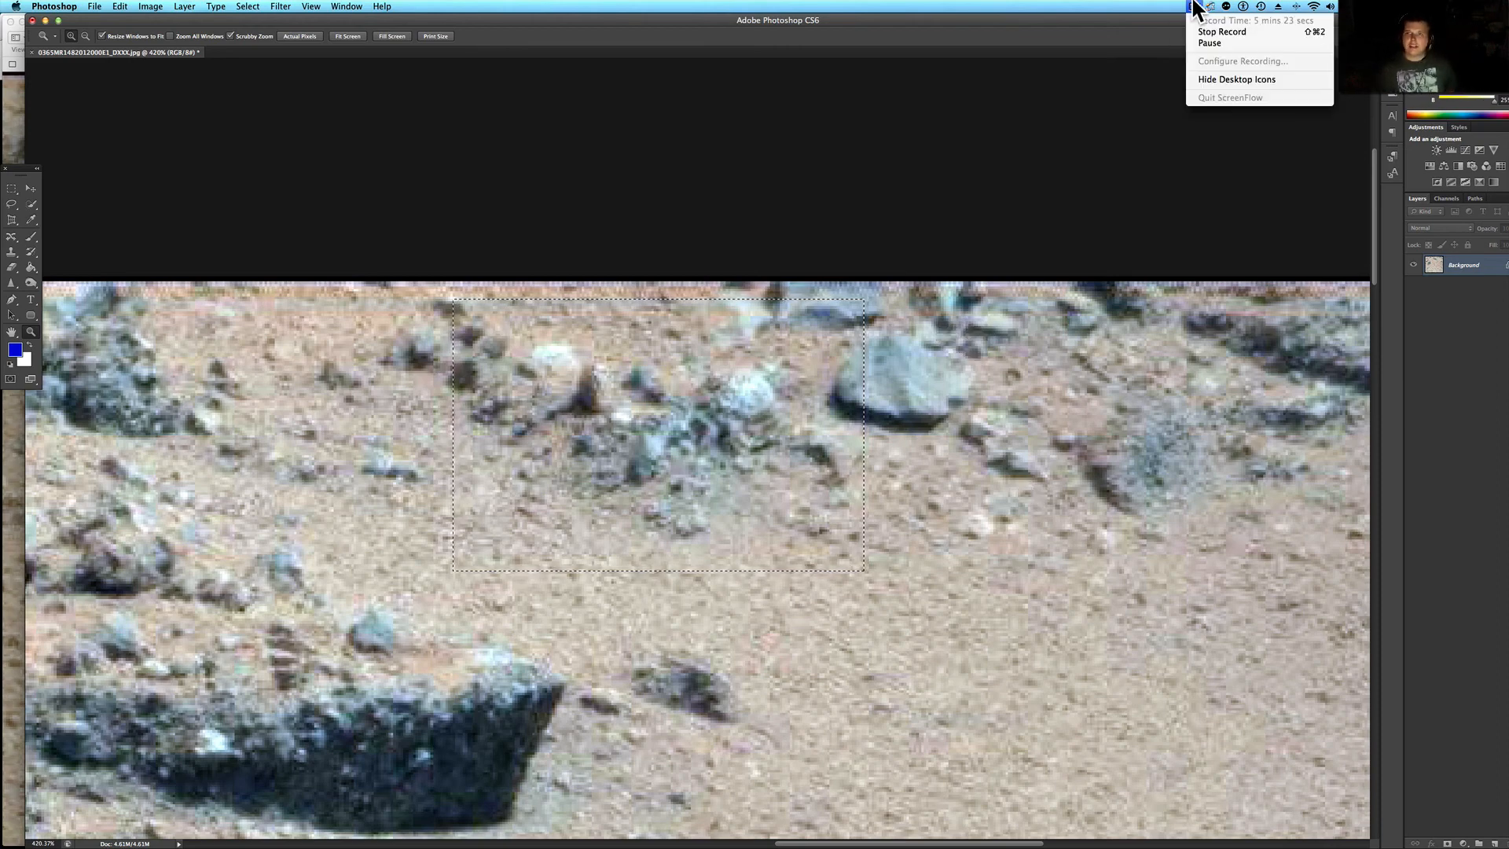
{"action": "mouse_move", "coordinate": [1201, 35]}
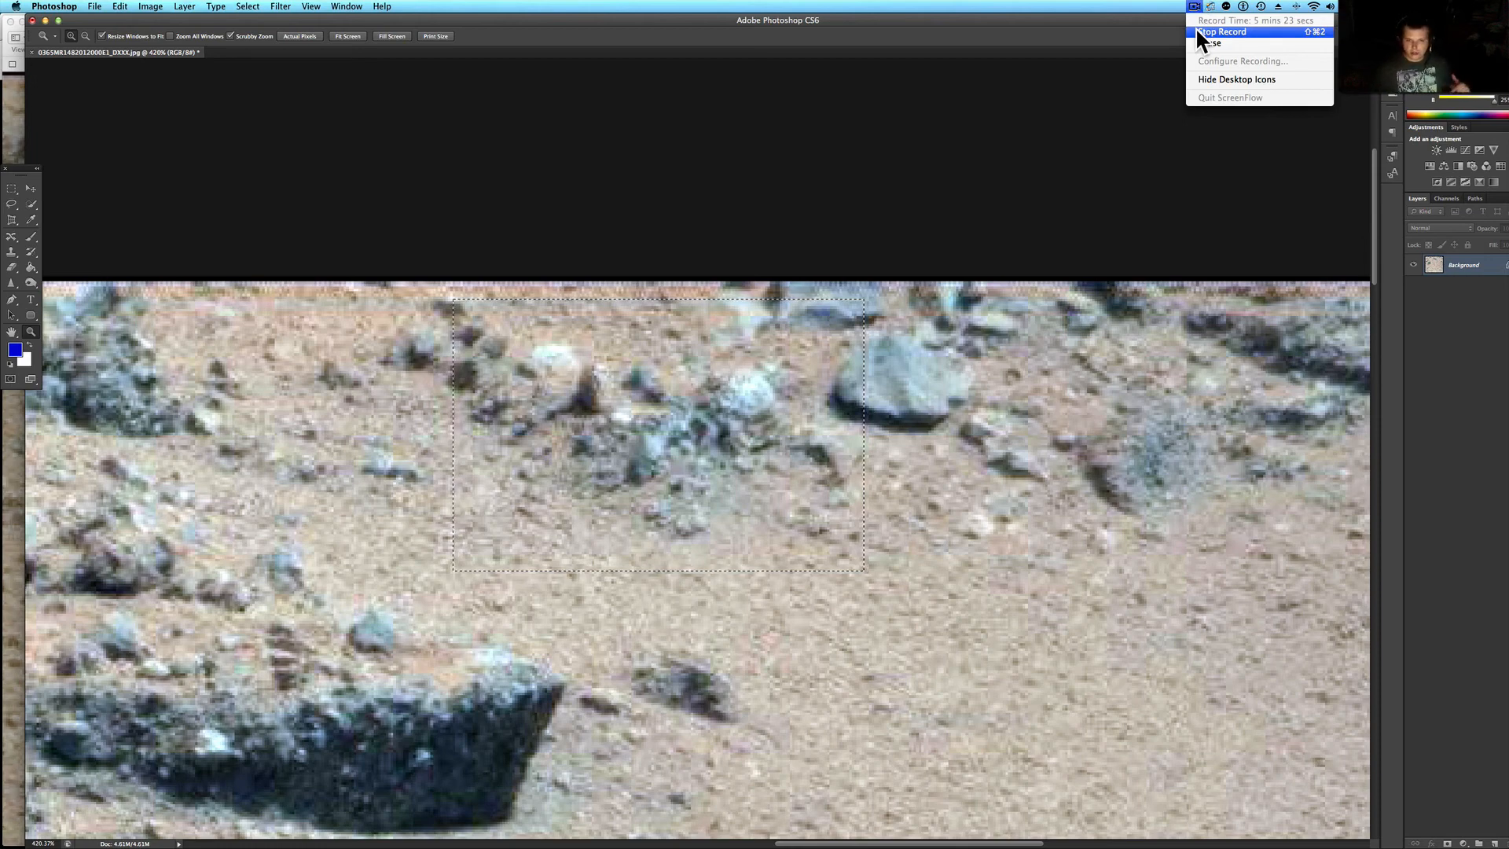
{"action": "mouse_move", "coordinate": [745, 668]}
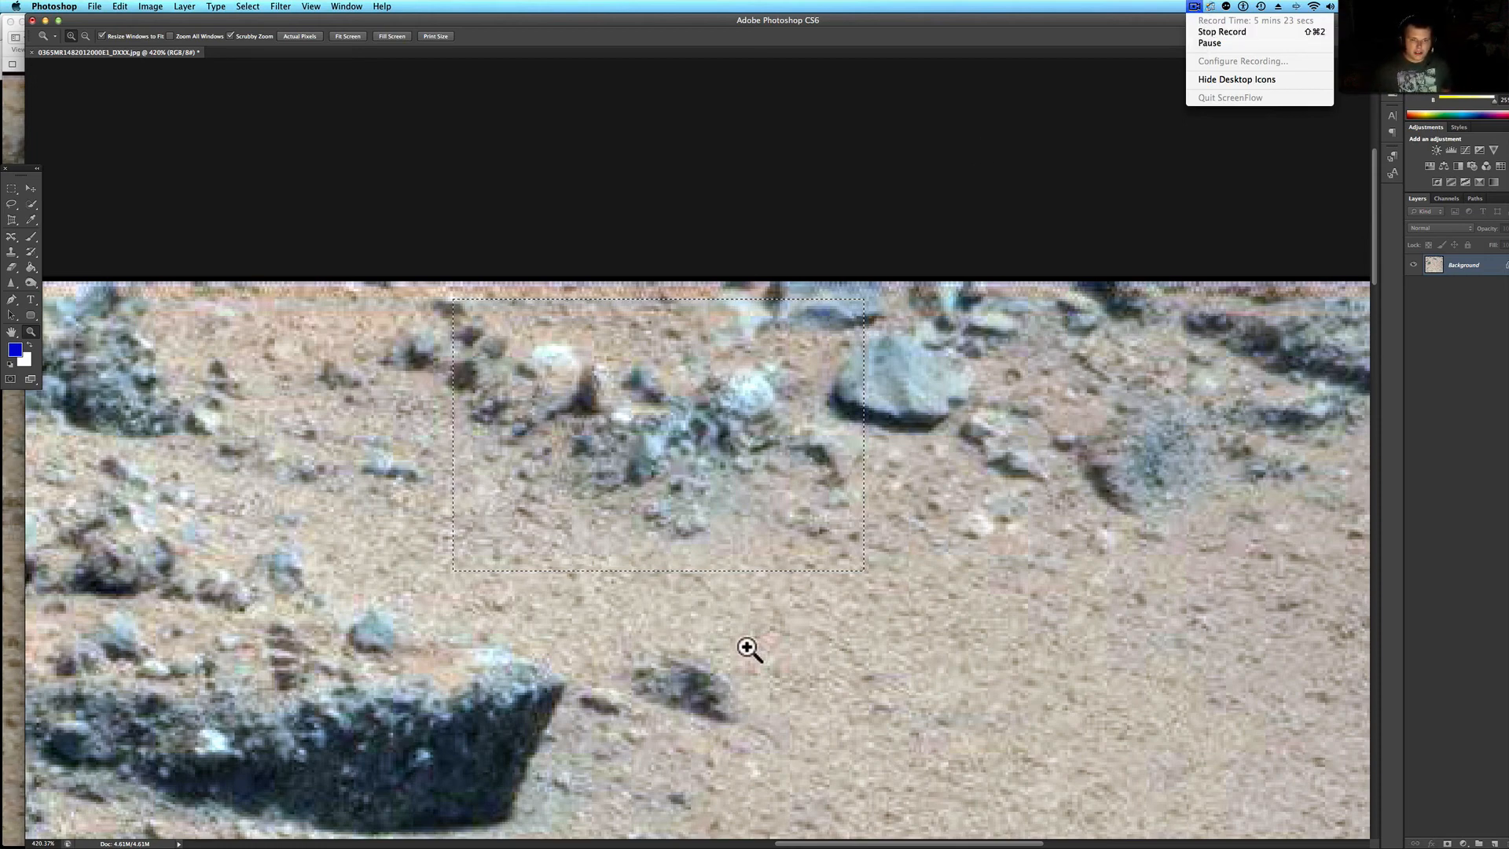